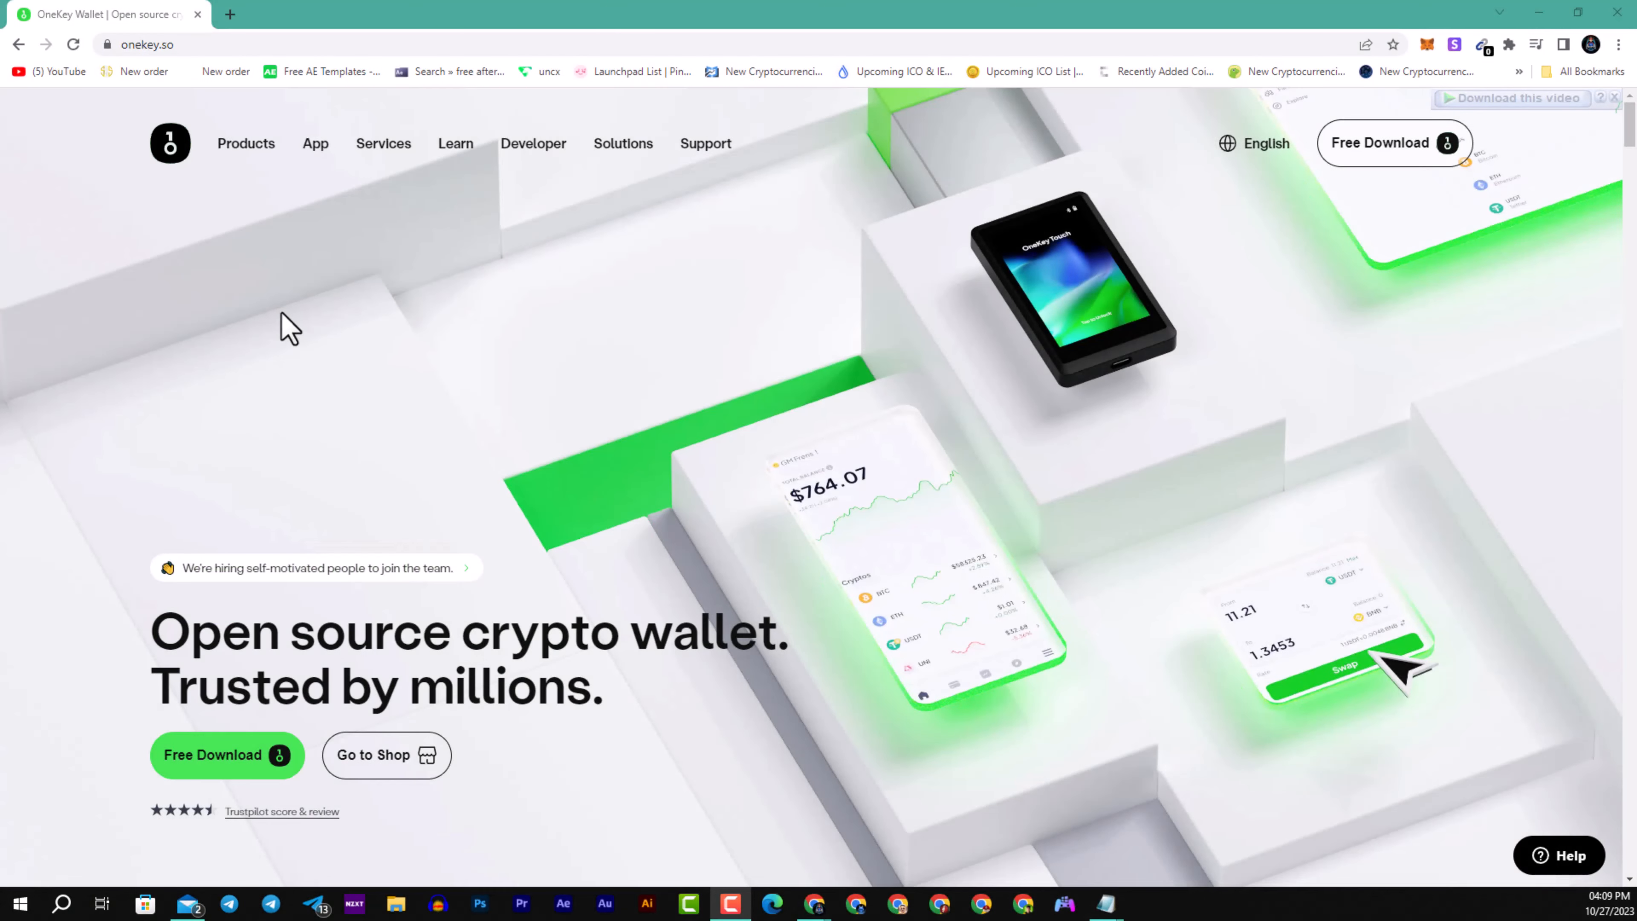
mouse_move(379, 549)
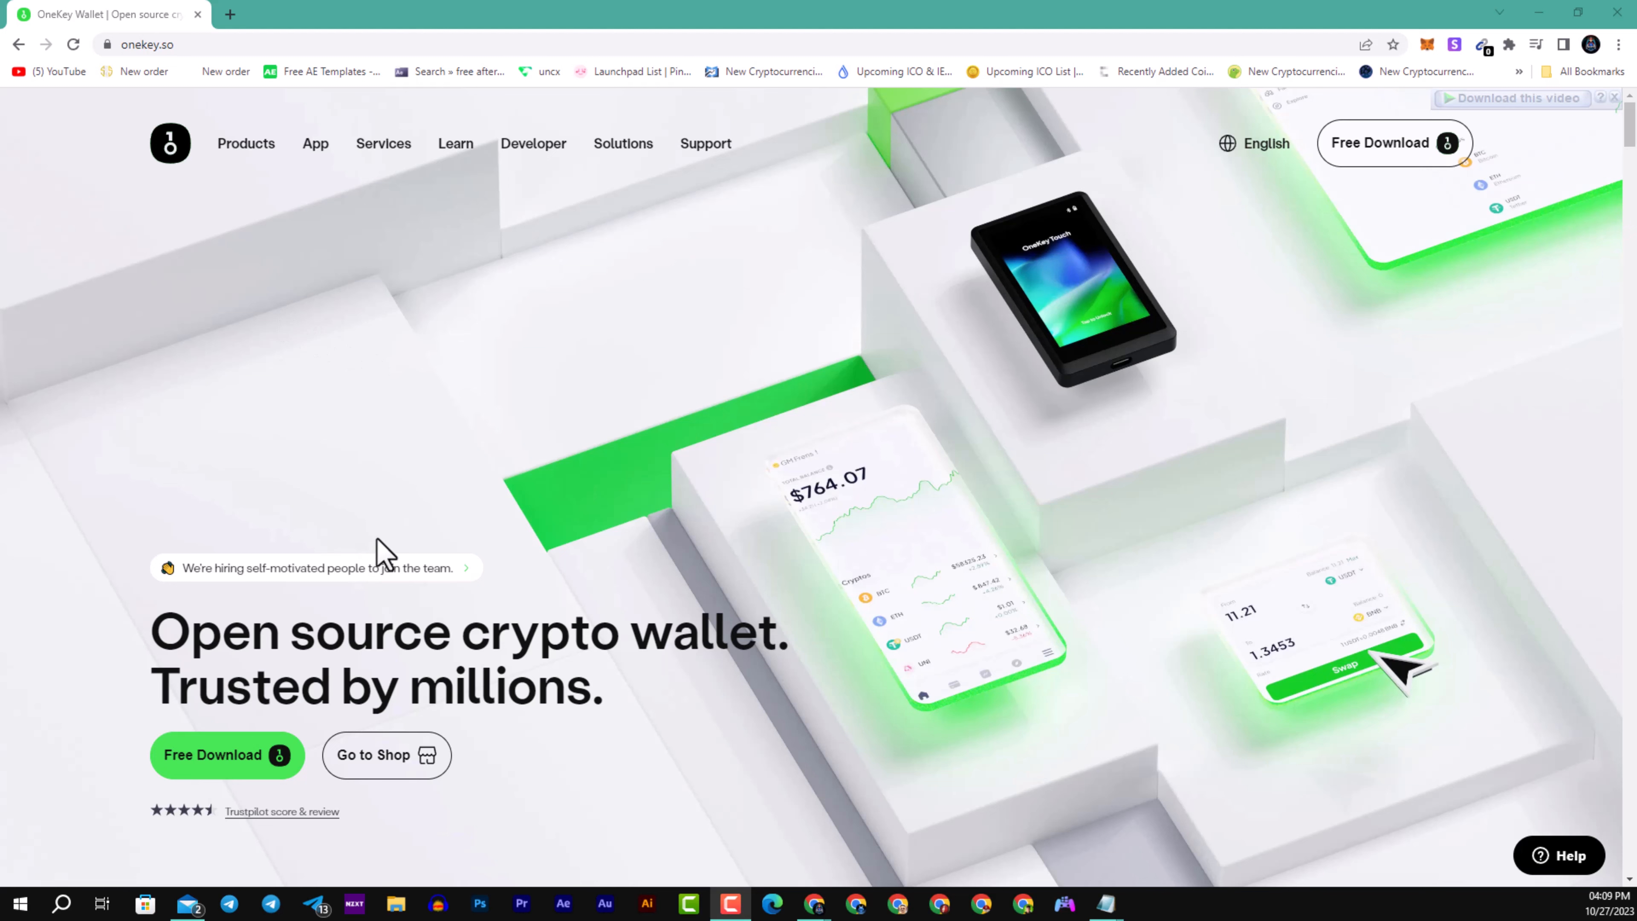
Go from the onekey.so homepage to the shop via the Go to Shop button.
scroll("down", 3)
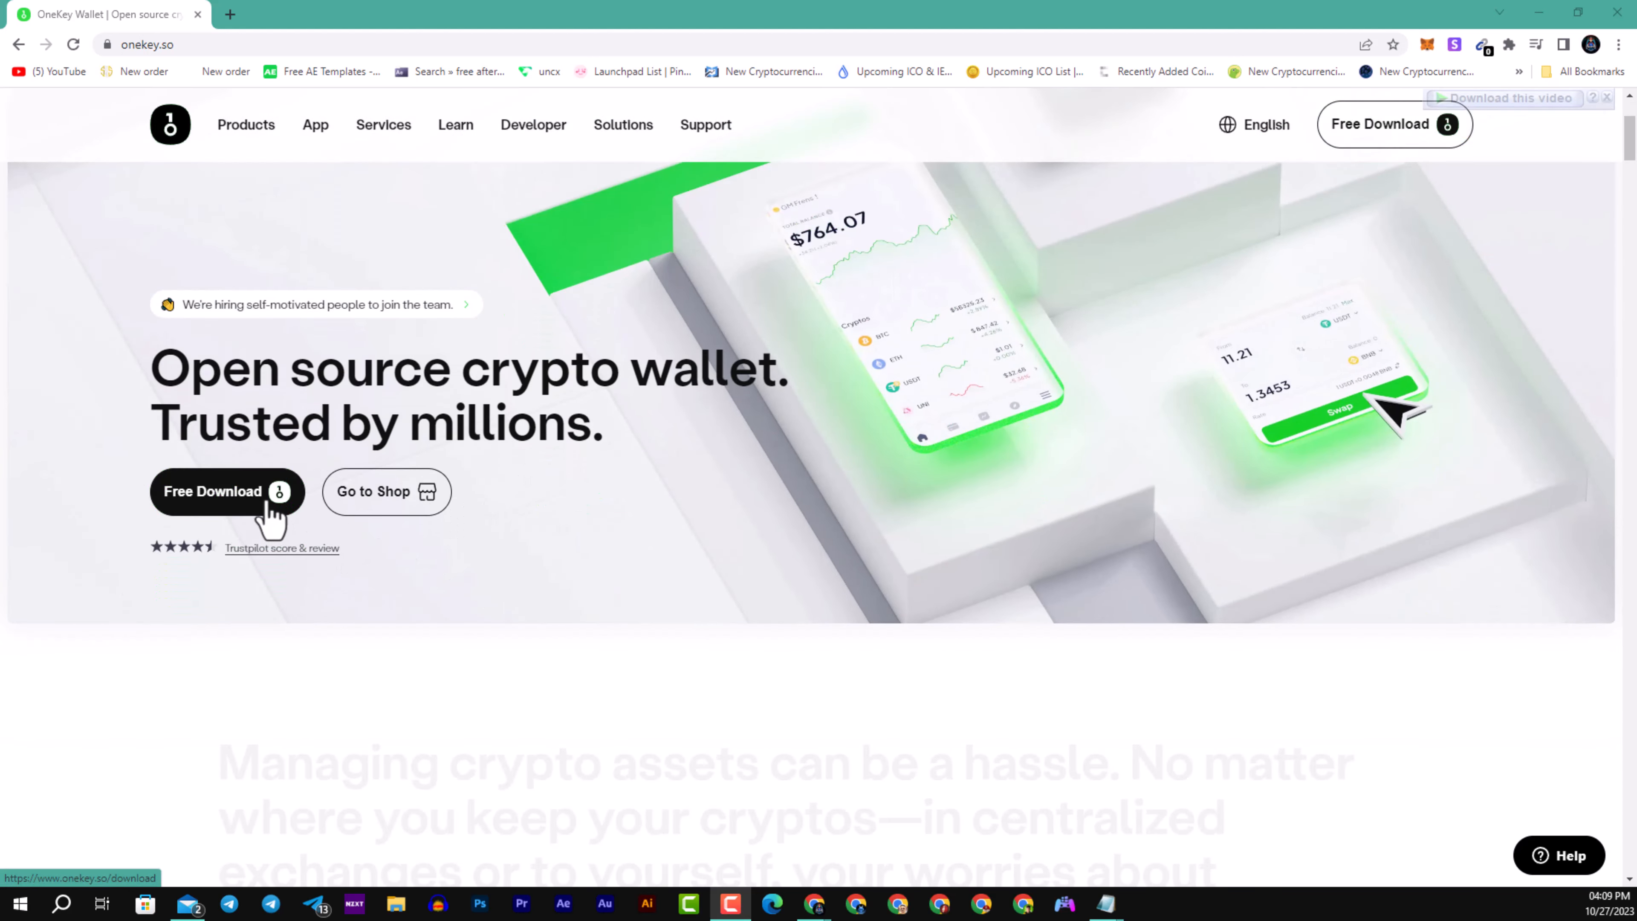
mouse_move(824, 488)
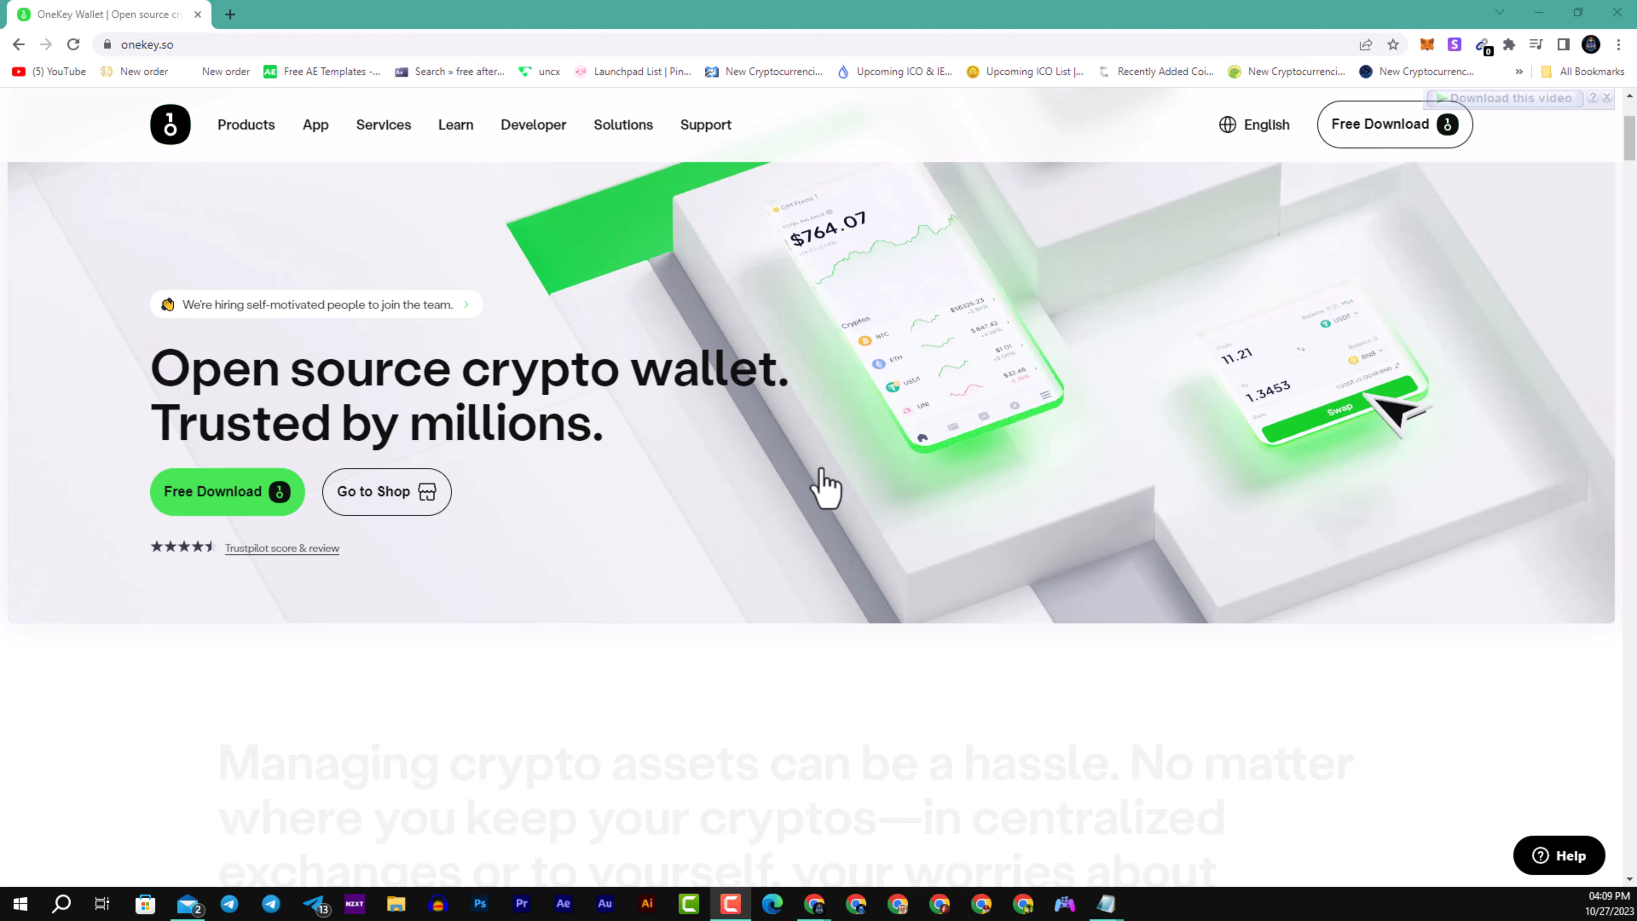
mouse_move(856, 497)
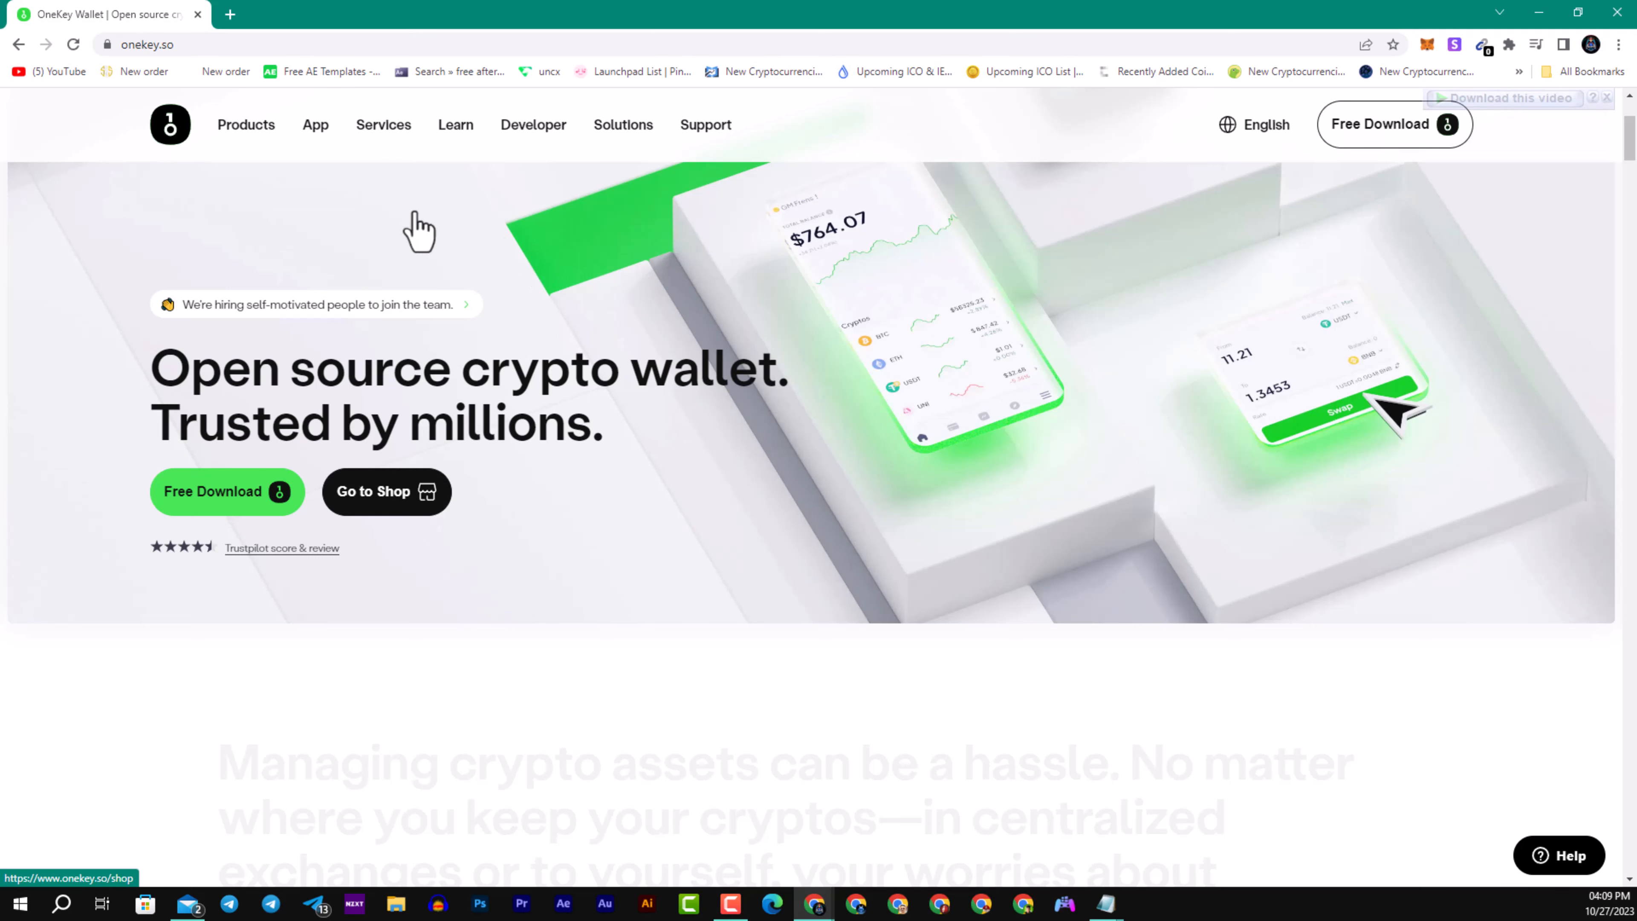
mouse_move(246, 135)
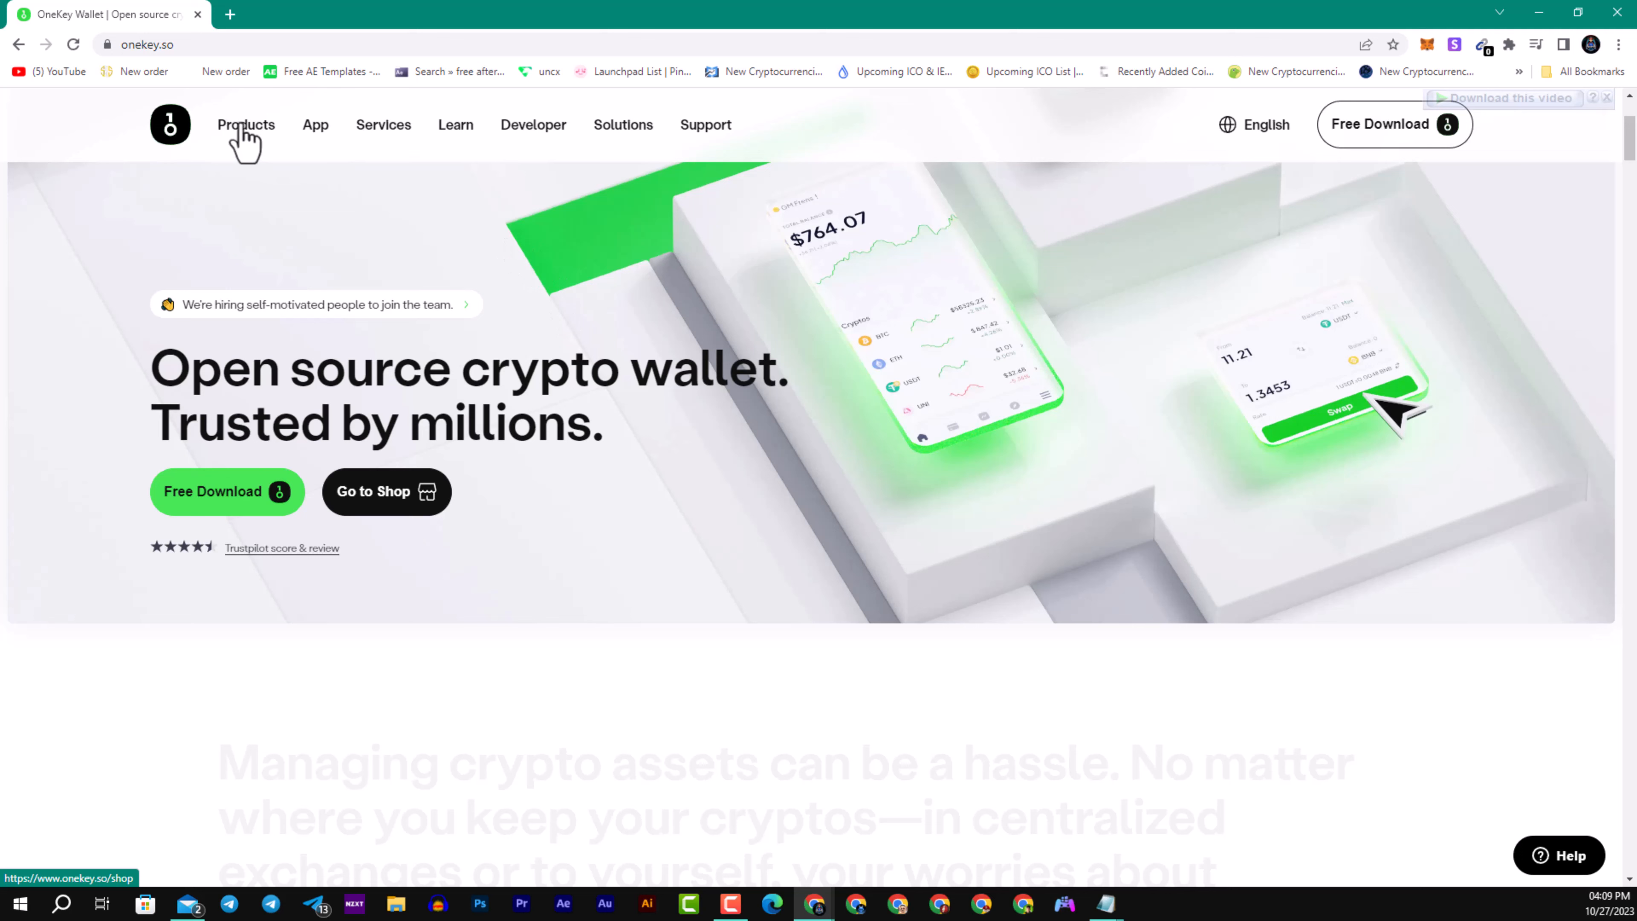
left_click(372, 491)
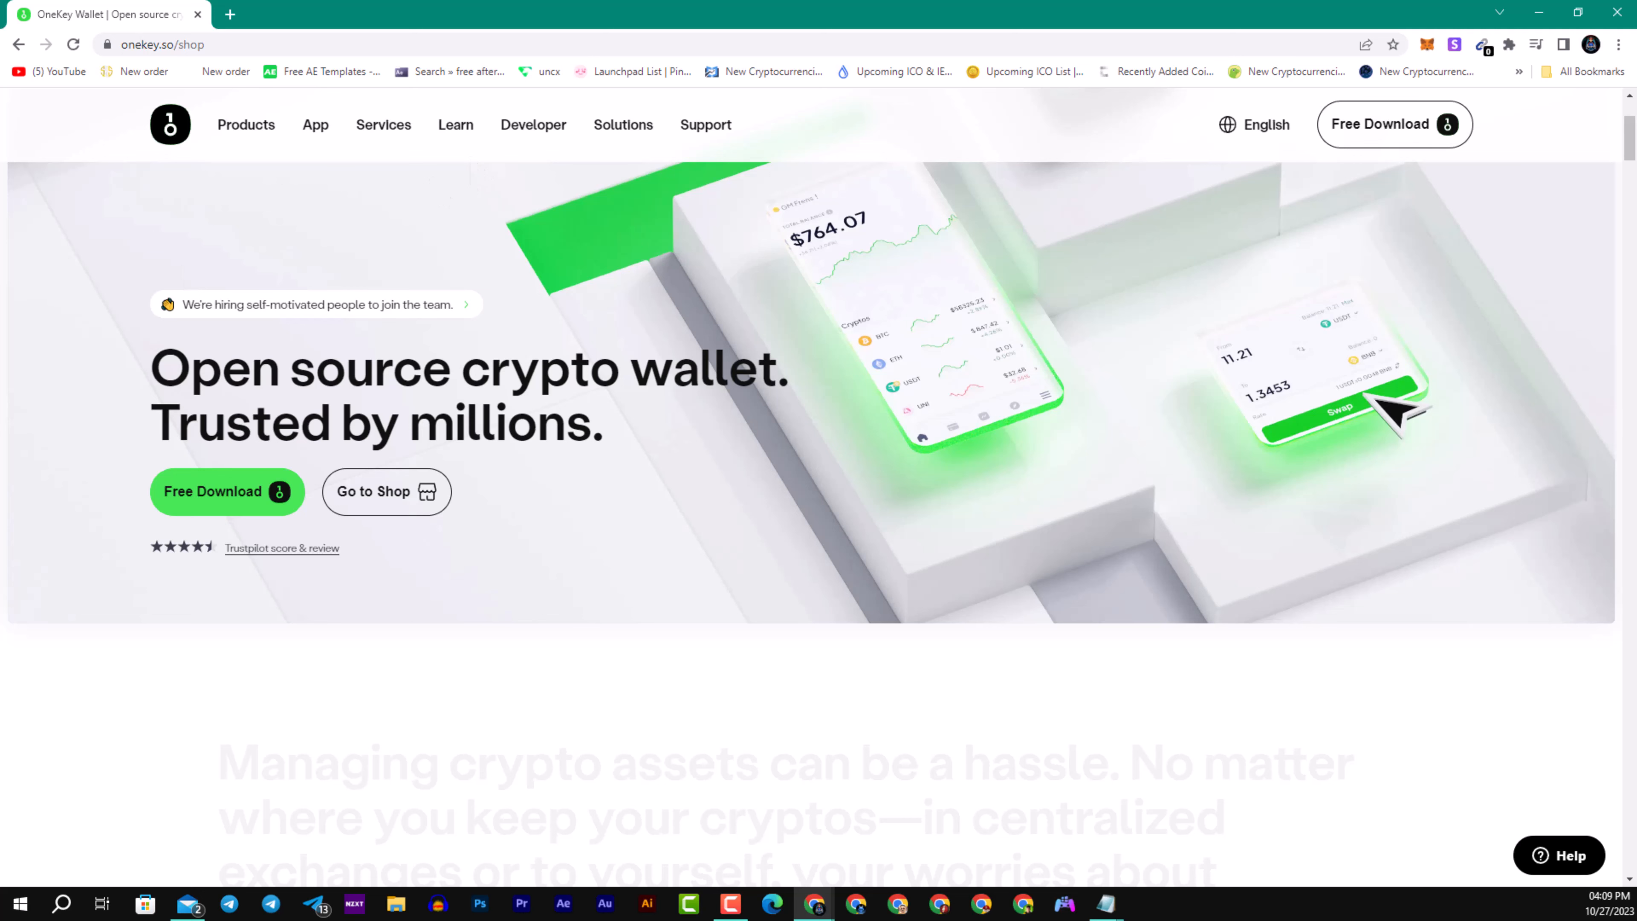
Scroll the Shop OneKey page past the OneKey Touch card at $249.00 to the next products.
left_click(387, 491)
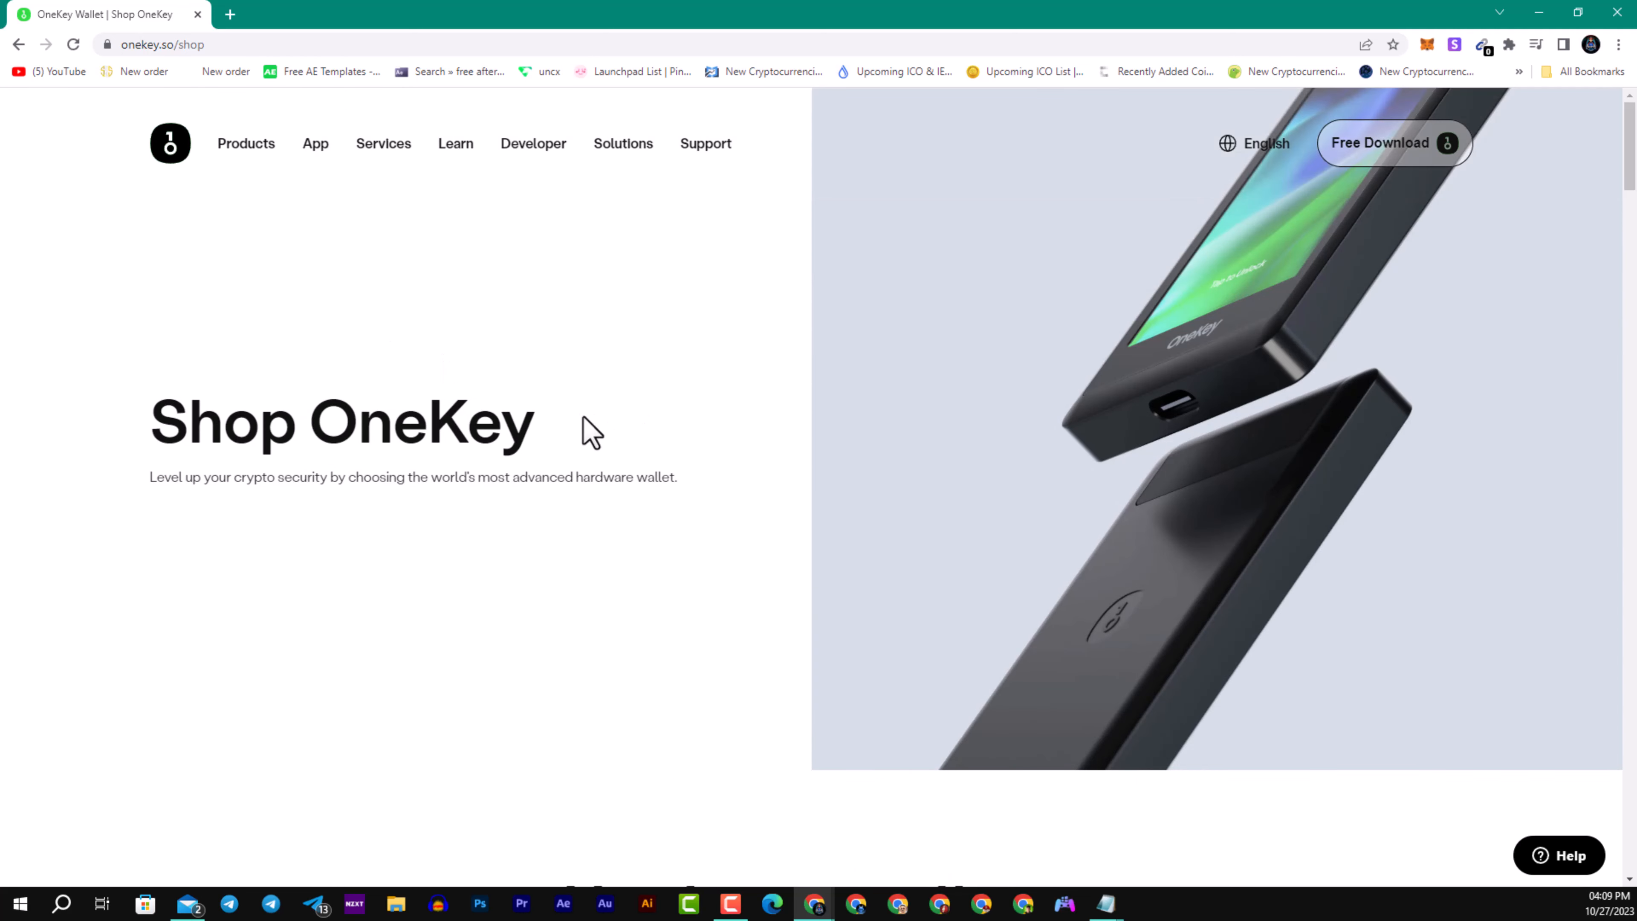
scroll("down", 3)
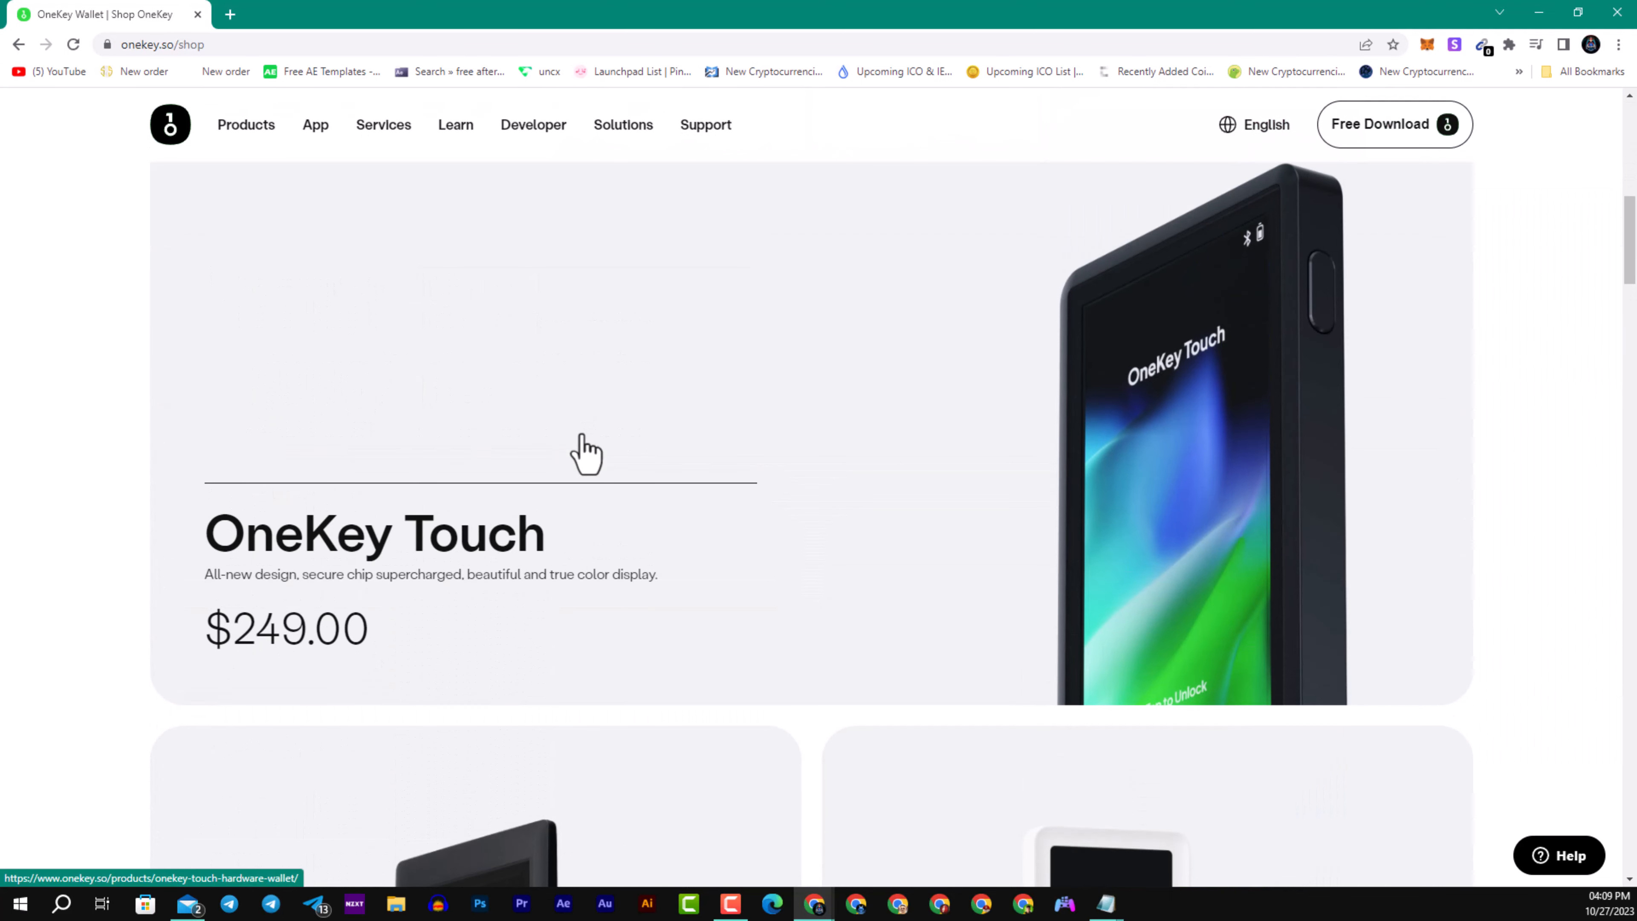
scroll("down", 3)
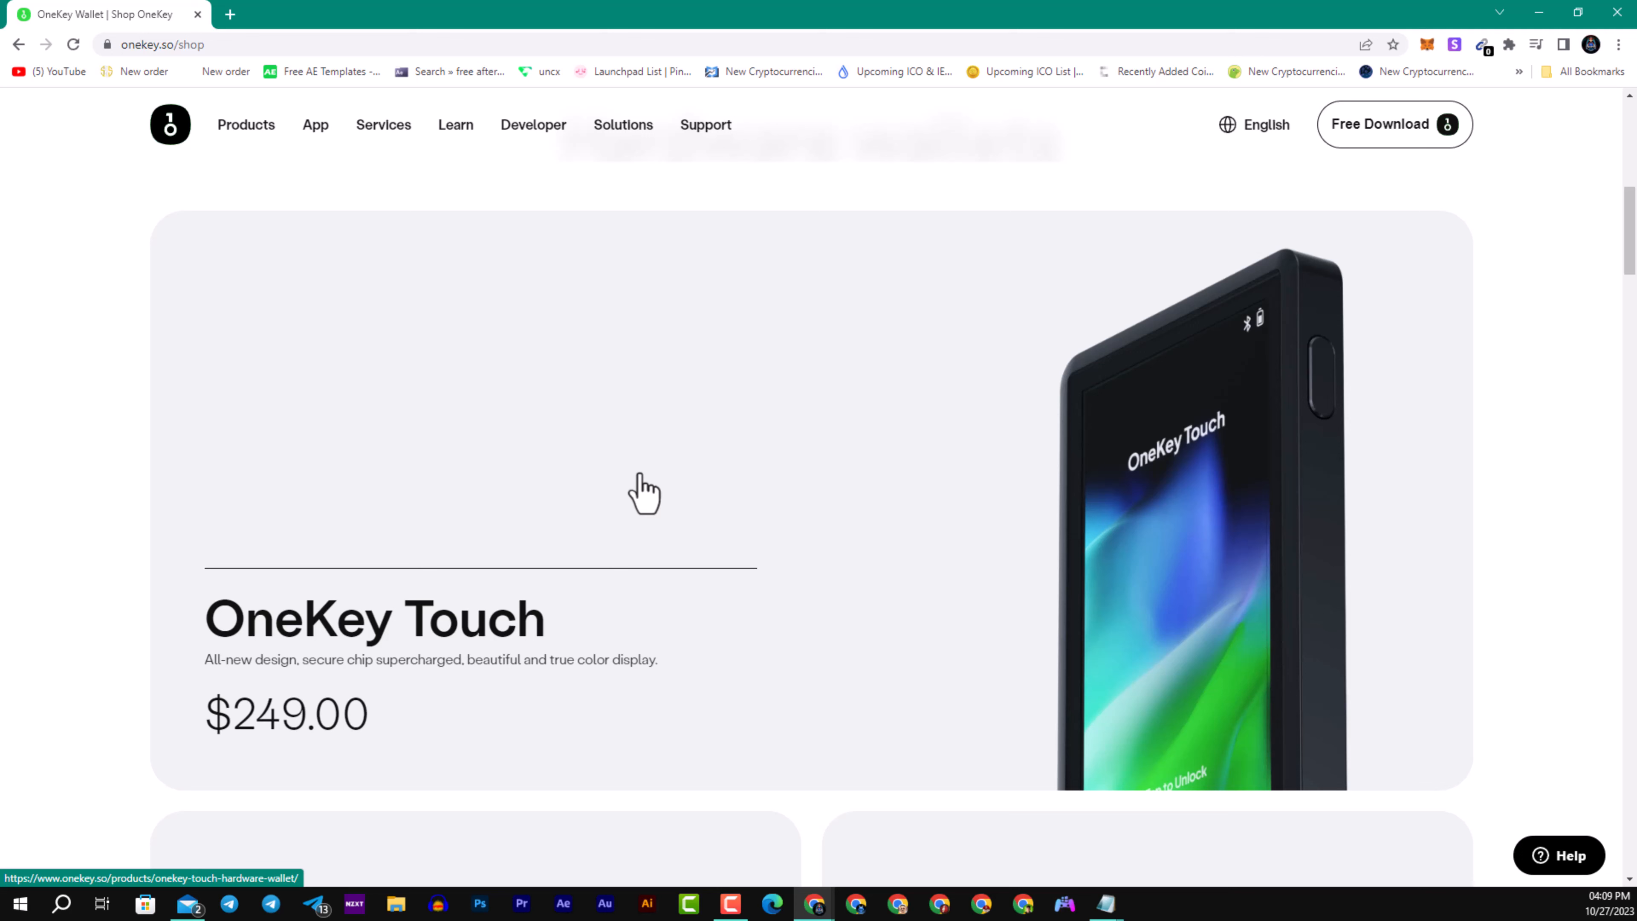
mouse_move(629, 491)
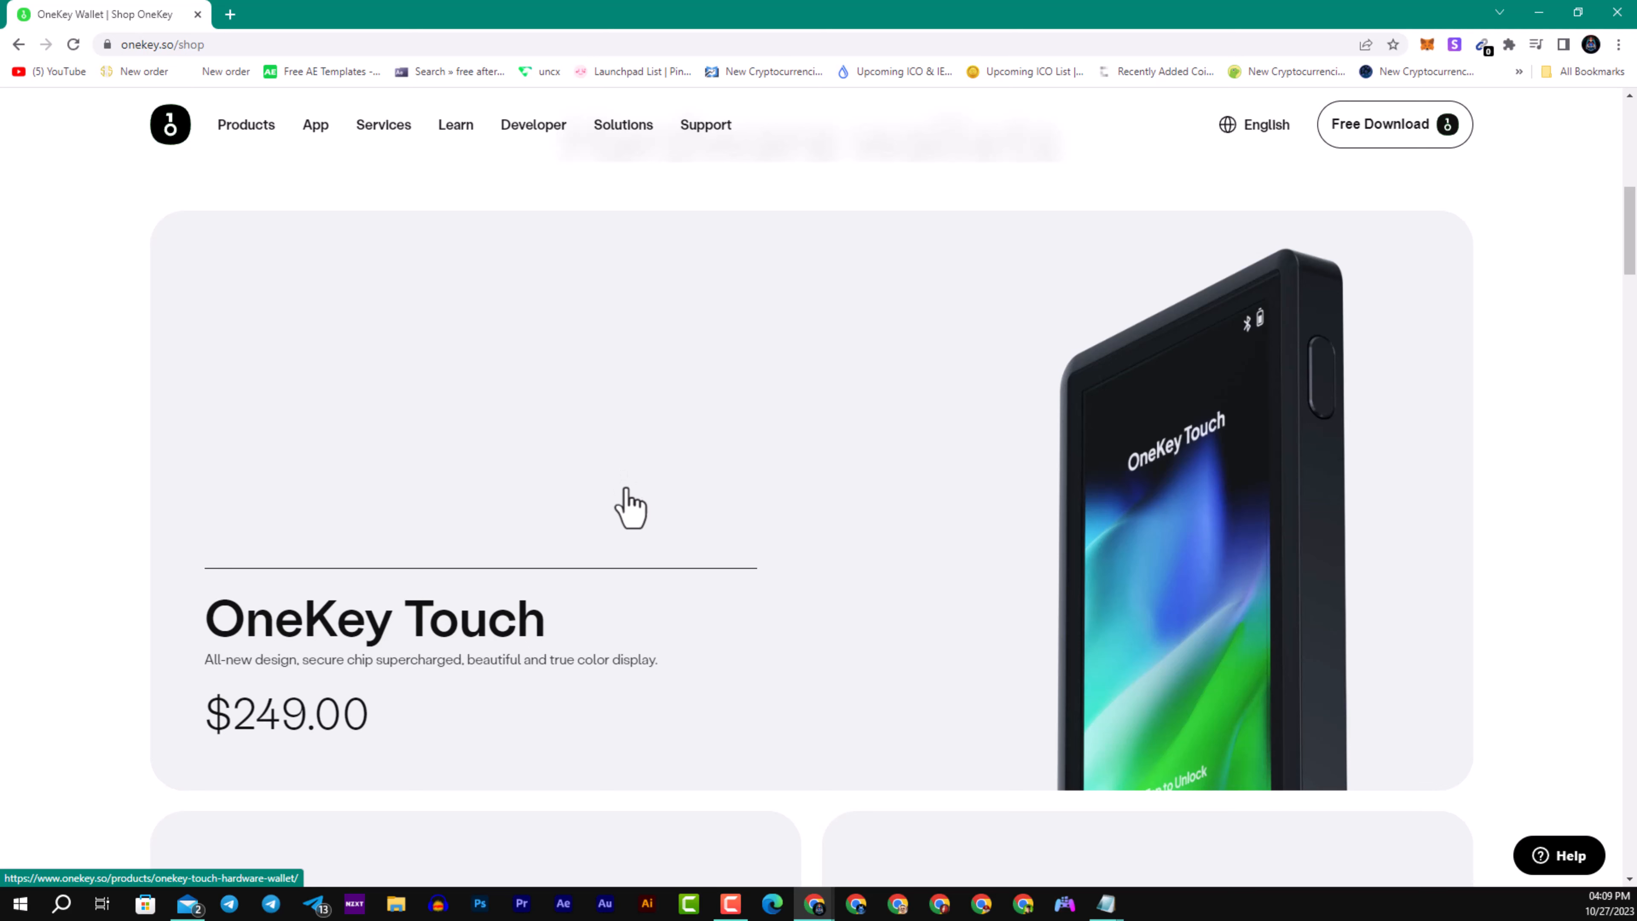
scroll("down", 3)
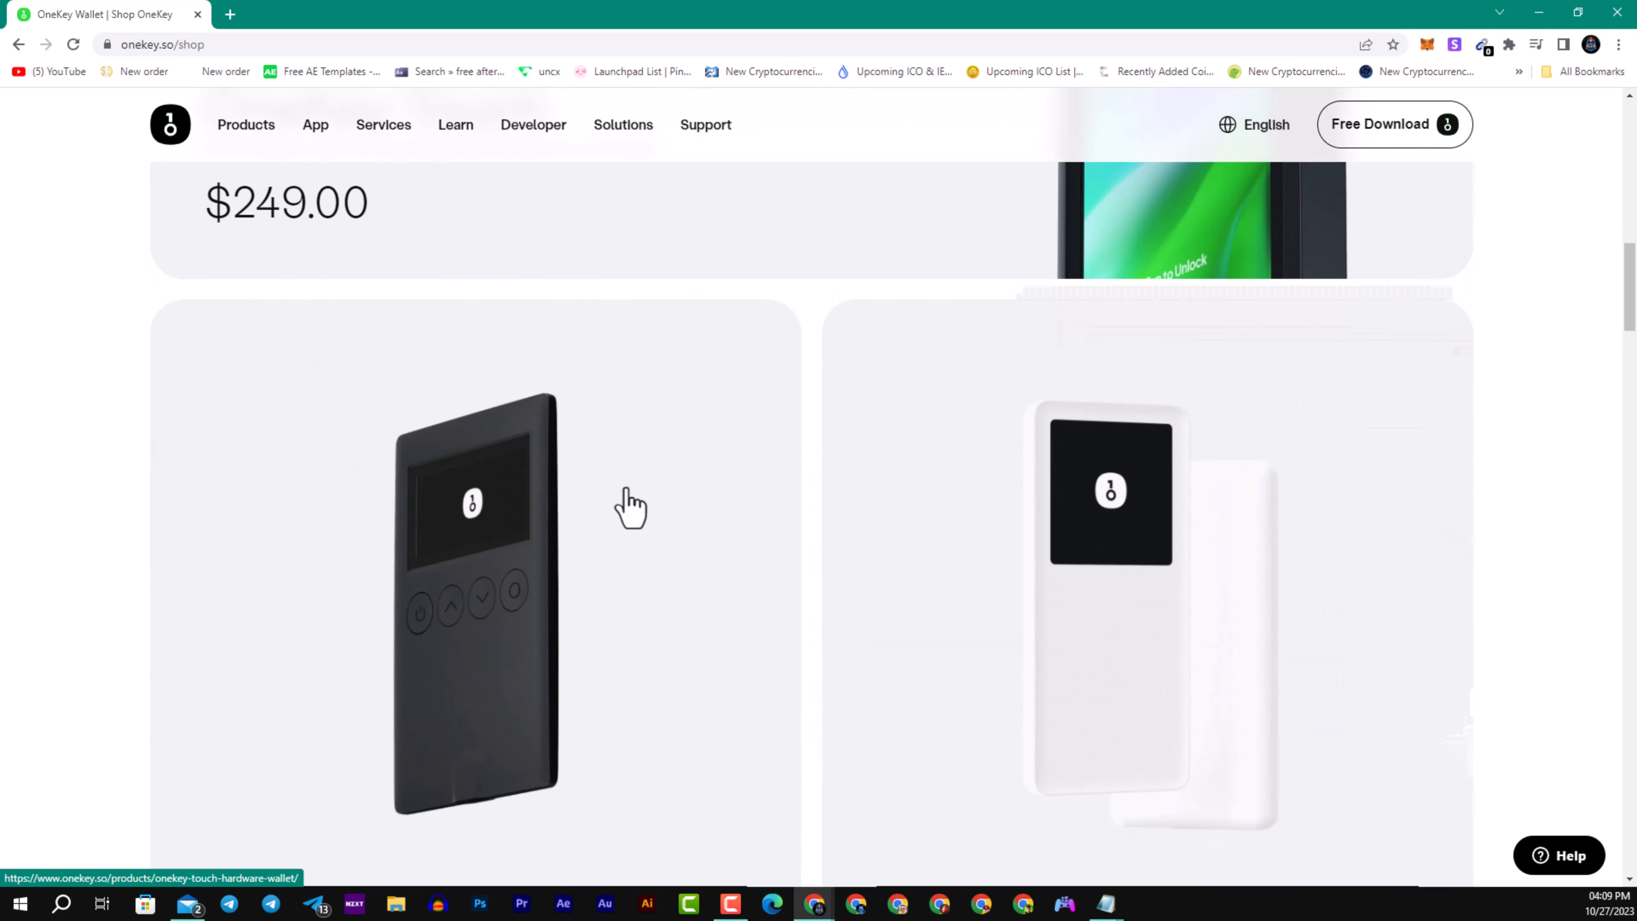
Scroll down to the OneKey Classic ($89.00) and OneKey Mini ($58.00) product cards.
scroll("down", 3)
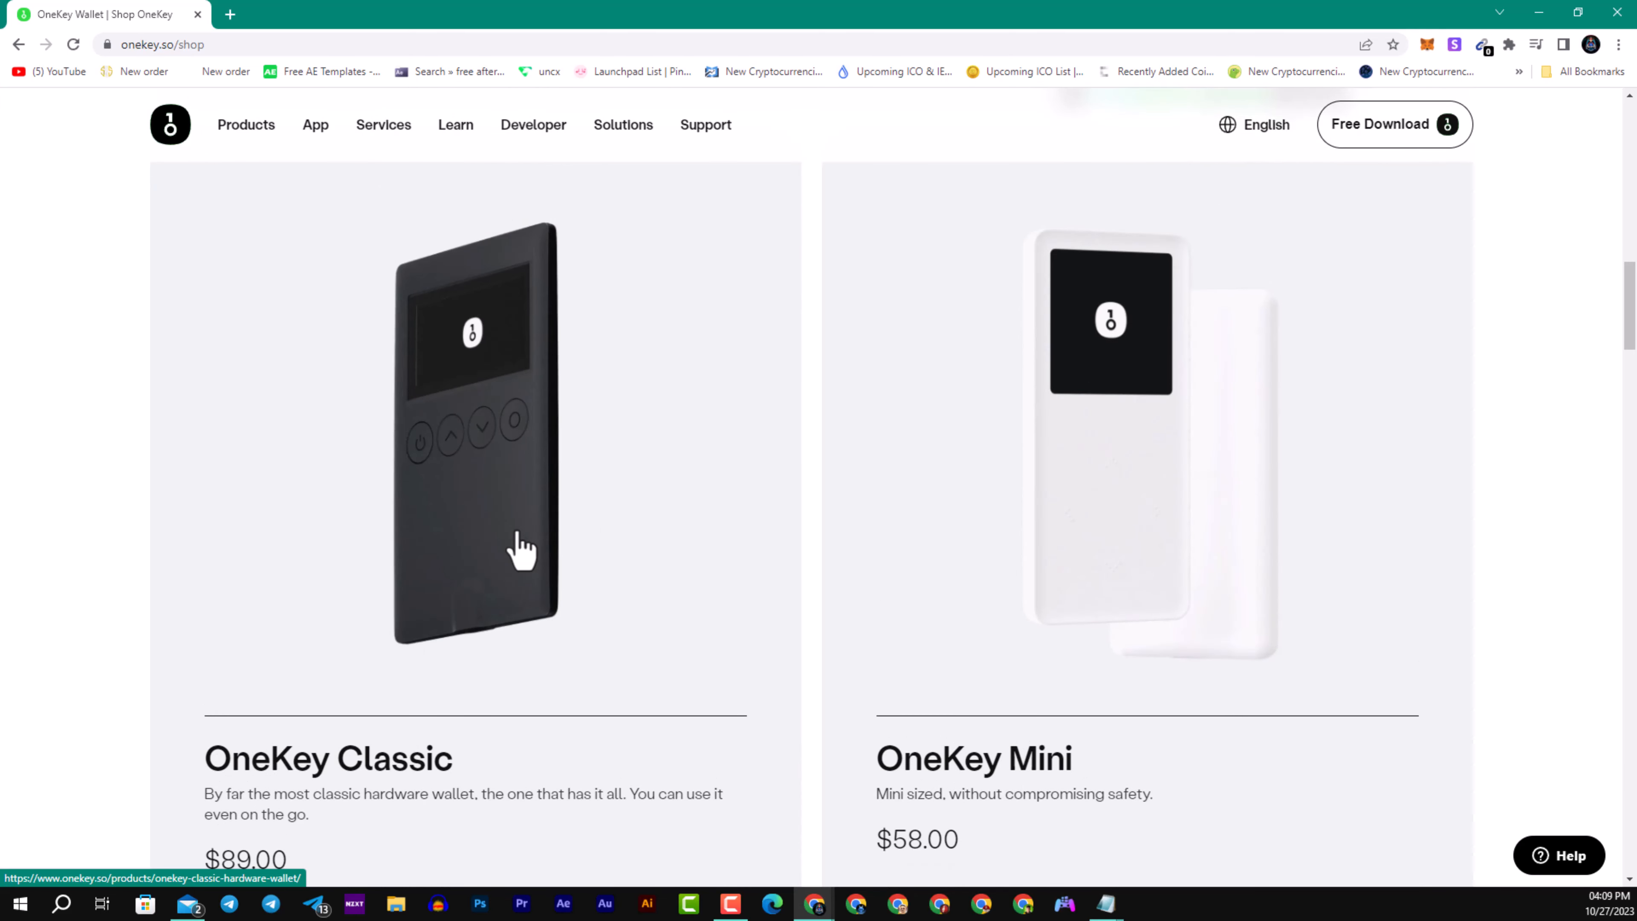
scroll("down", 3)
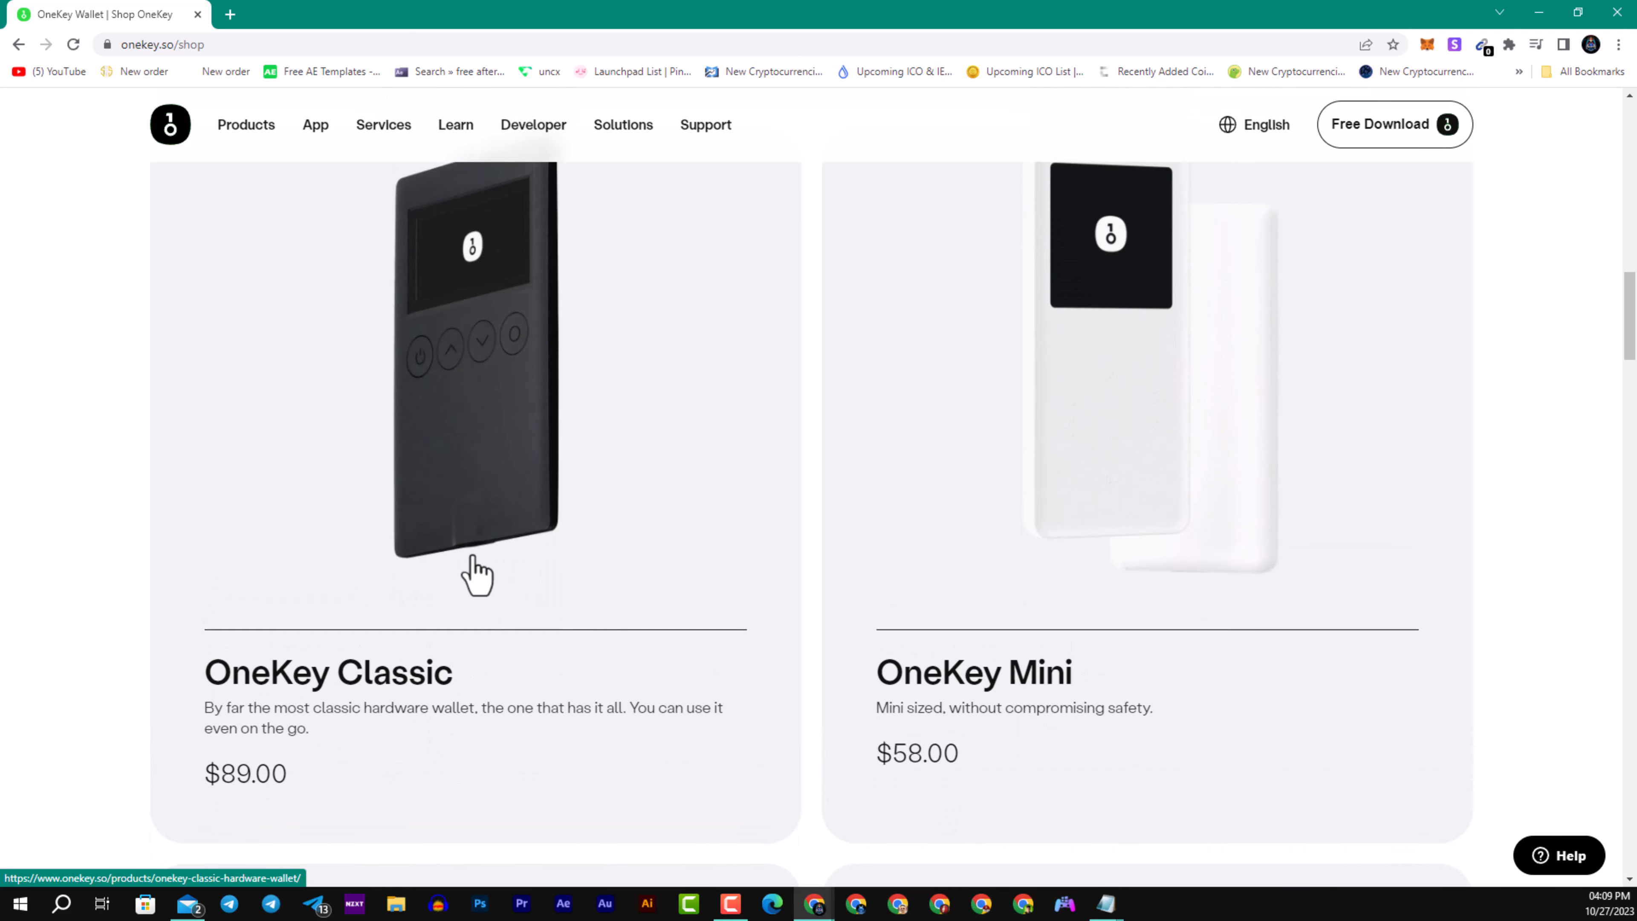
mouse_move(473, 576)
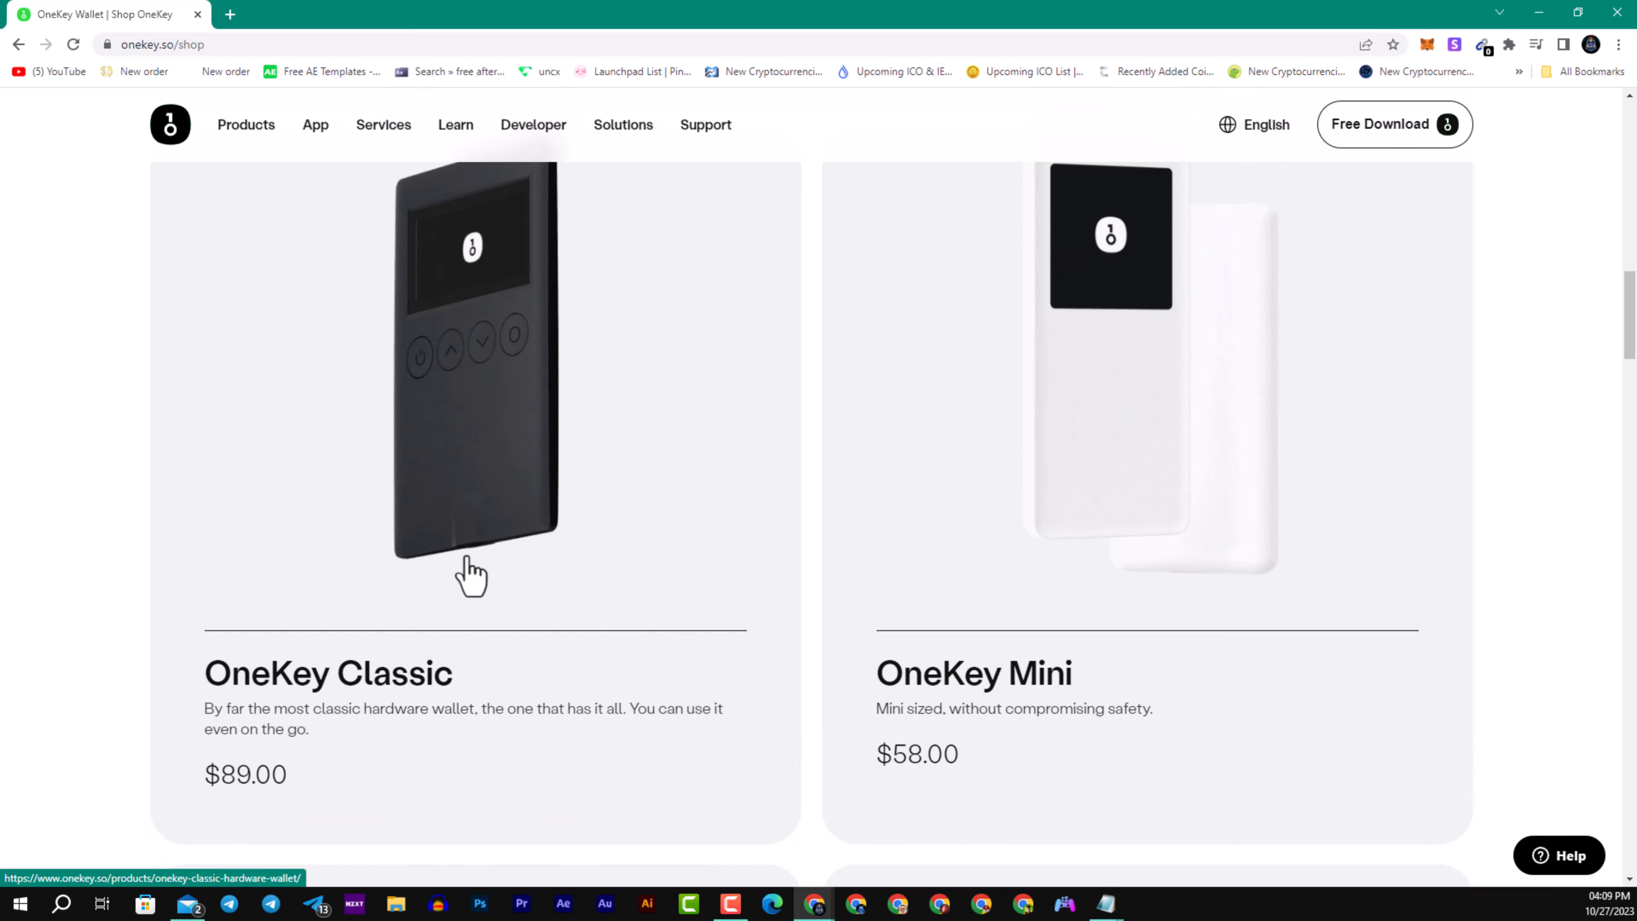
mouse_move(321, 722)
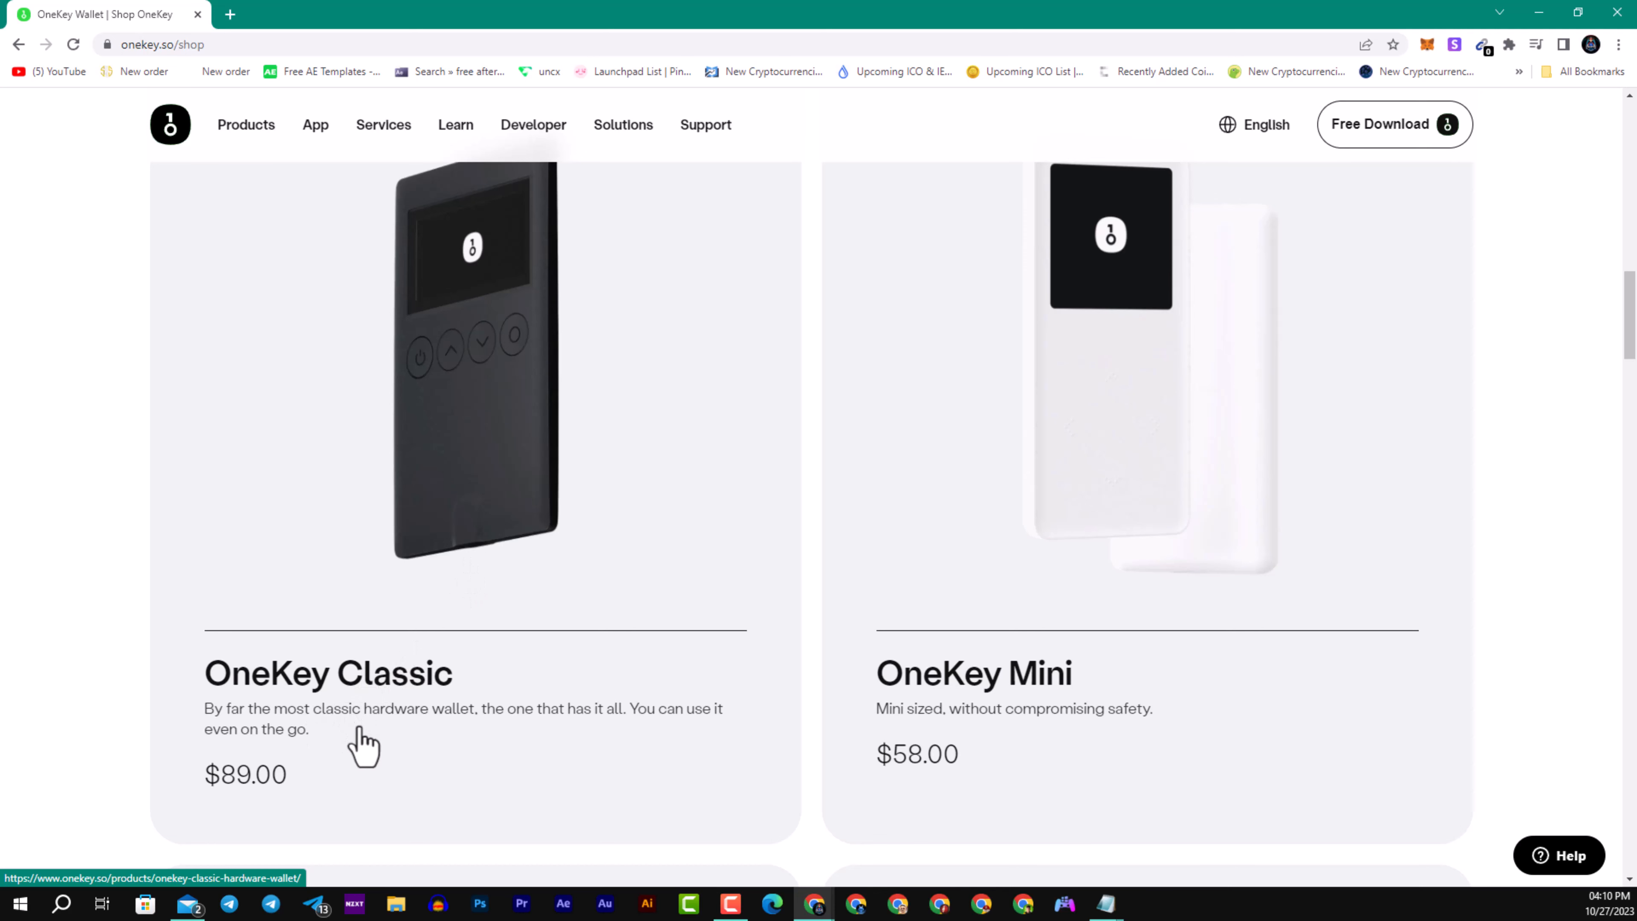
mouse_move(378, 752)
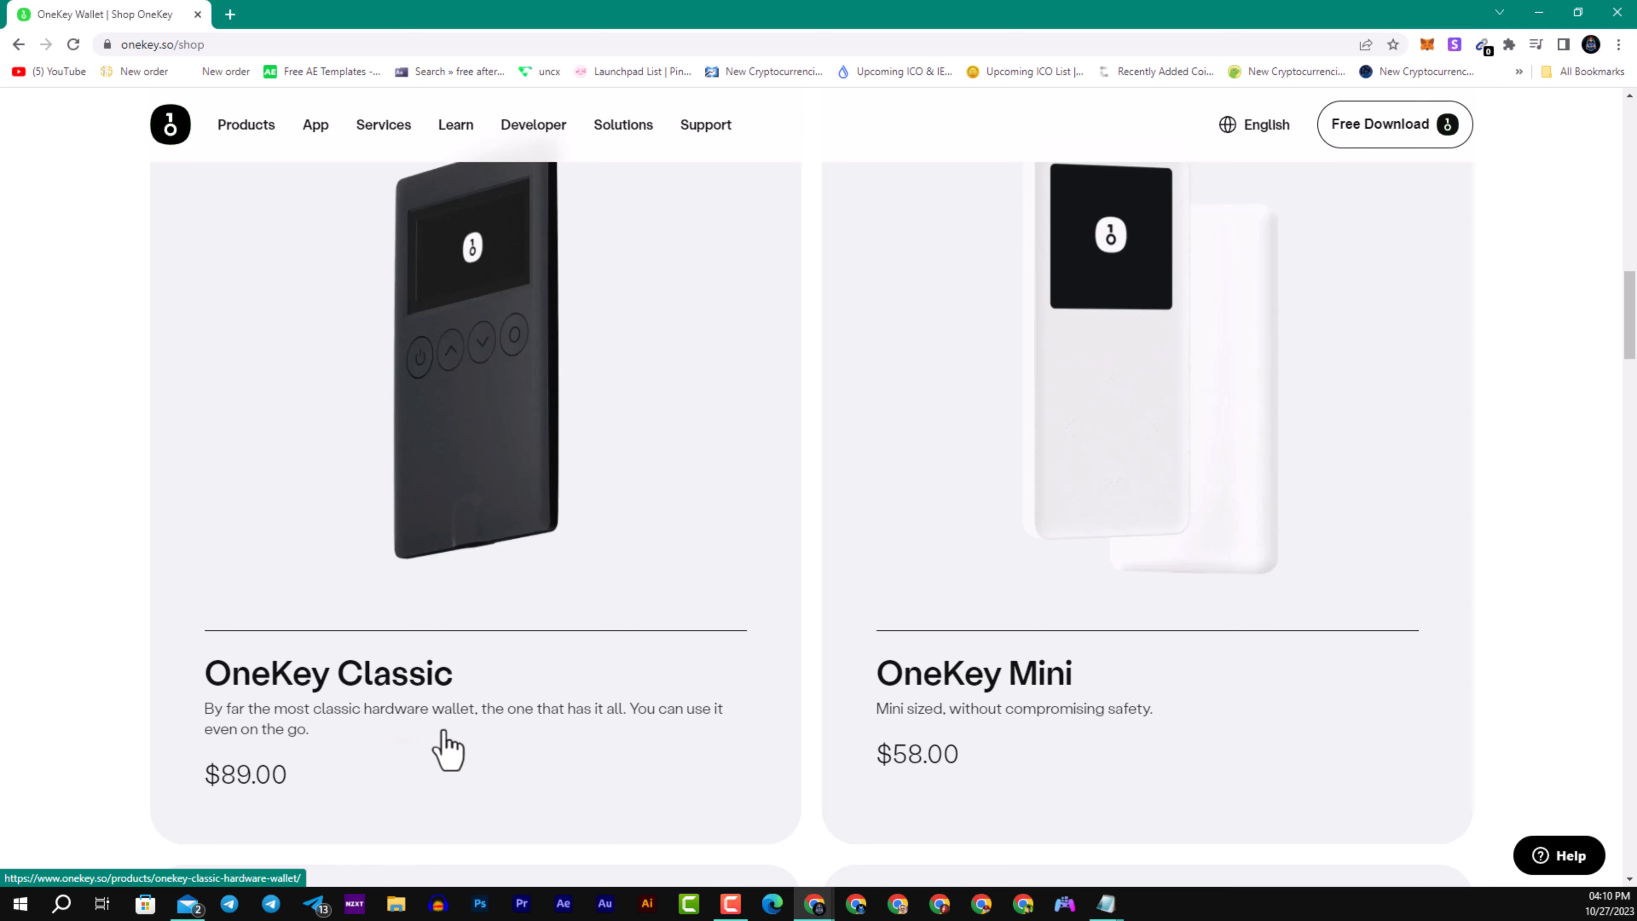
mouse_move(594, 743)
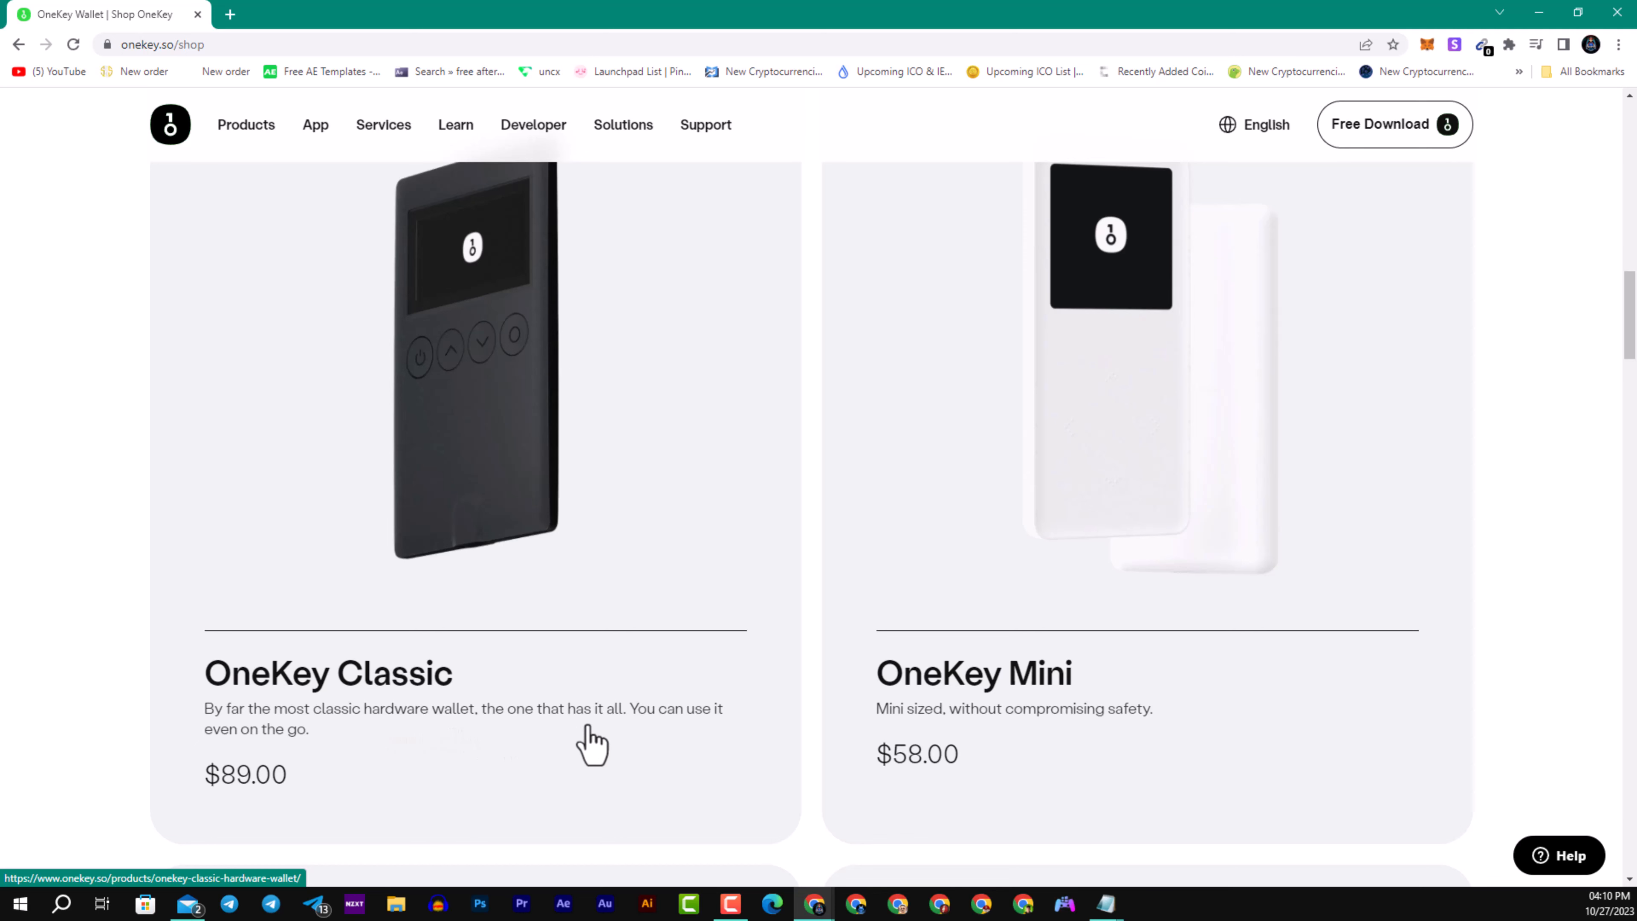
mouse_move(996, 716)
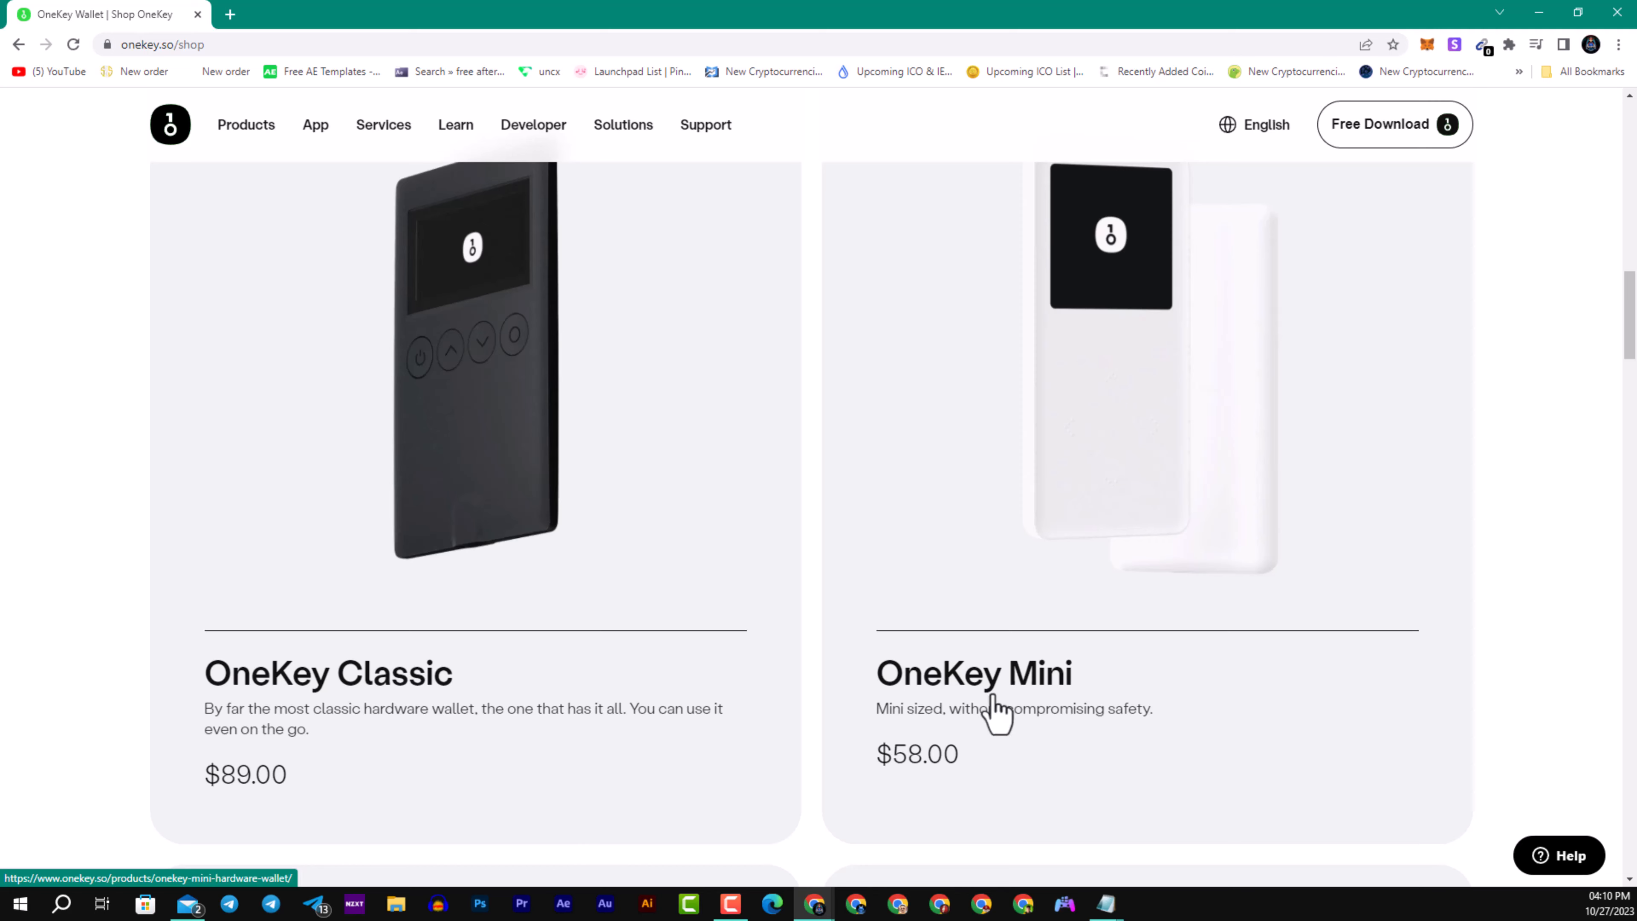
scroll("down", 3)
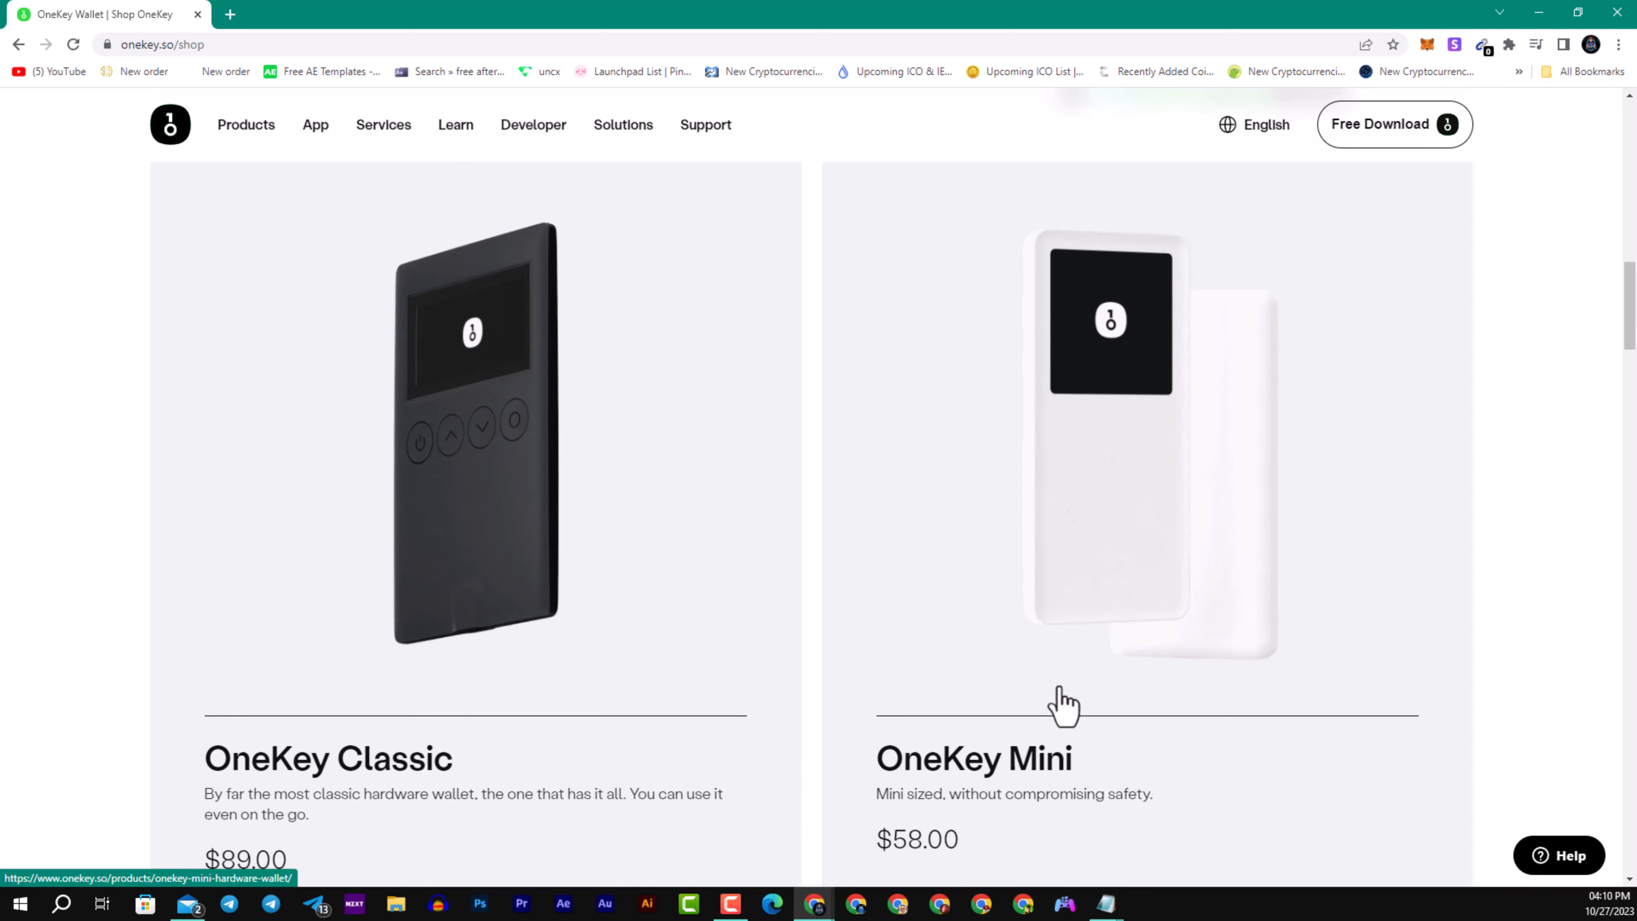
mouse_move(1075, 747)
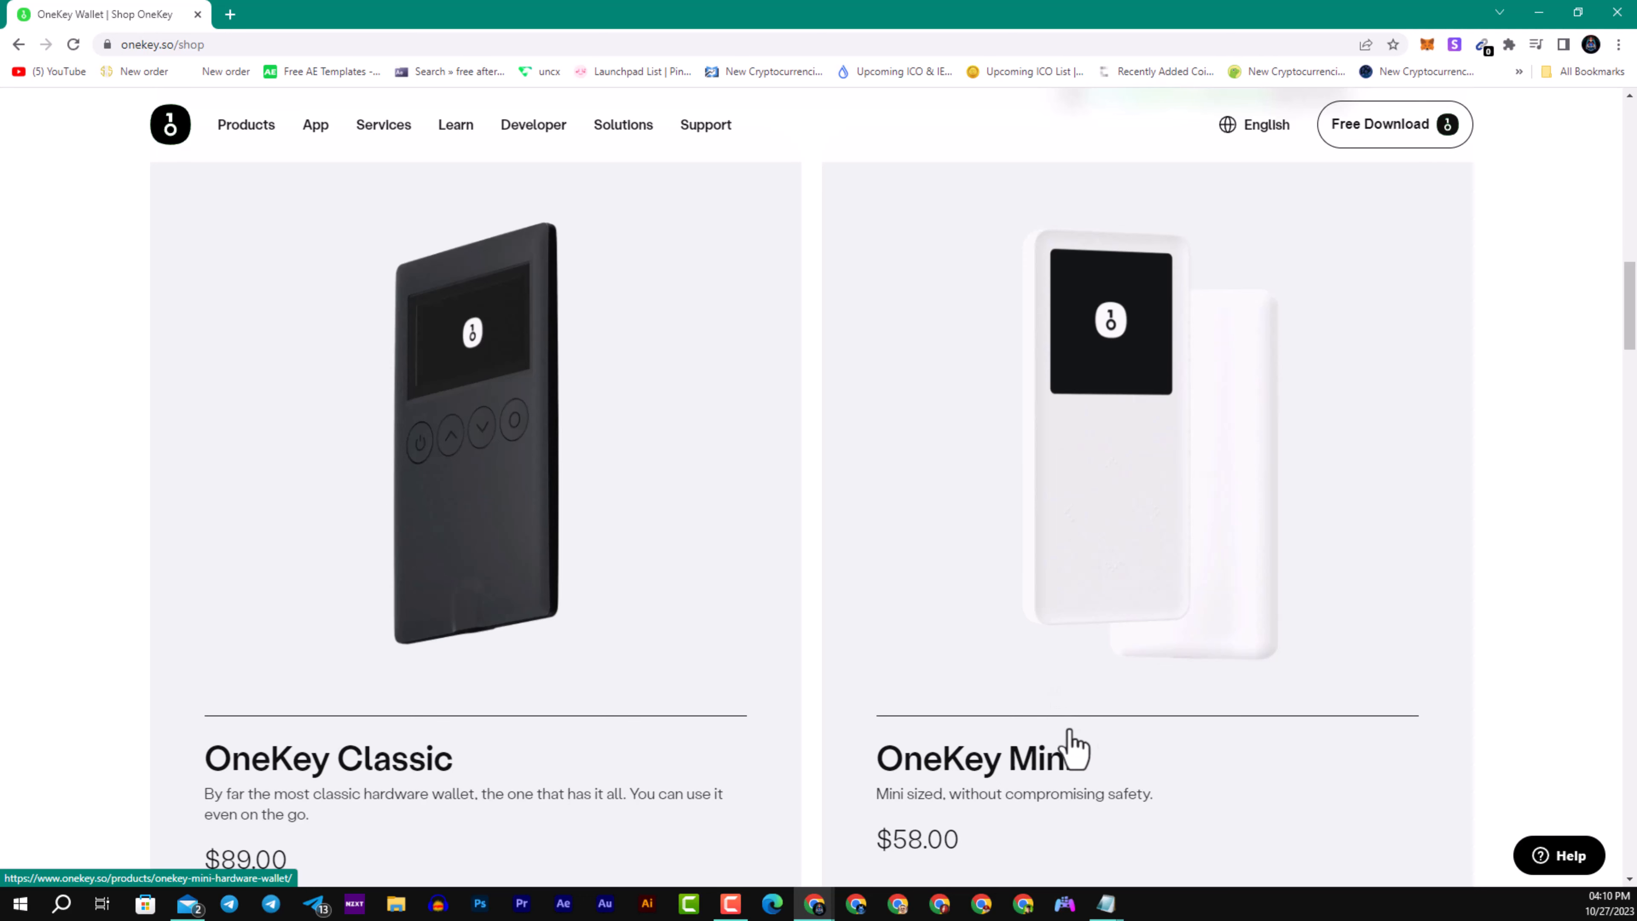
scroll("down", 3)
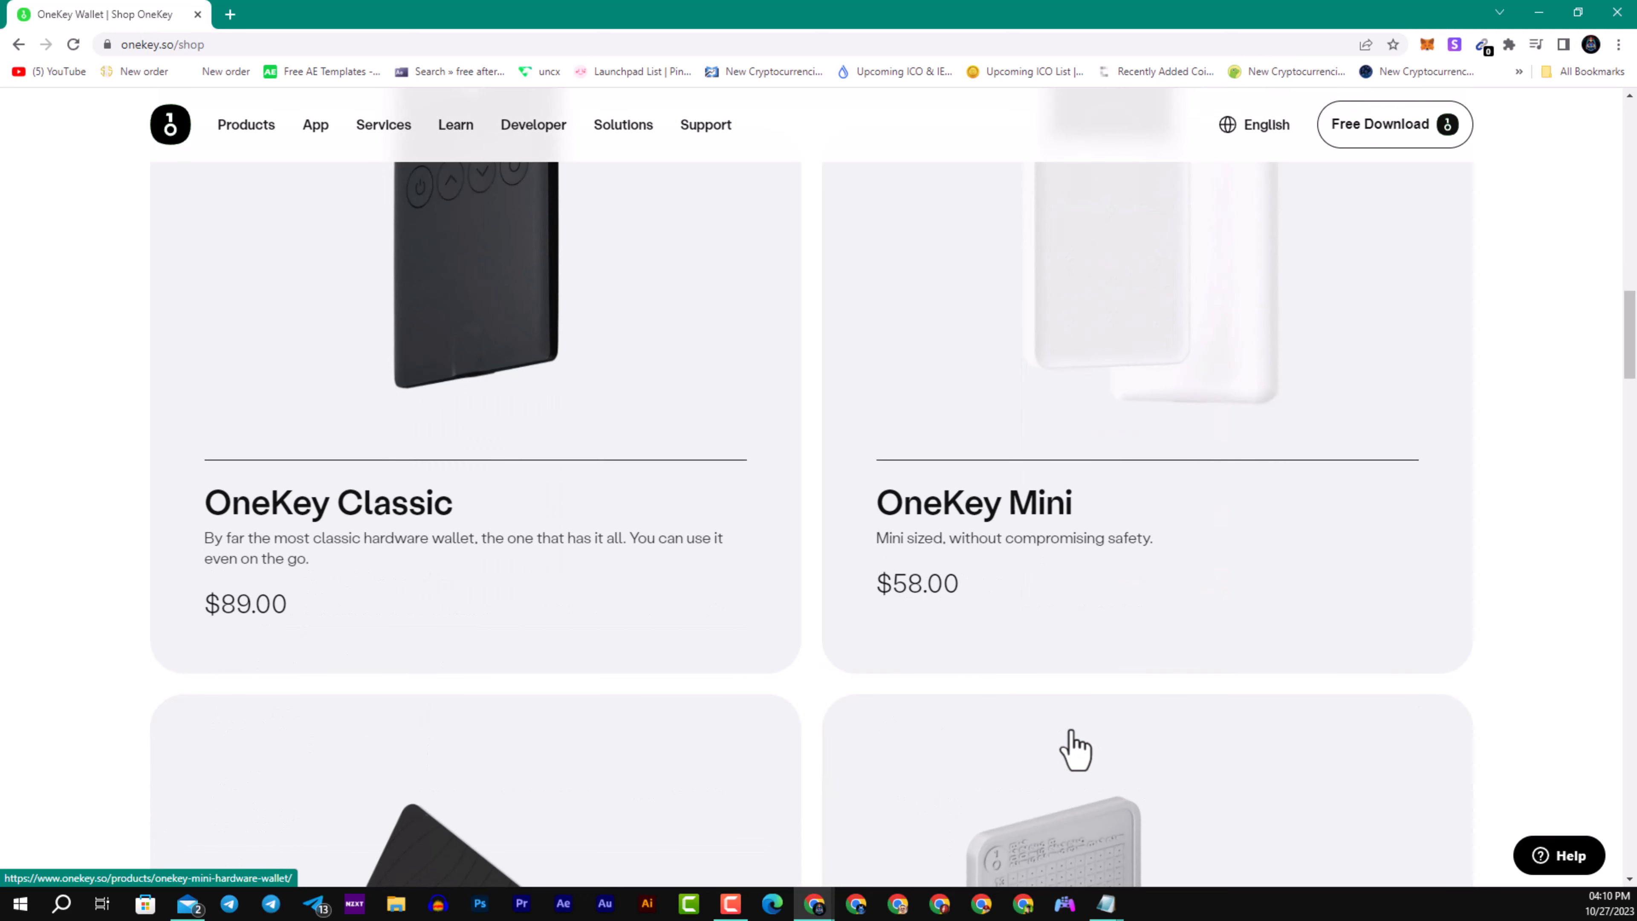
mouse_move(1088, 619)
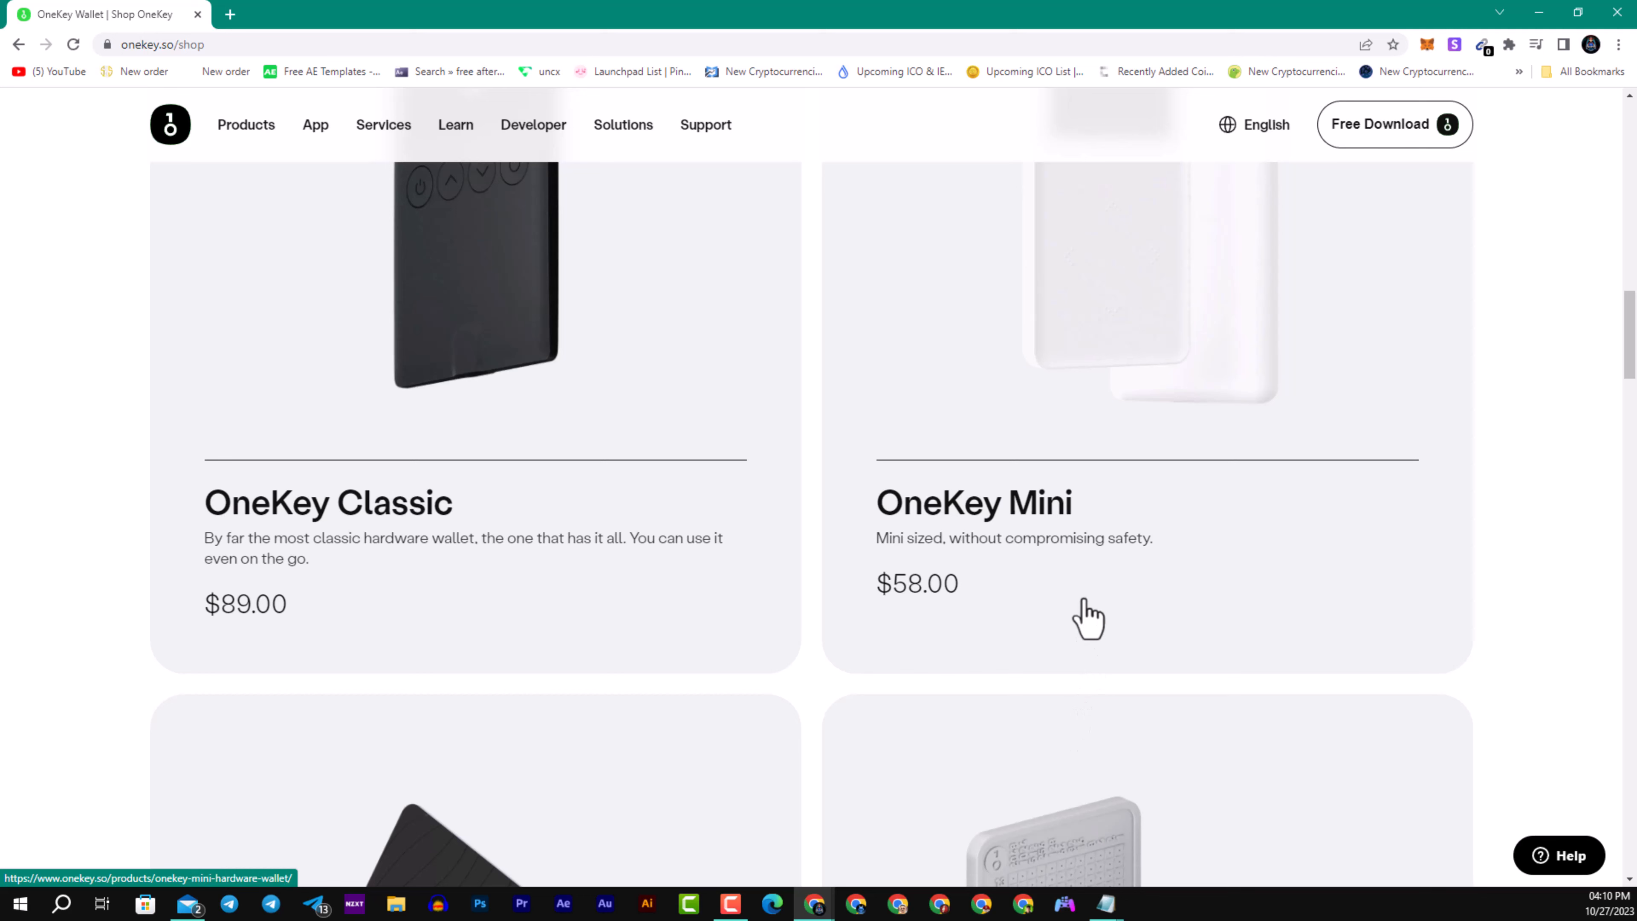
scroll("down", 3)
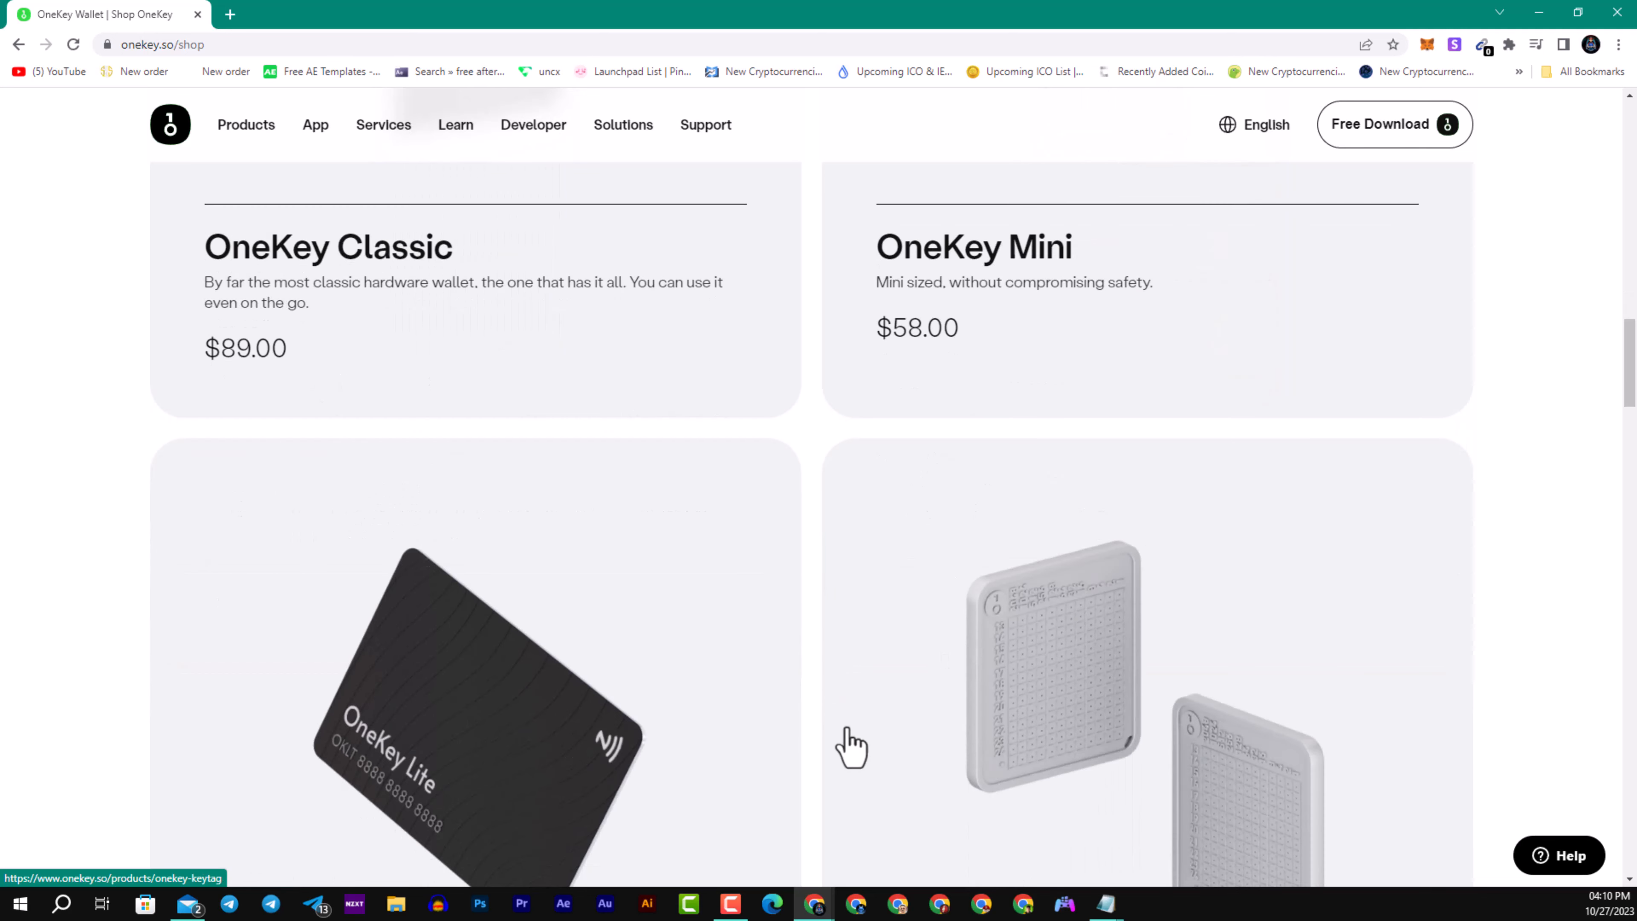
Scroll to the OneKey Lite ($19.99) and OneKey KeyTag ($59.00) cards.
scroll("down", 3)
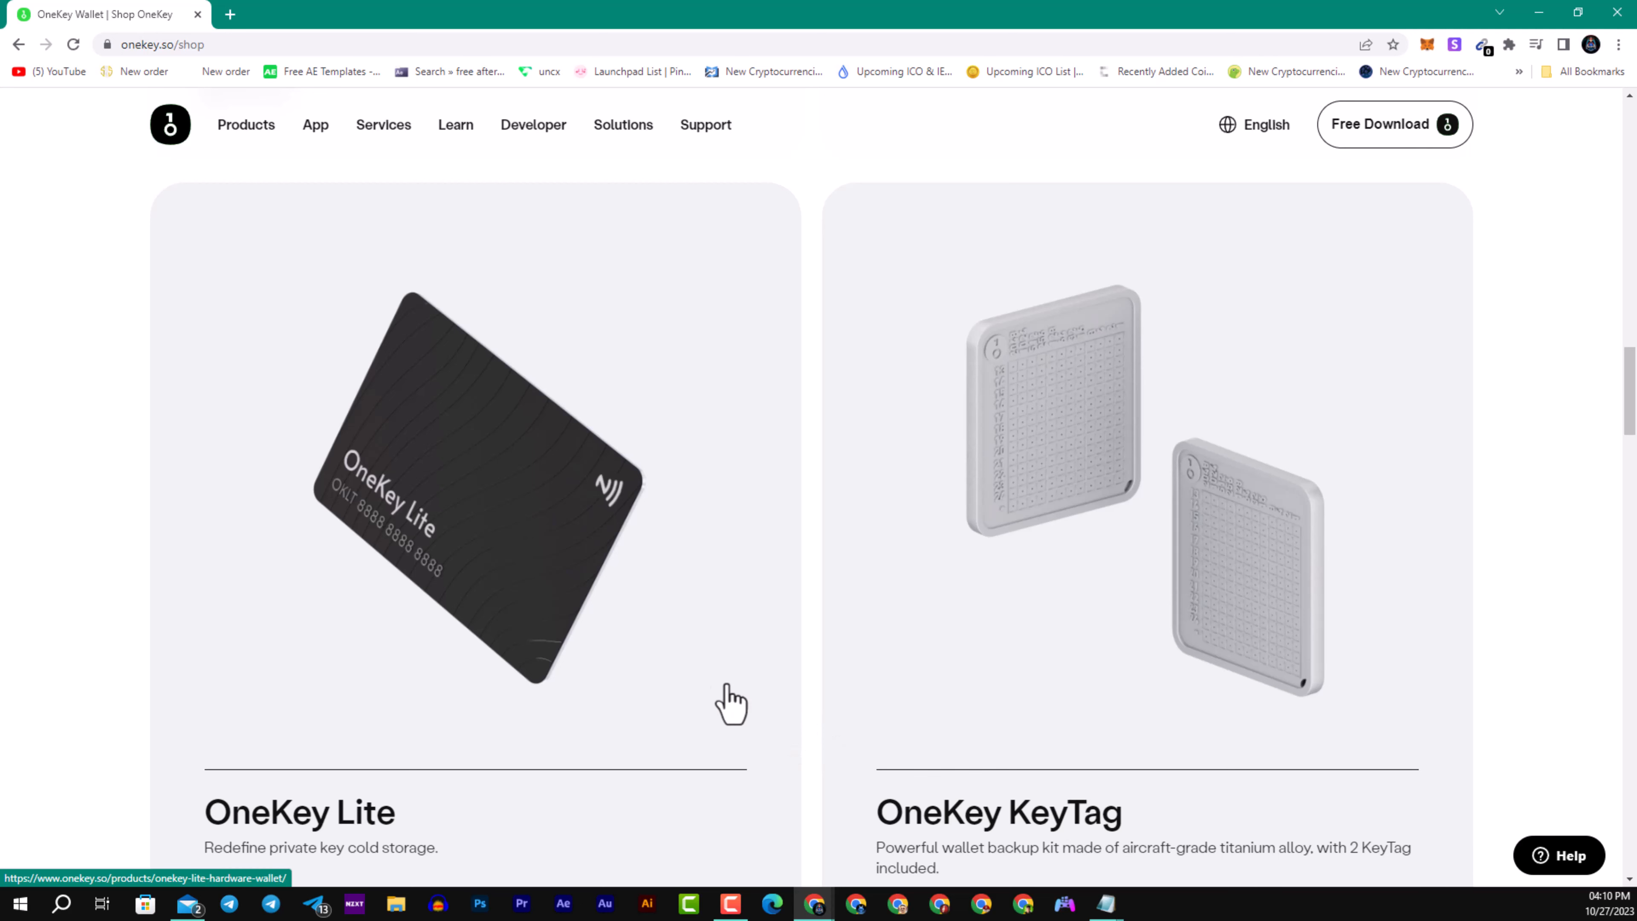
scroll("down", 3)
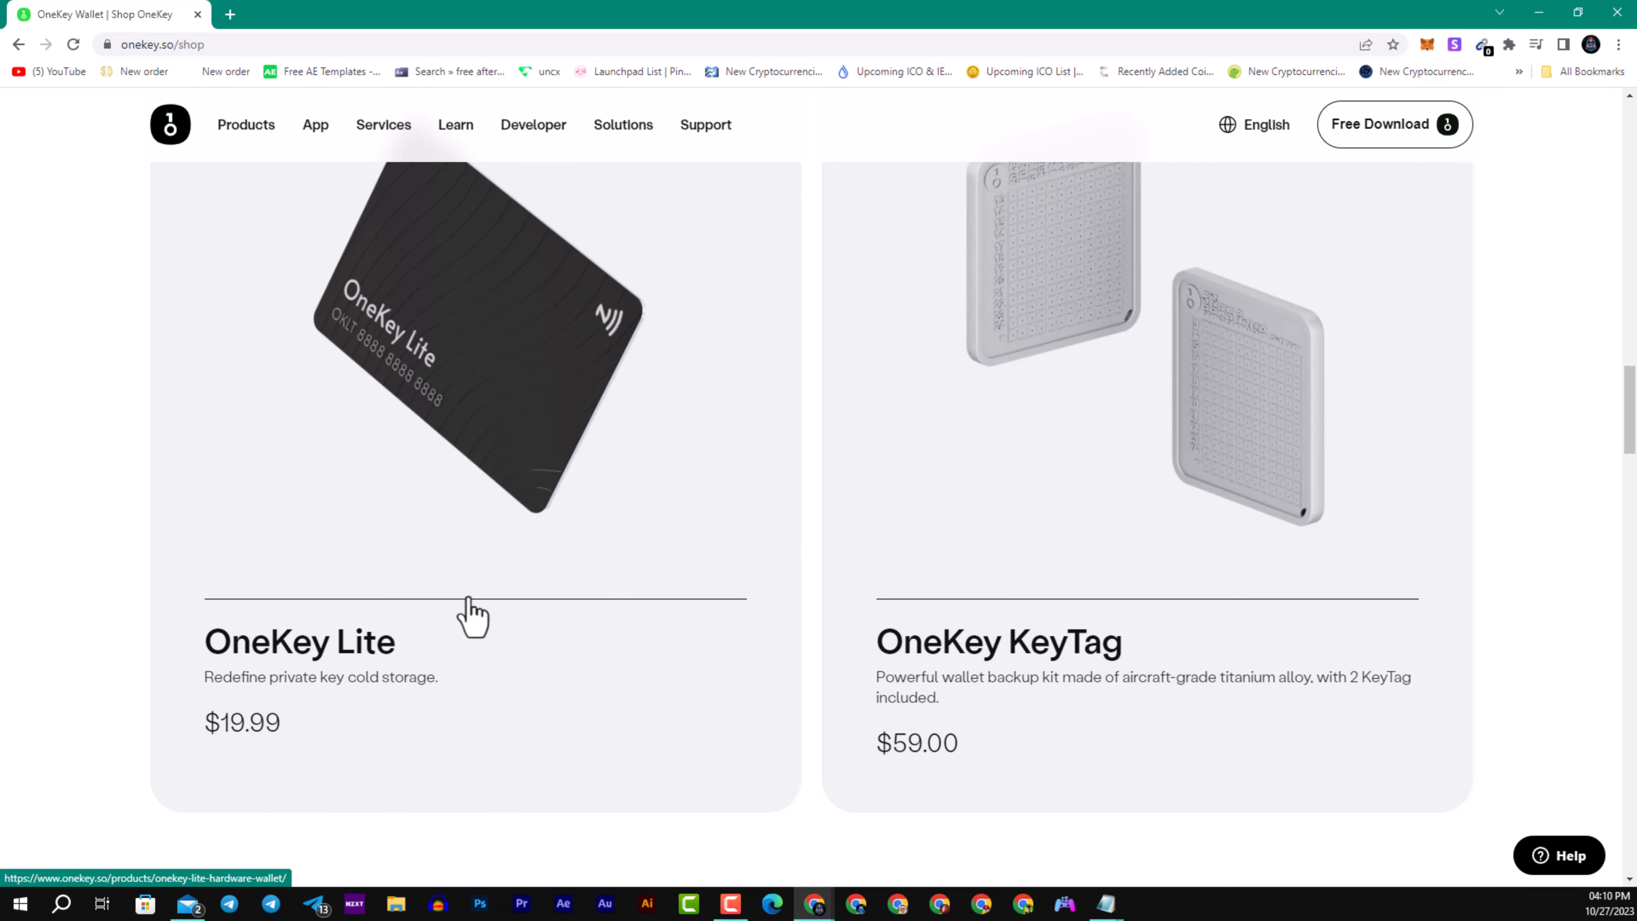
mouse_move(449, 626)
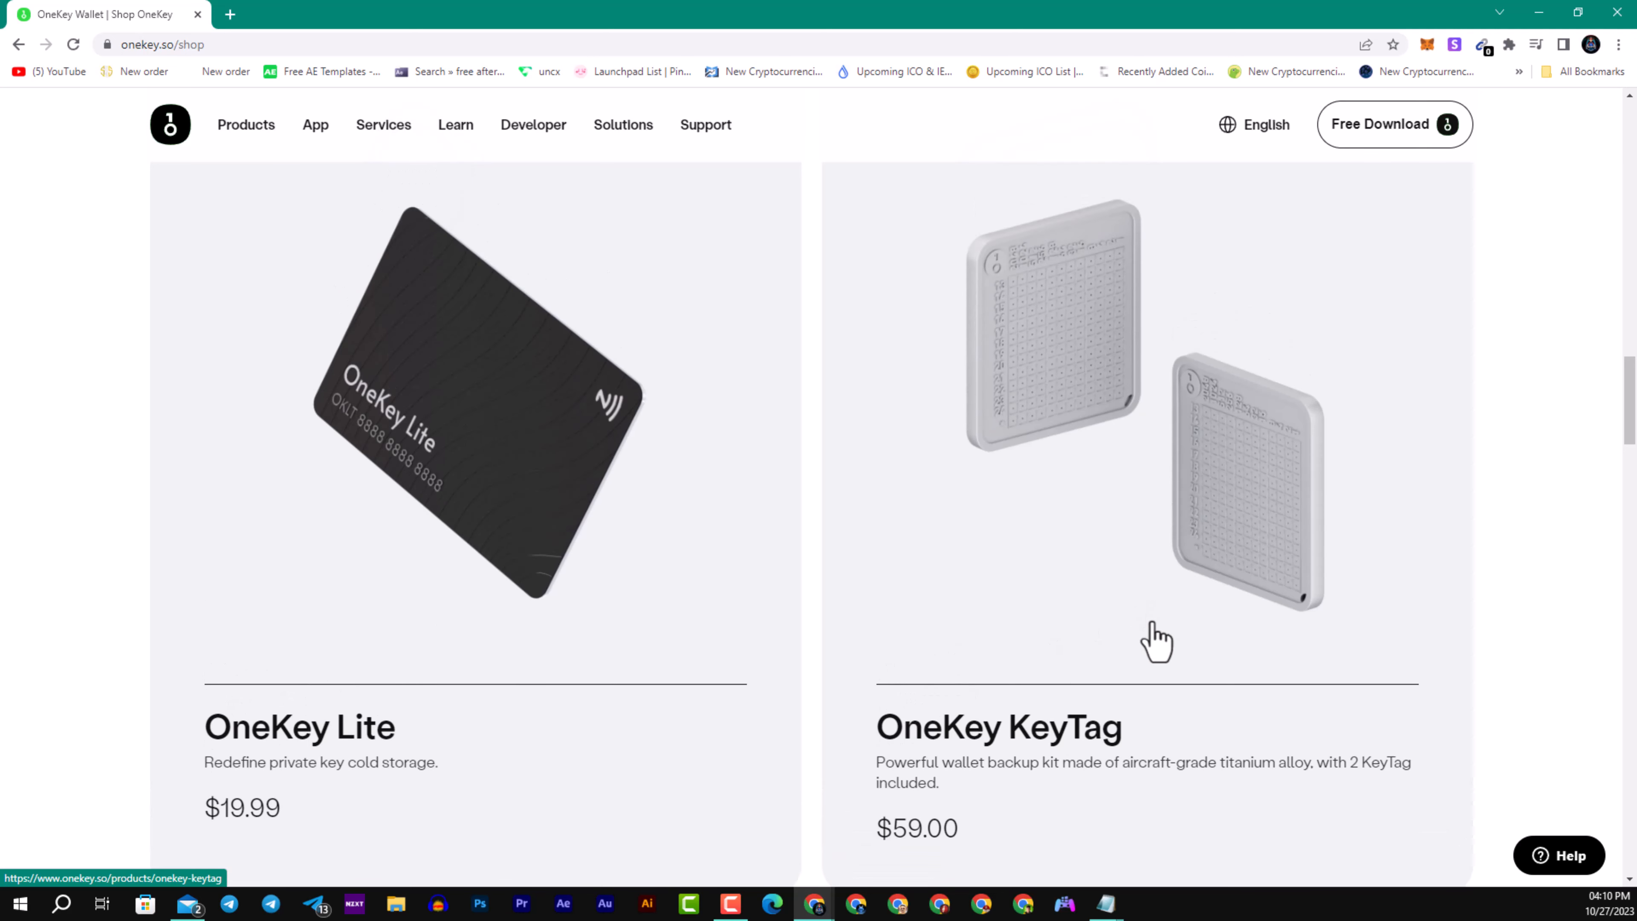
mouse_move(1043, 610)
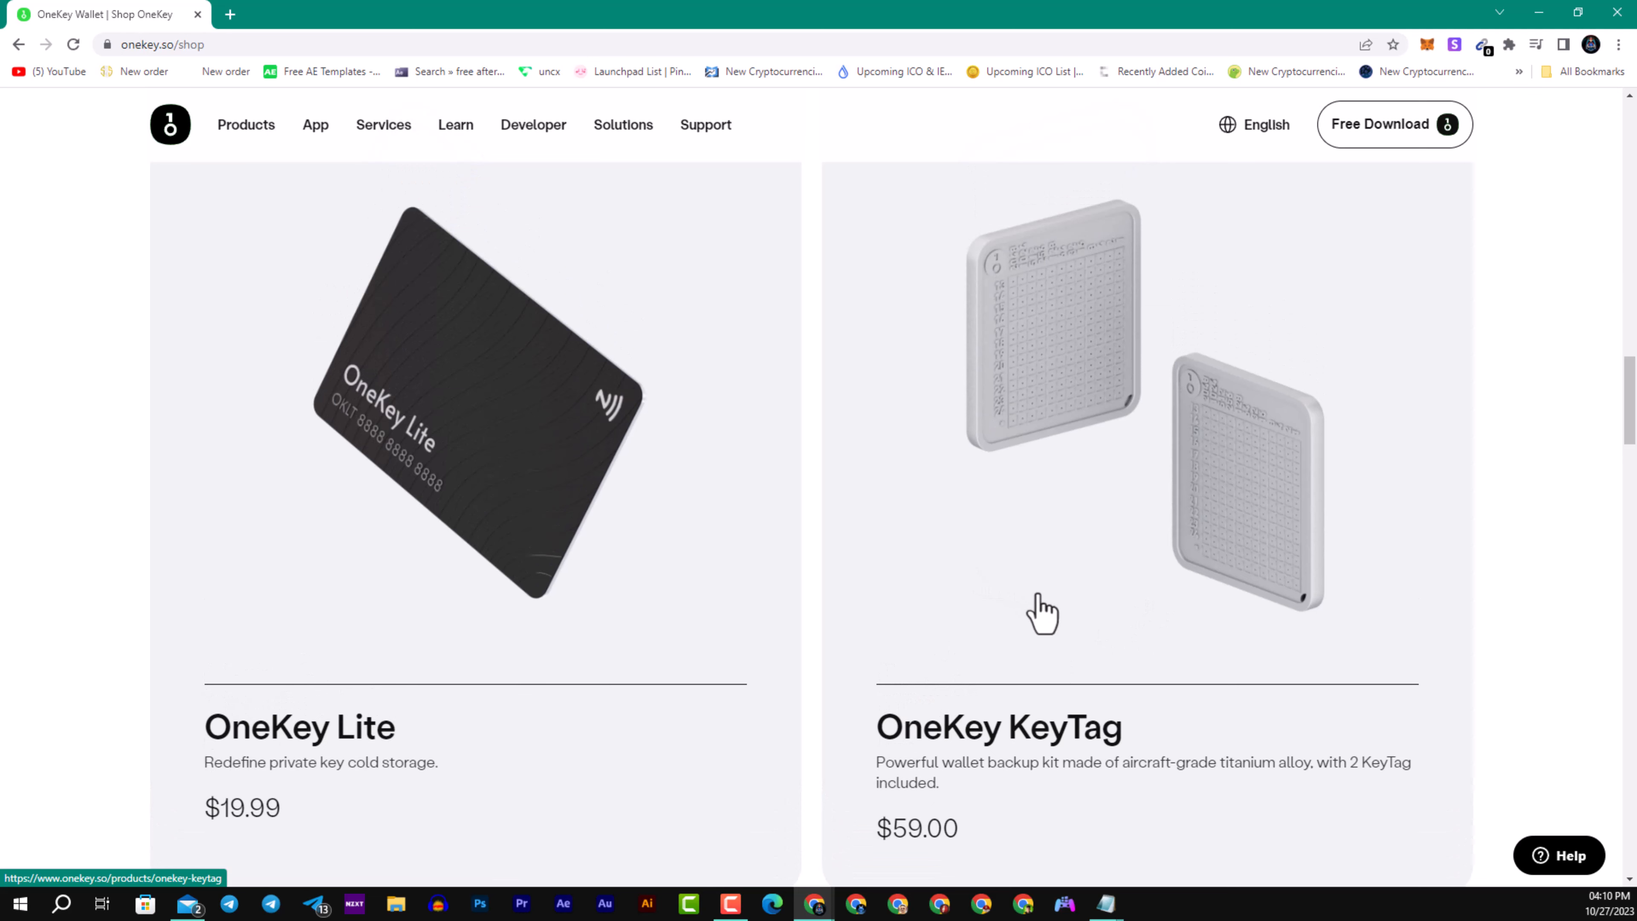
mouse_move(1205, 613)
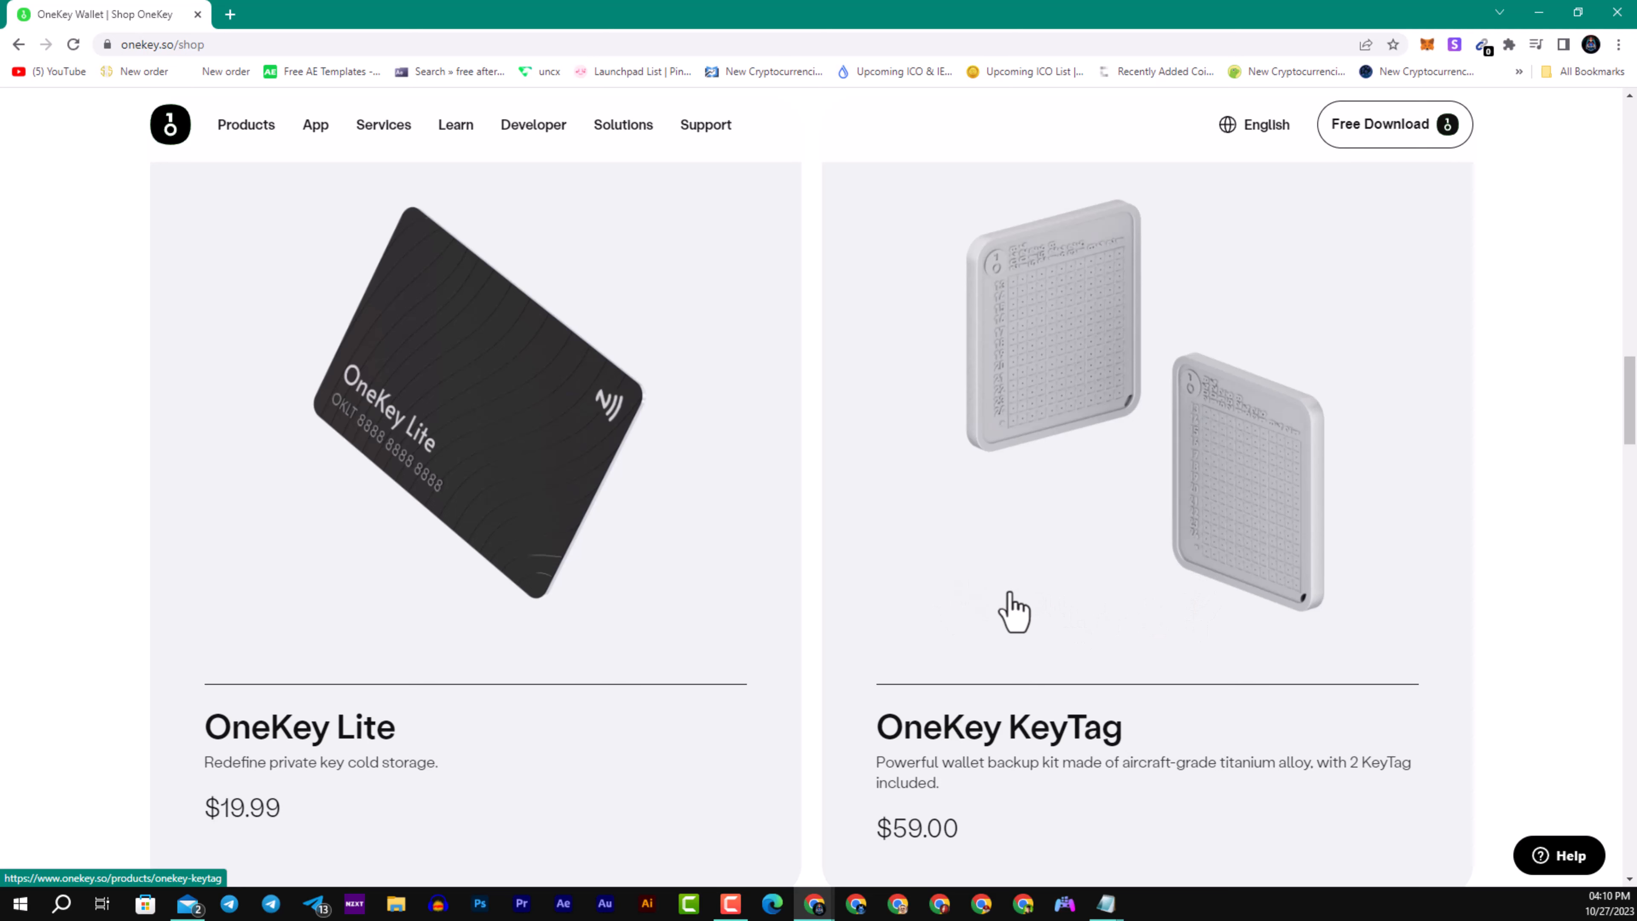
mouse_move(949, 631)
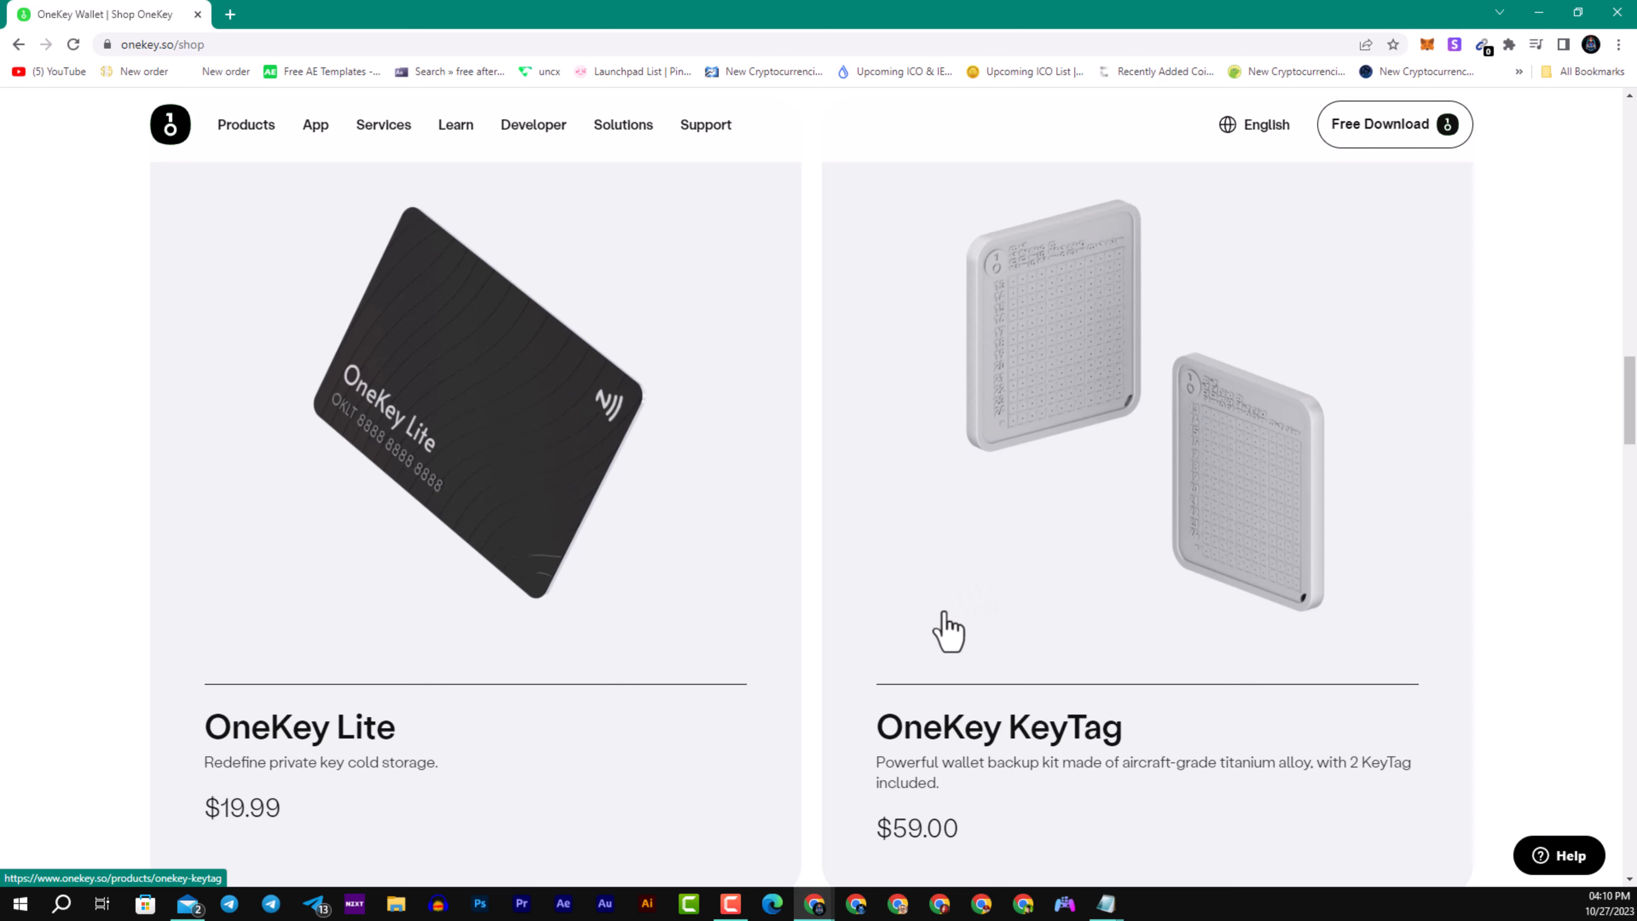
Scroll to the compatible third-party software section listing Trezor web wallet, MetaMask and Electrum.
scroll("down", 3)
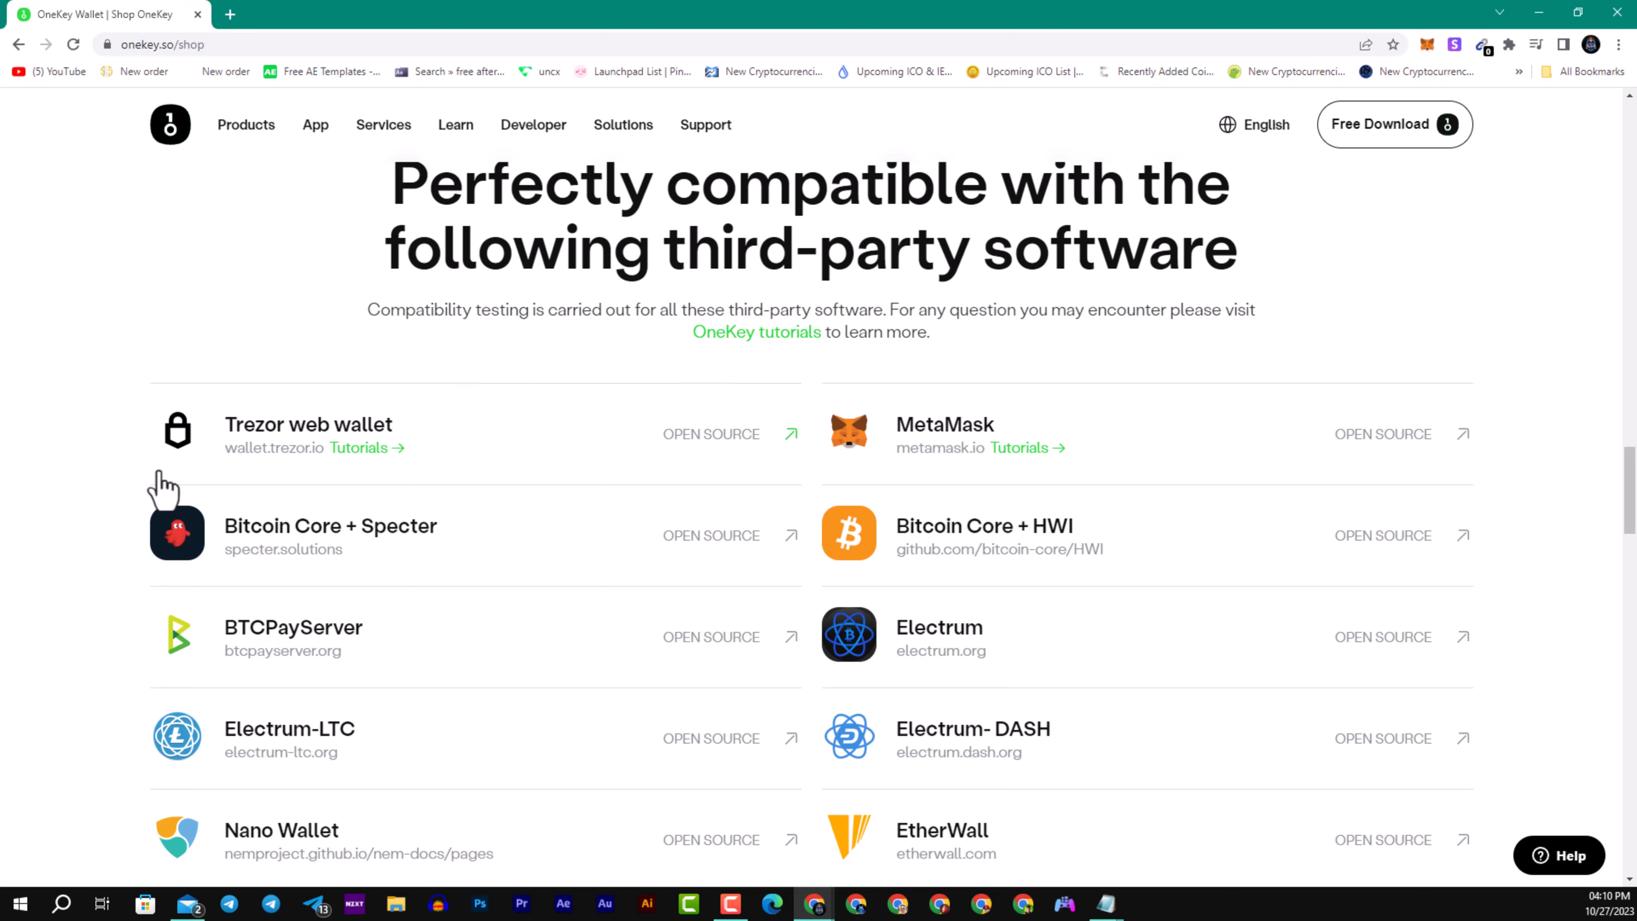
mouse_move(903, 444)
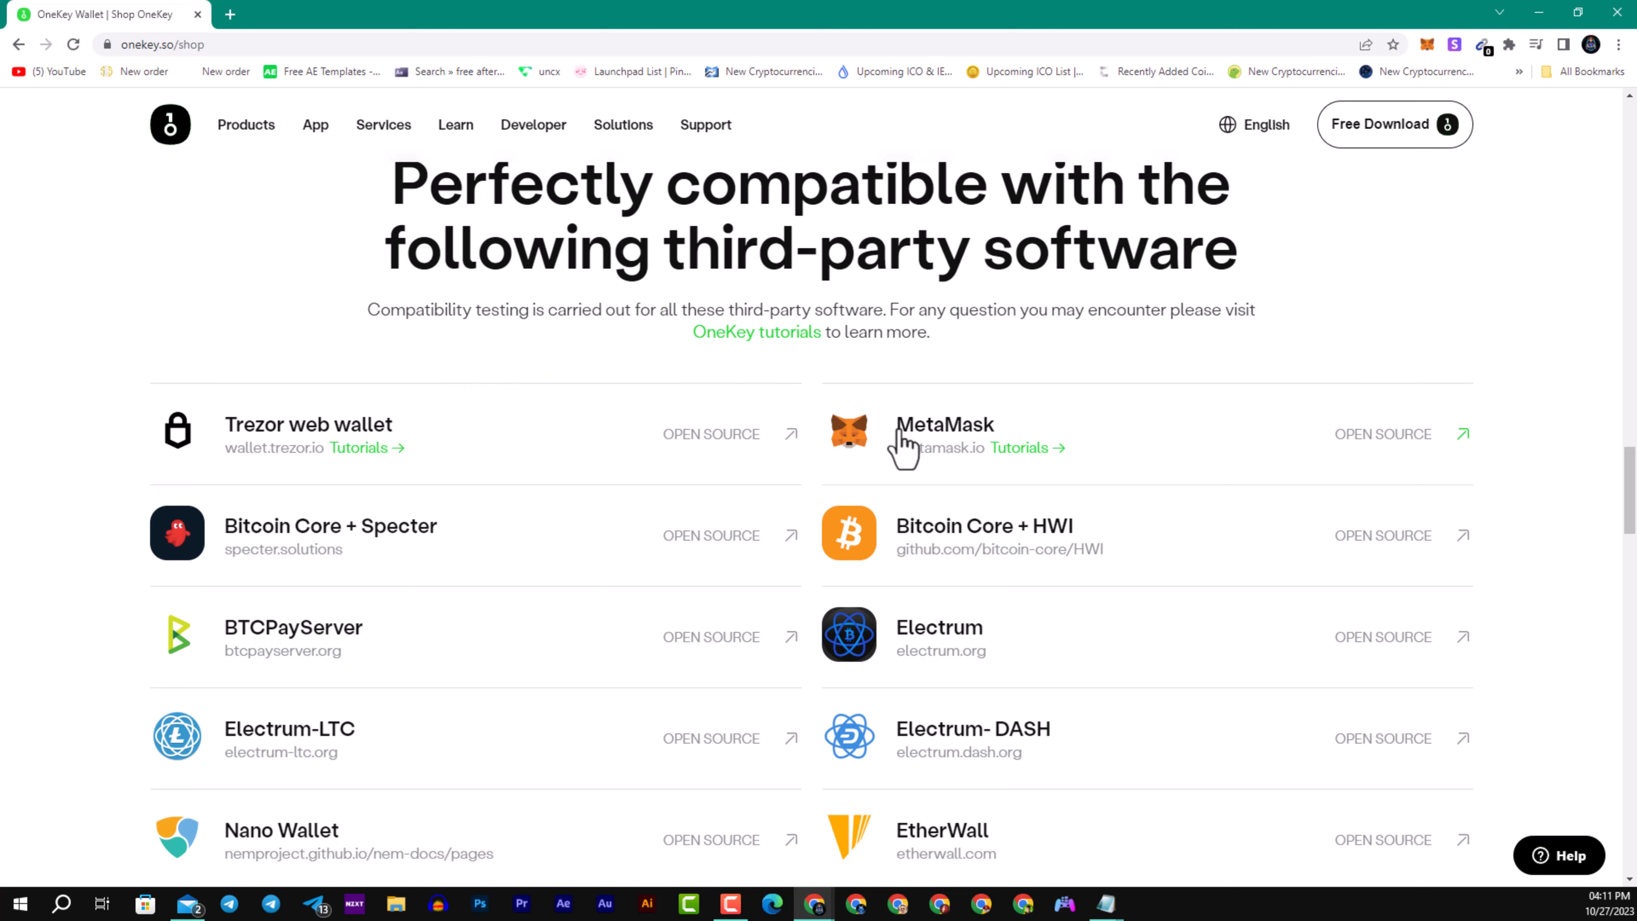
mouse_move(1201, 391)
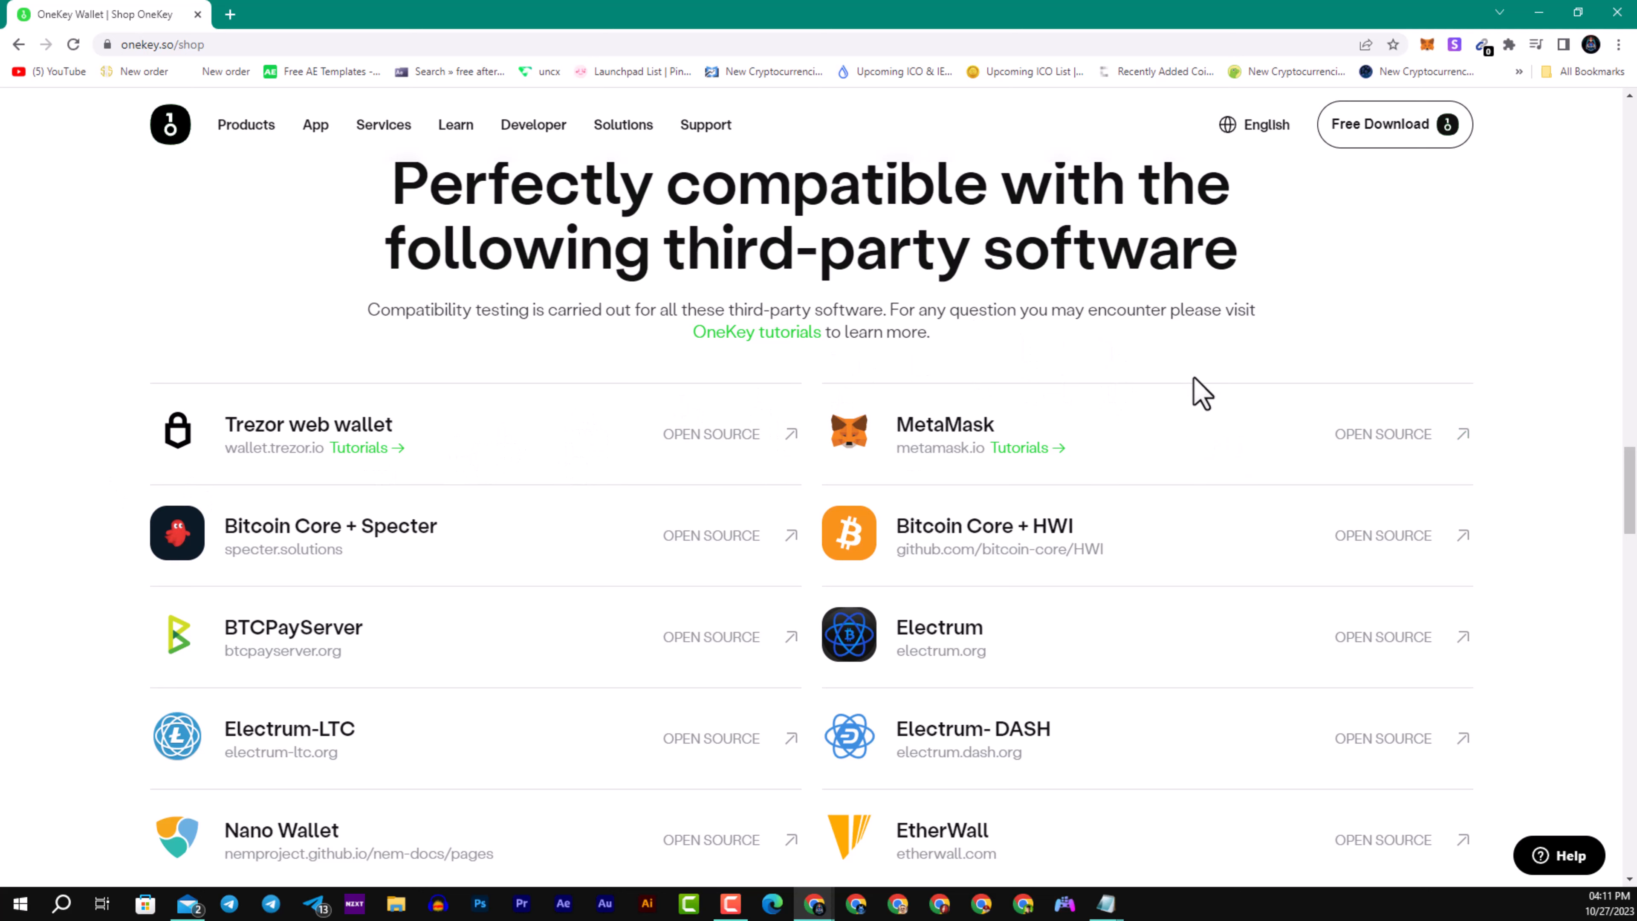
scroll("down", 3)
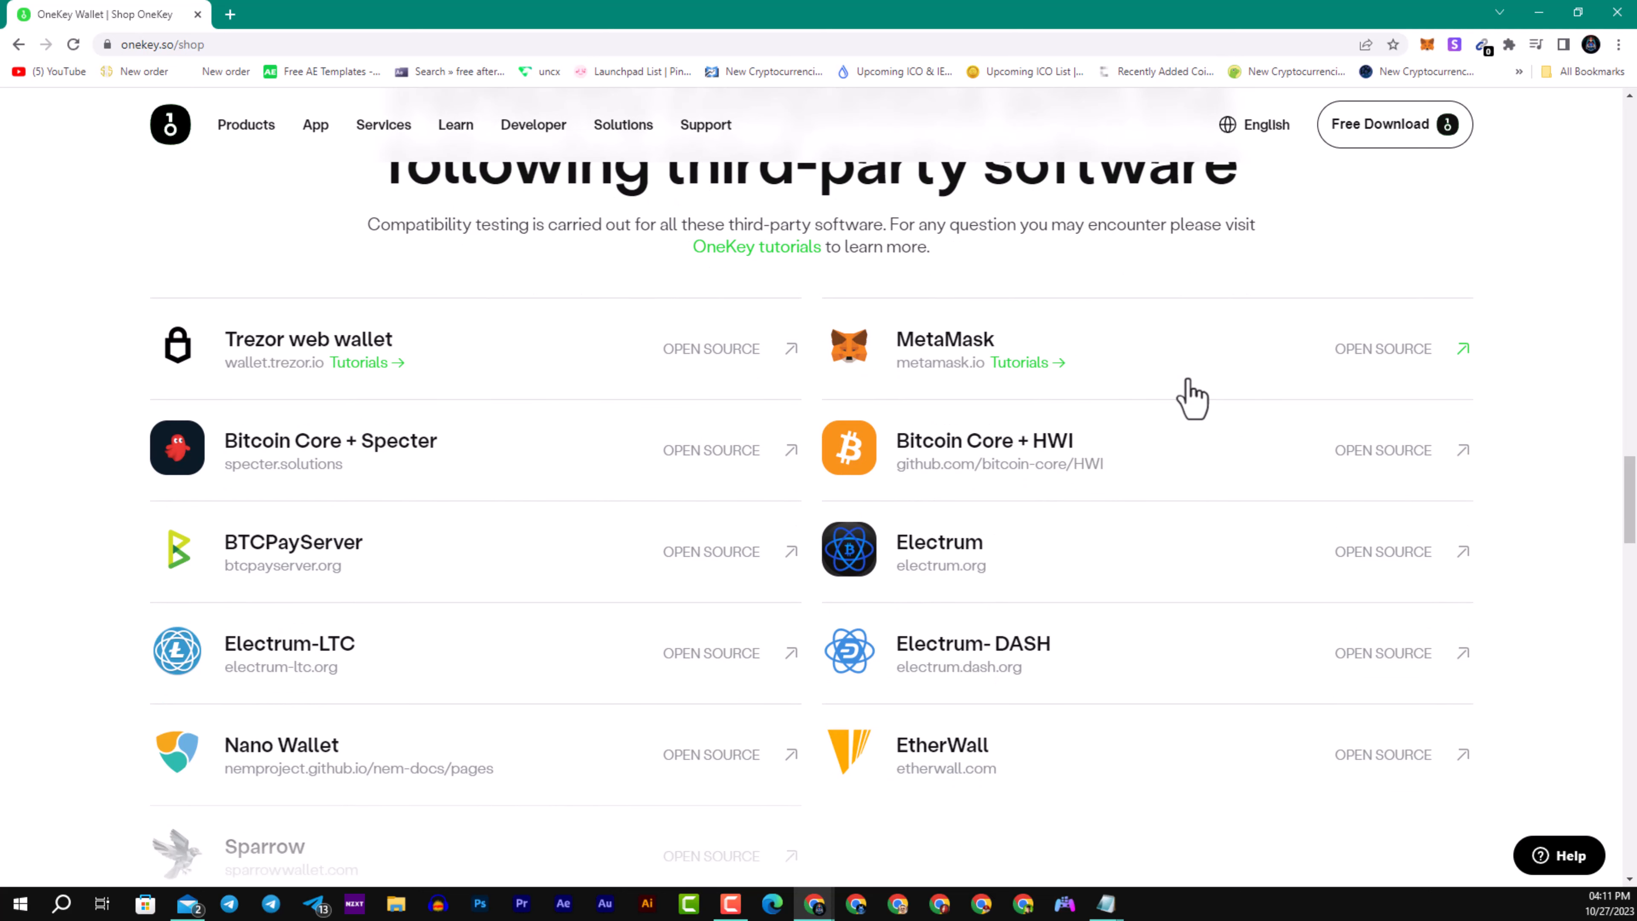
Scroll to the OneKey Mini, Classic and Touch comparison table of certifications, displays and controls.
scroll("down", 3)
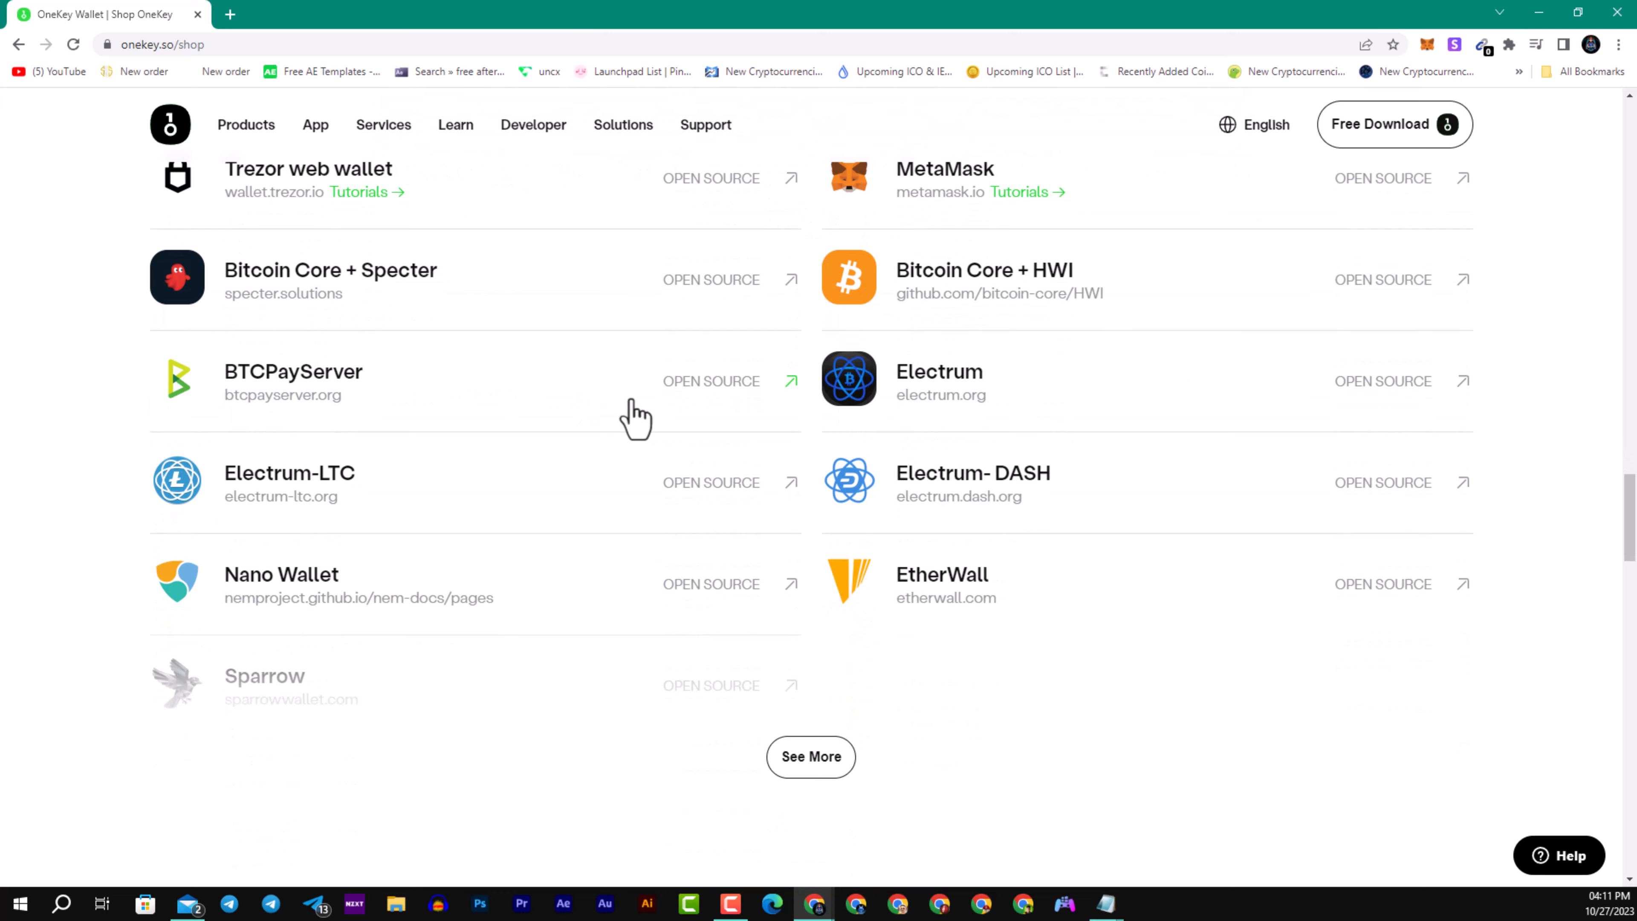
scroll("down", 3)
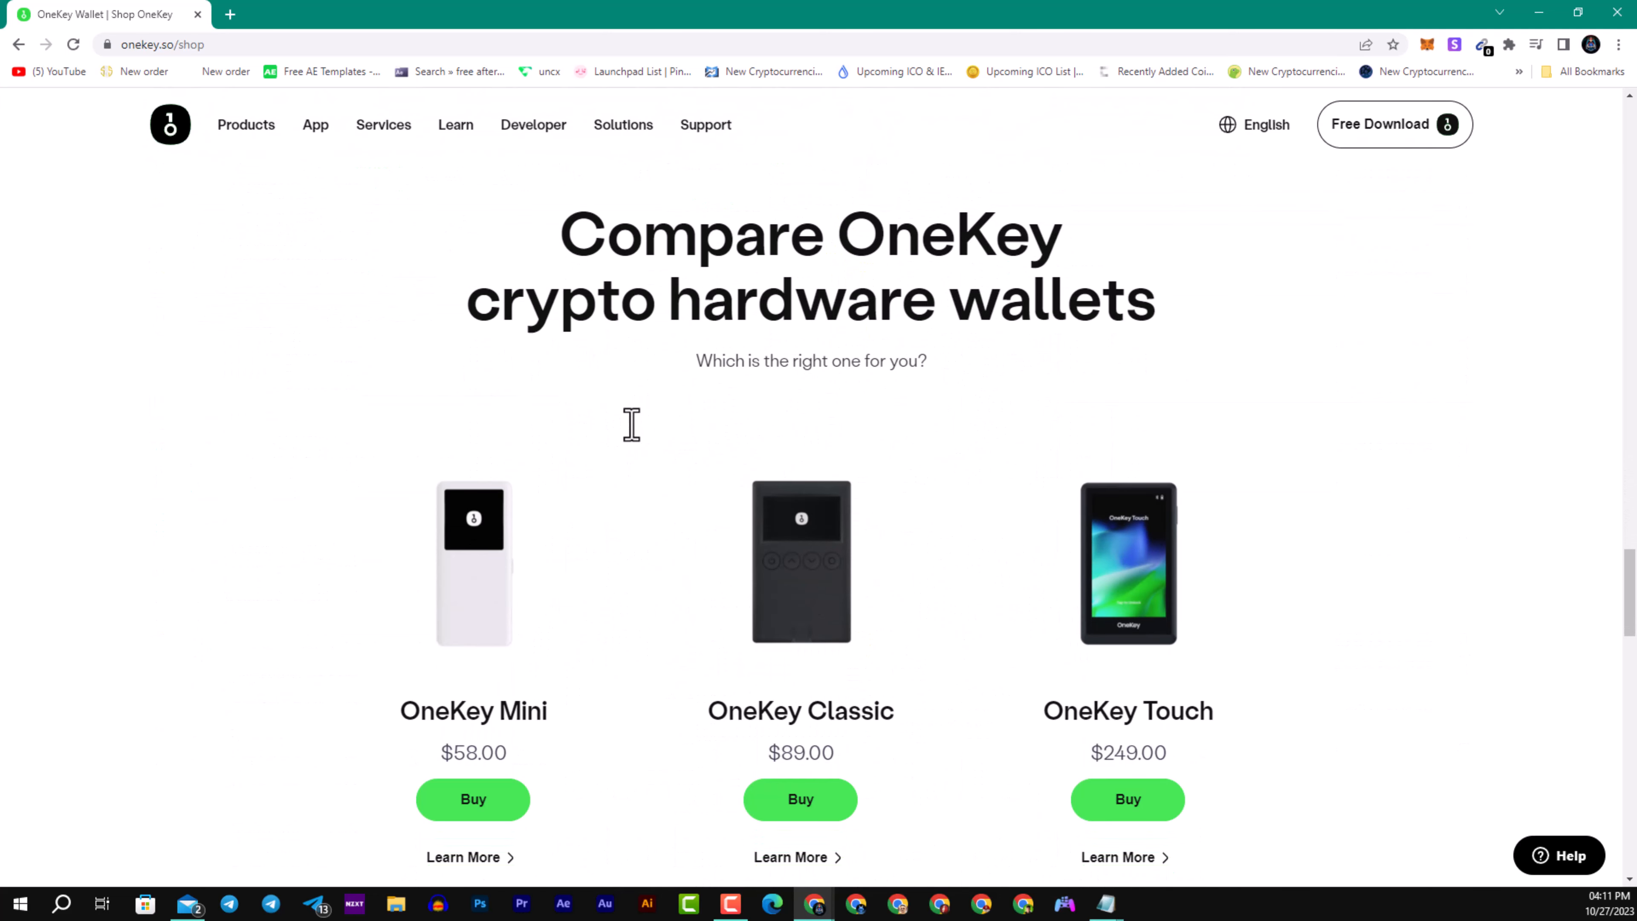
mouse_move(619, 415)
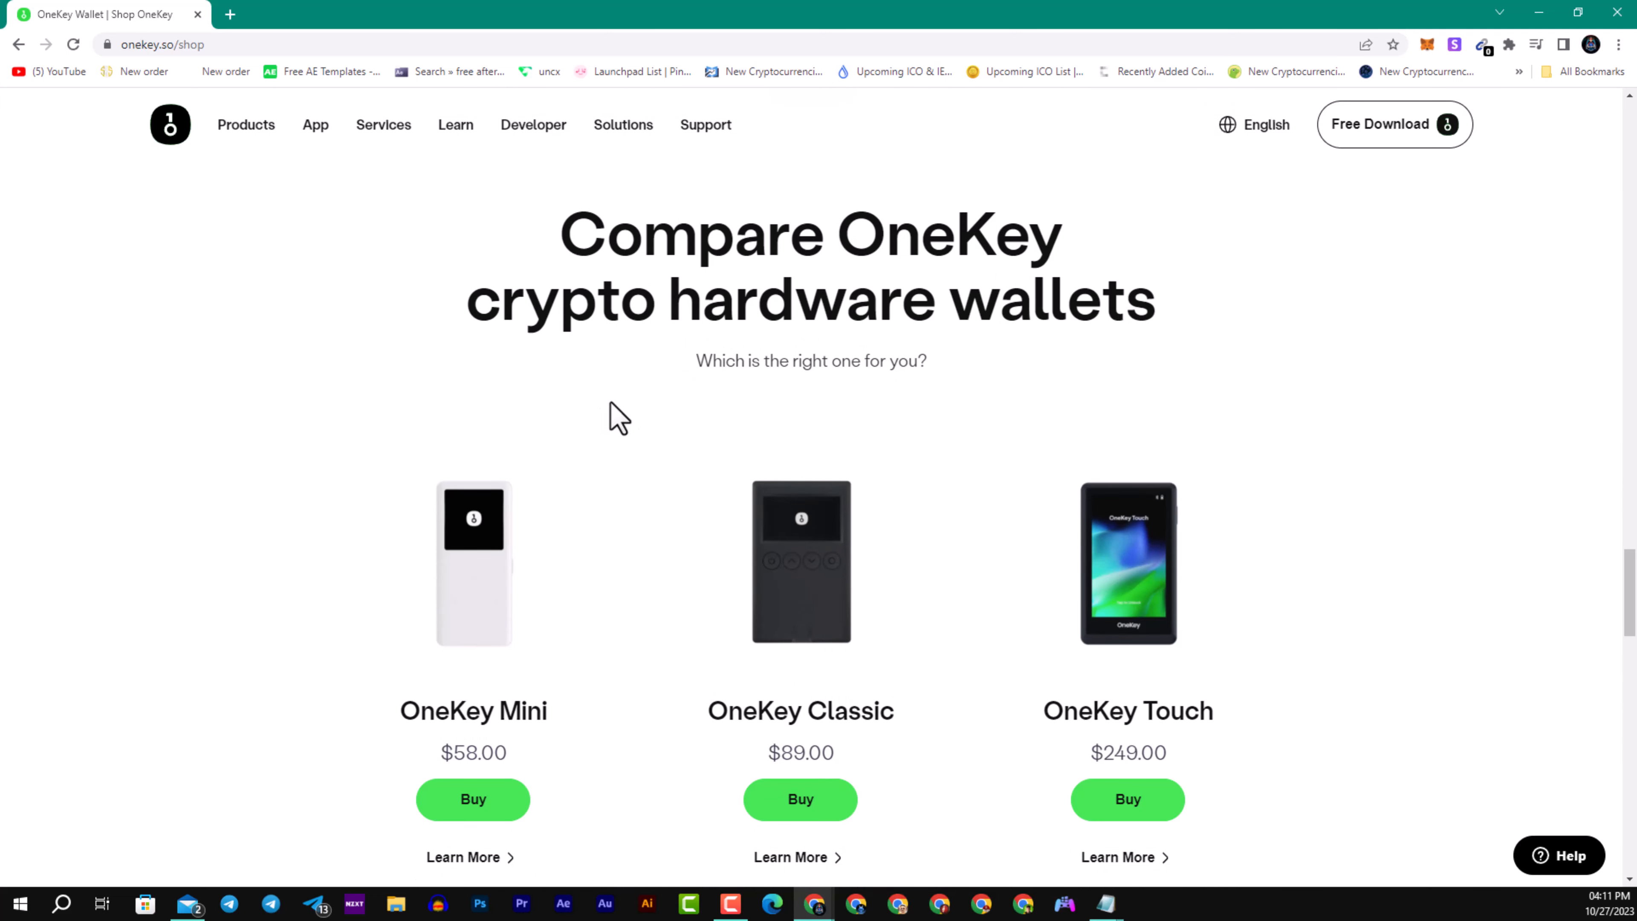
scroll("down", 3)
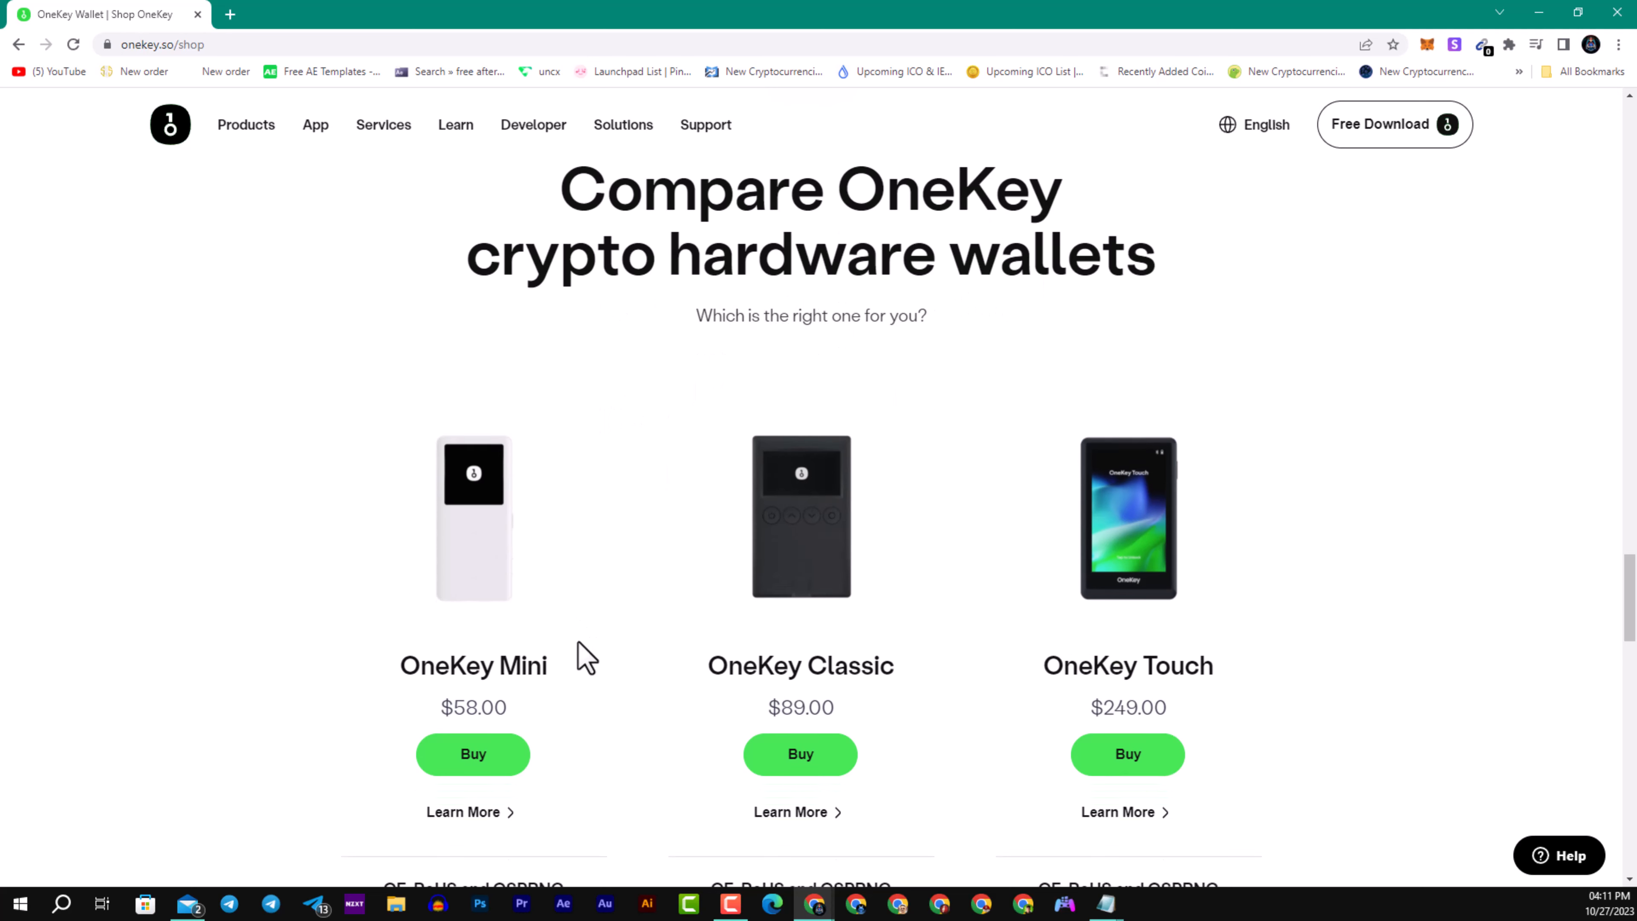
scroll("down", 3)
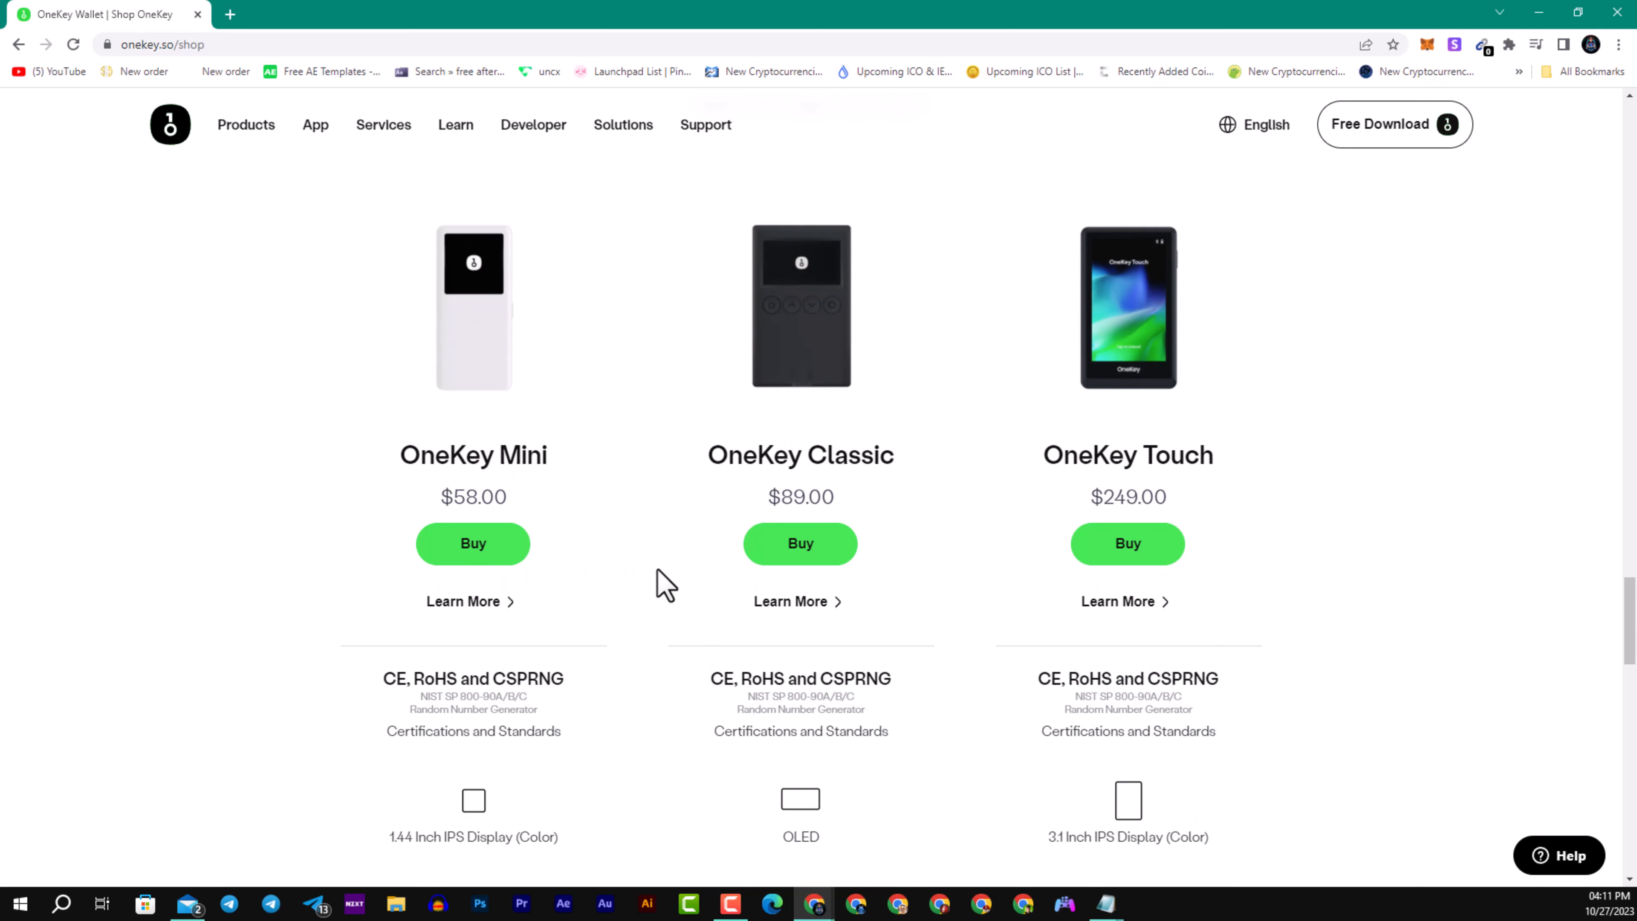
scroll("down", 3)
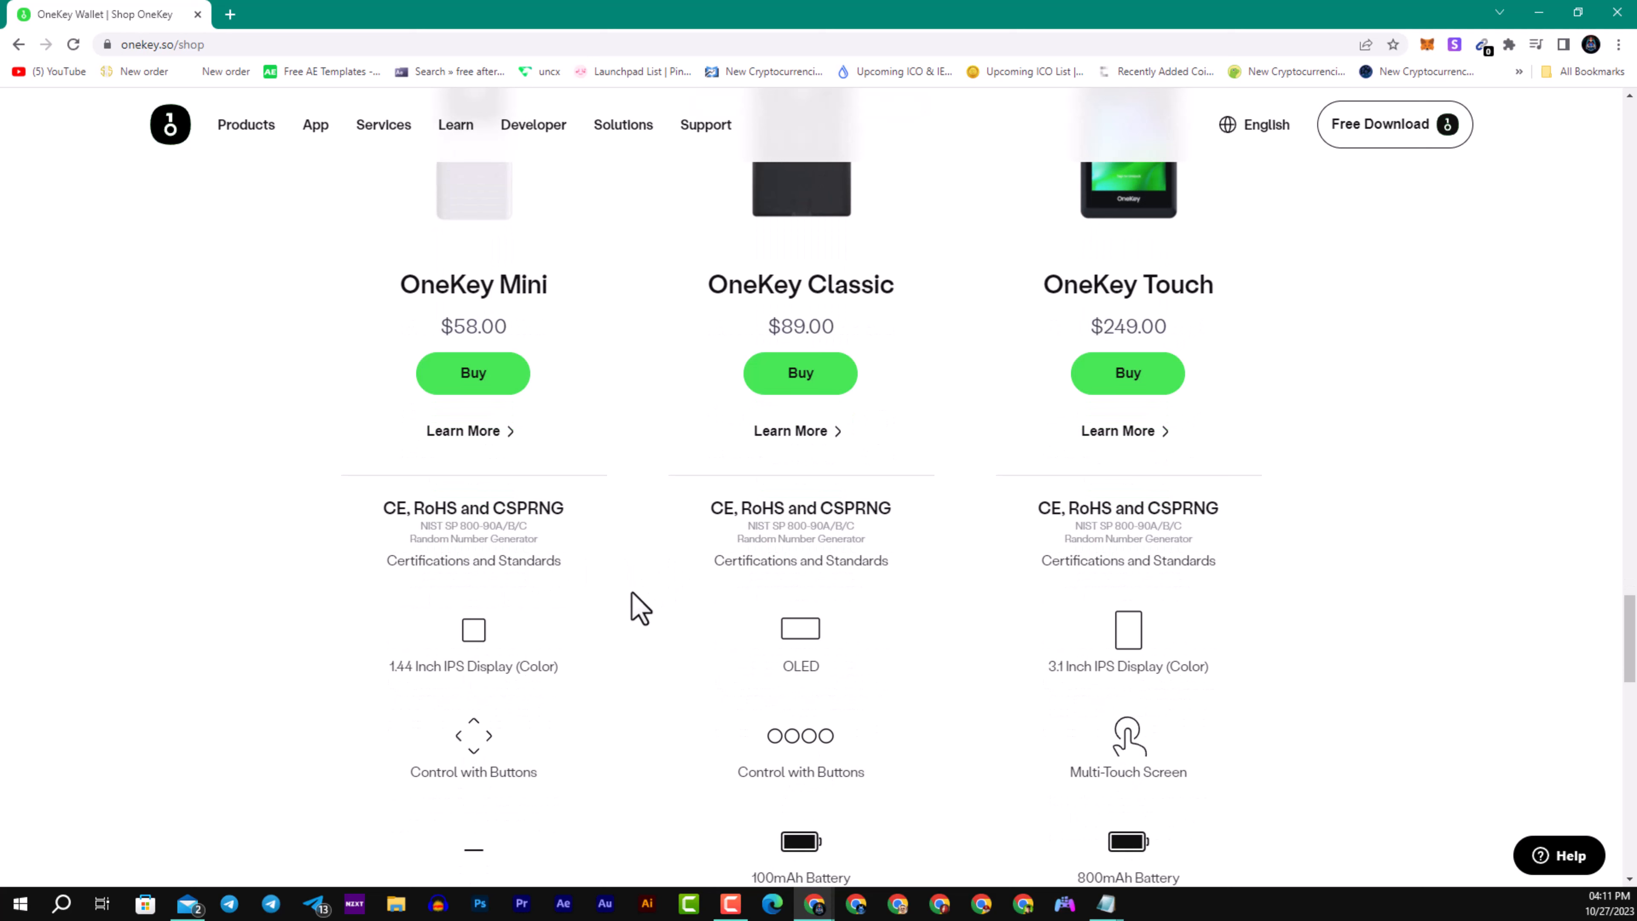
mouse_move(854, 632)
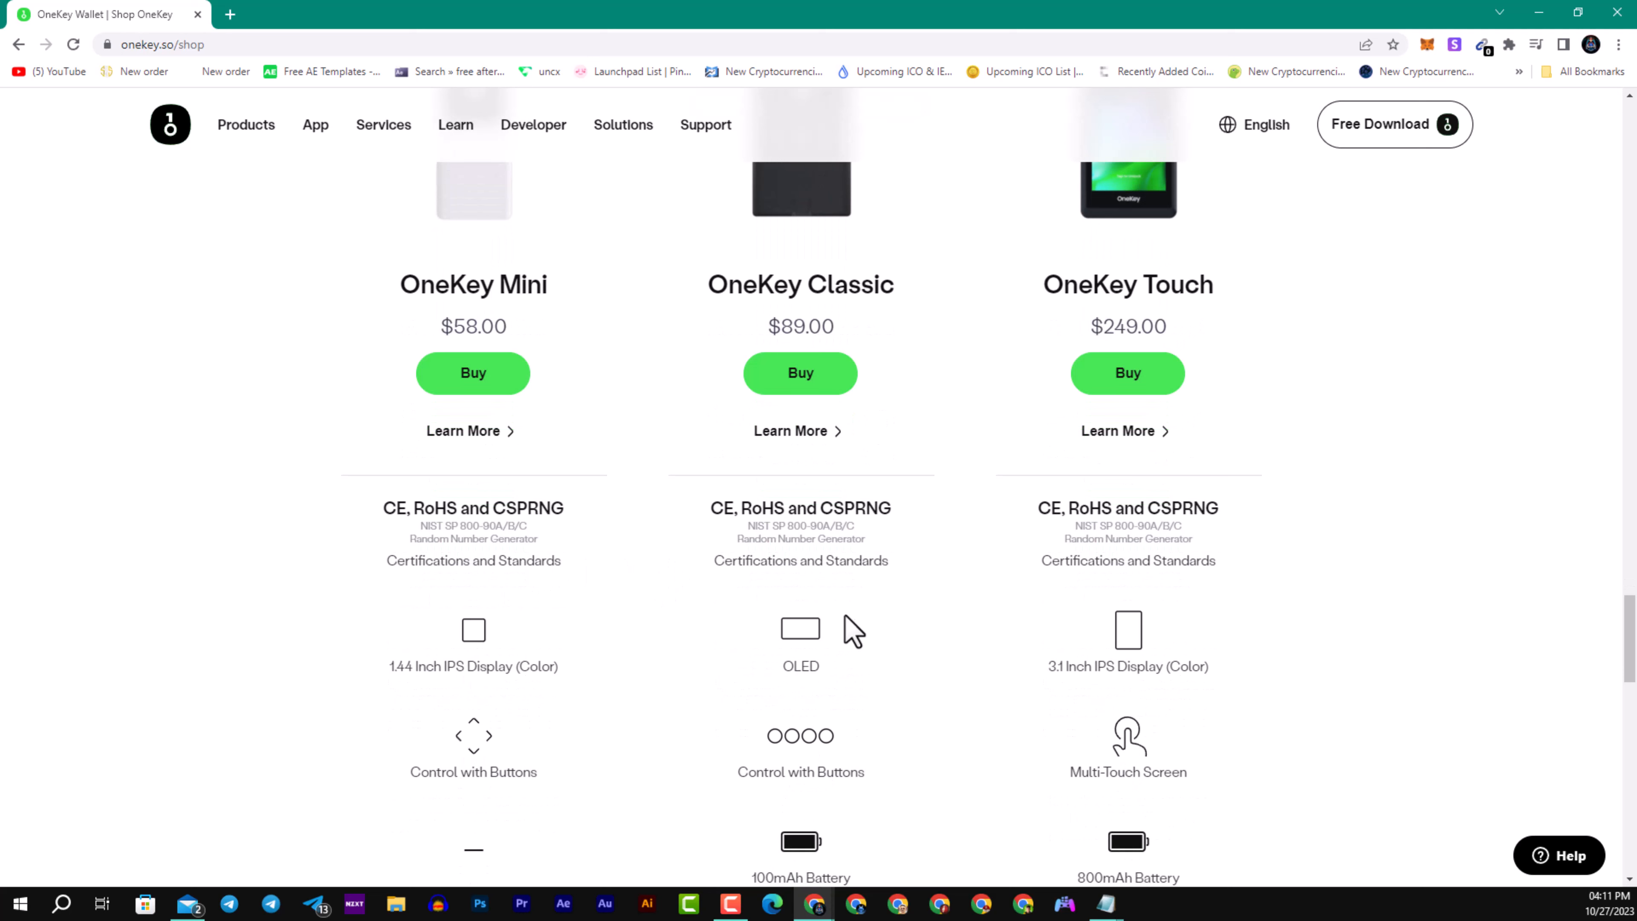
mouse_move(1121, 720)
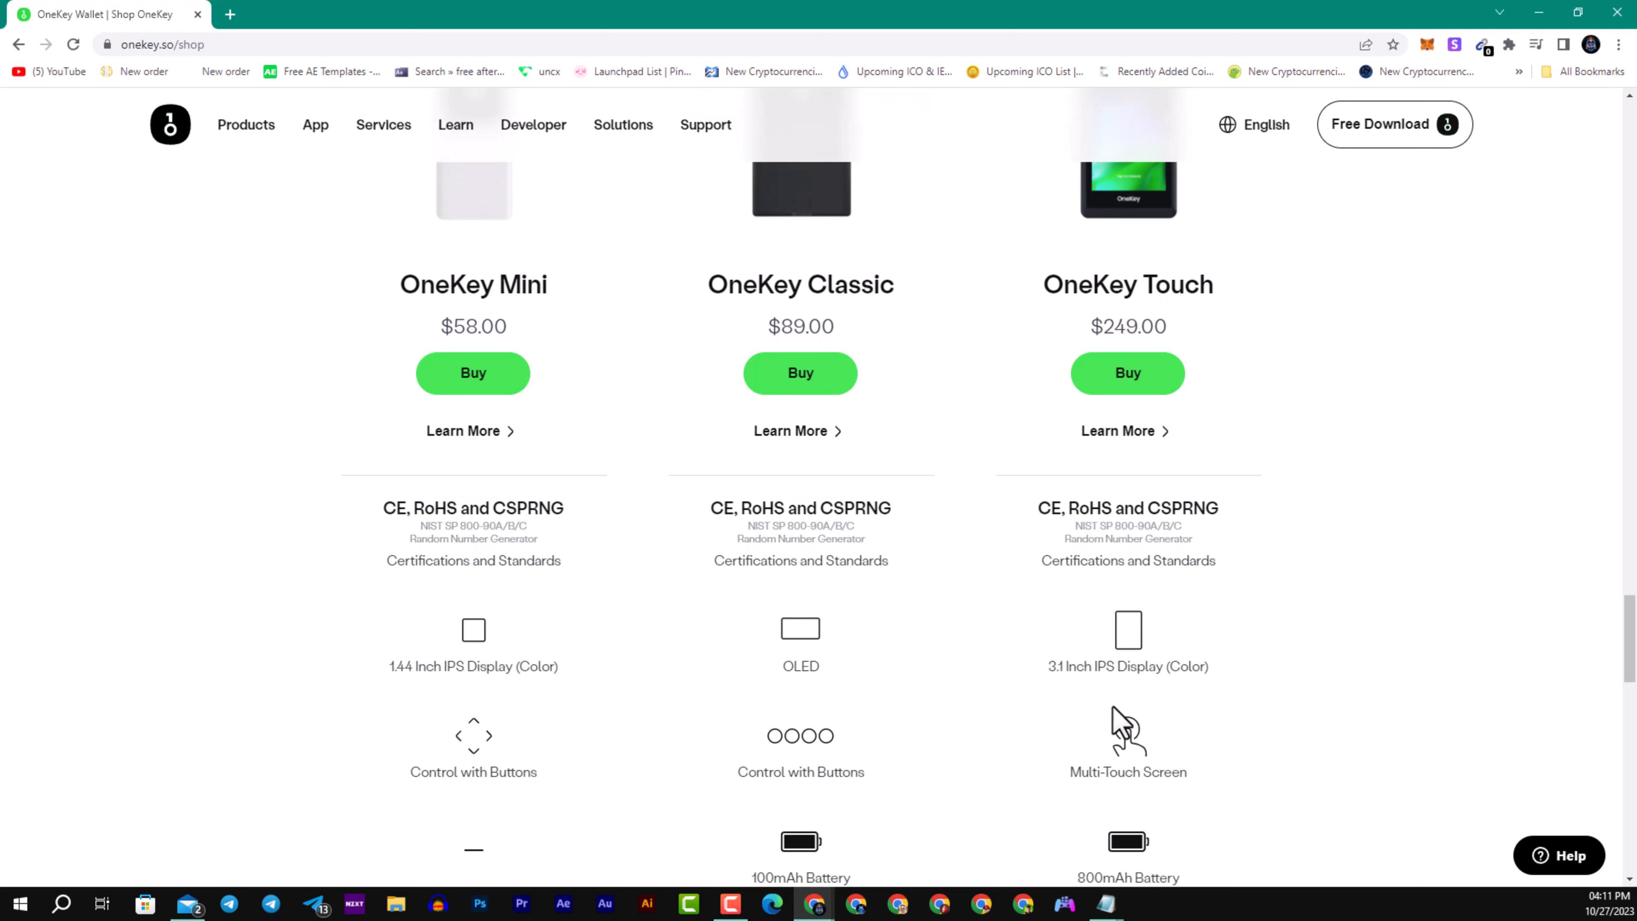
mouse_move(1138, 720)
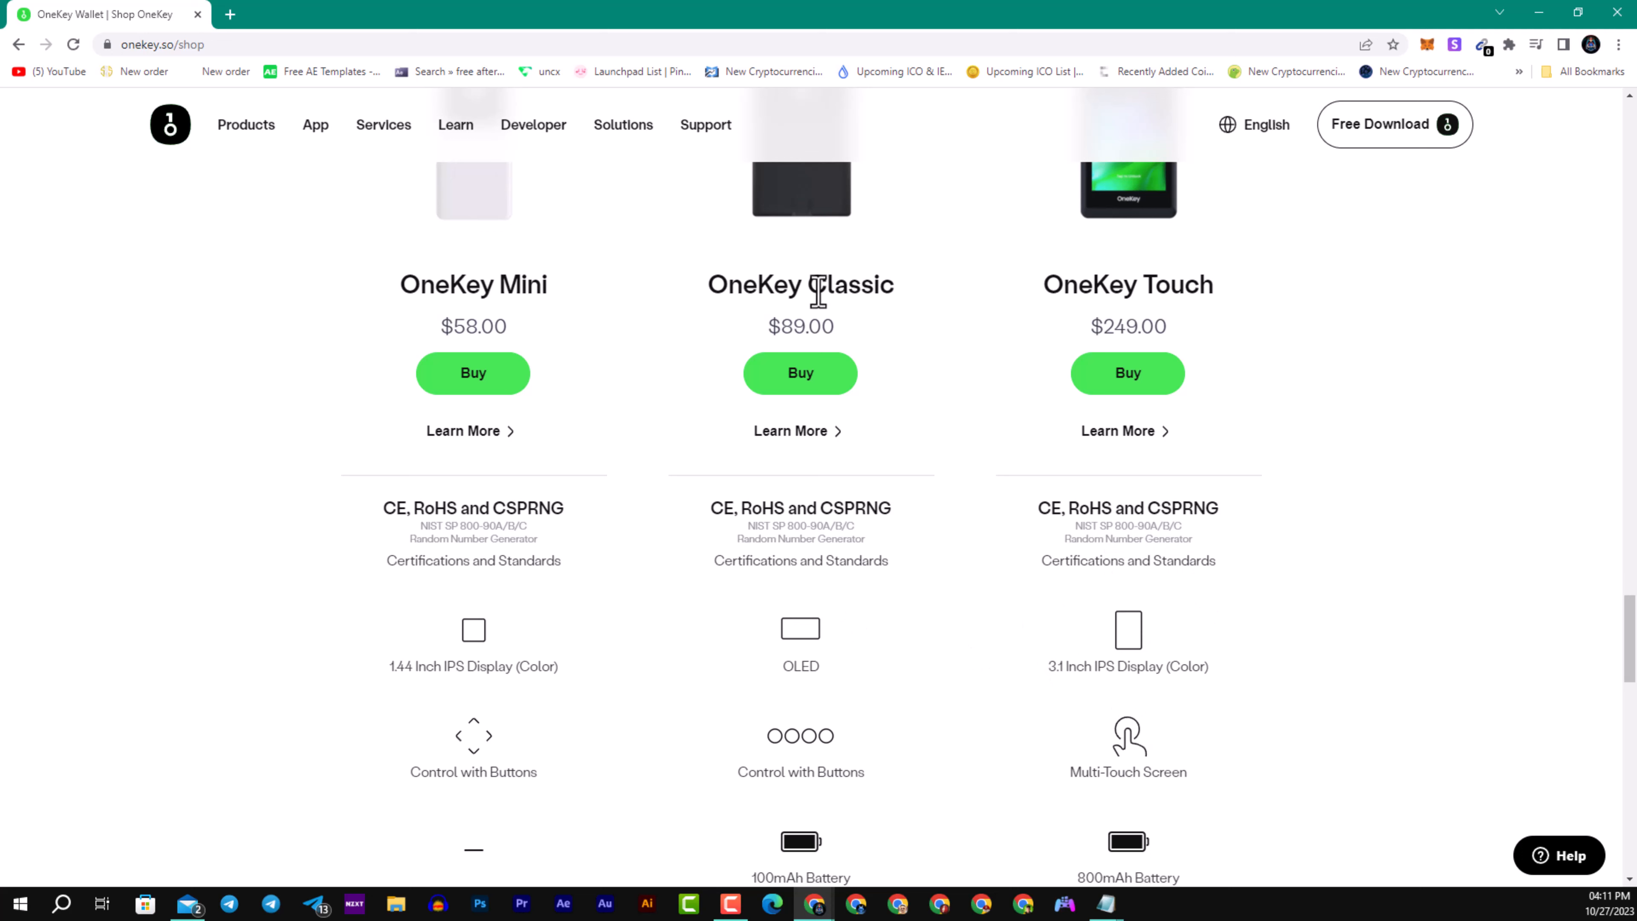
mouse_move(494, 491)
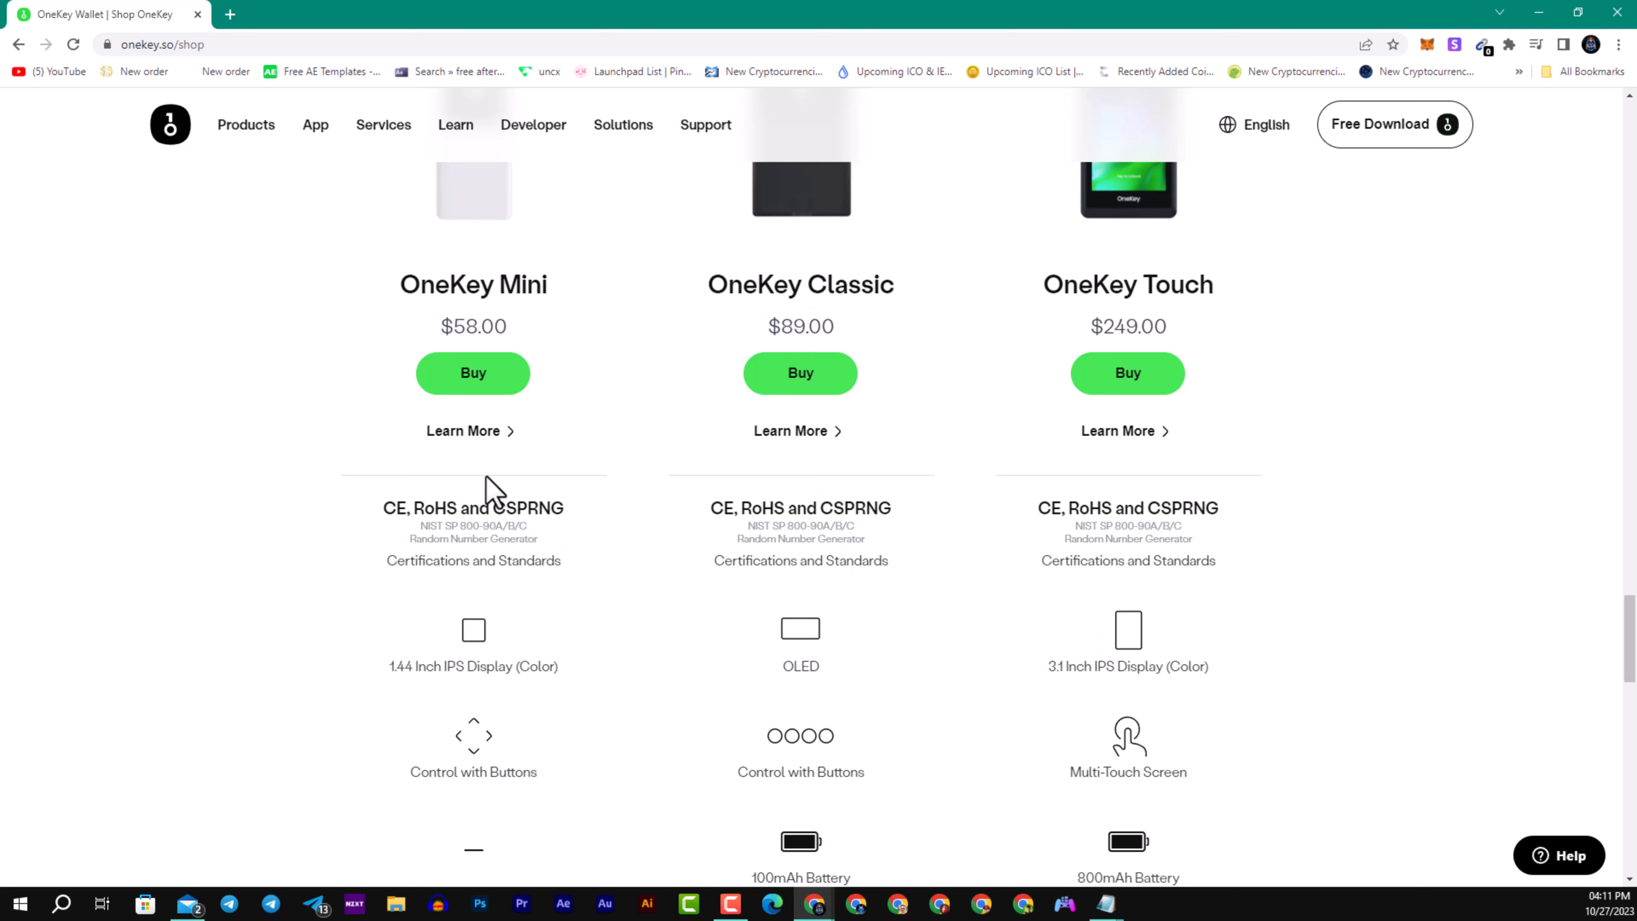
mouse_move(538, 668)
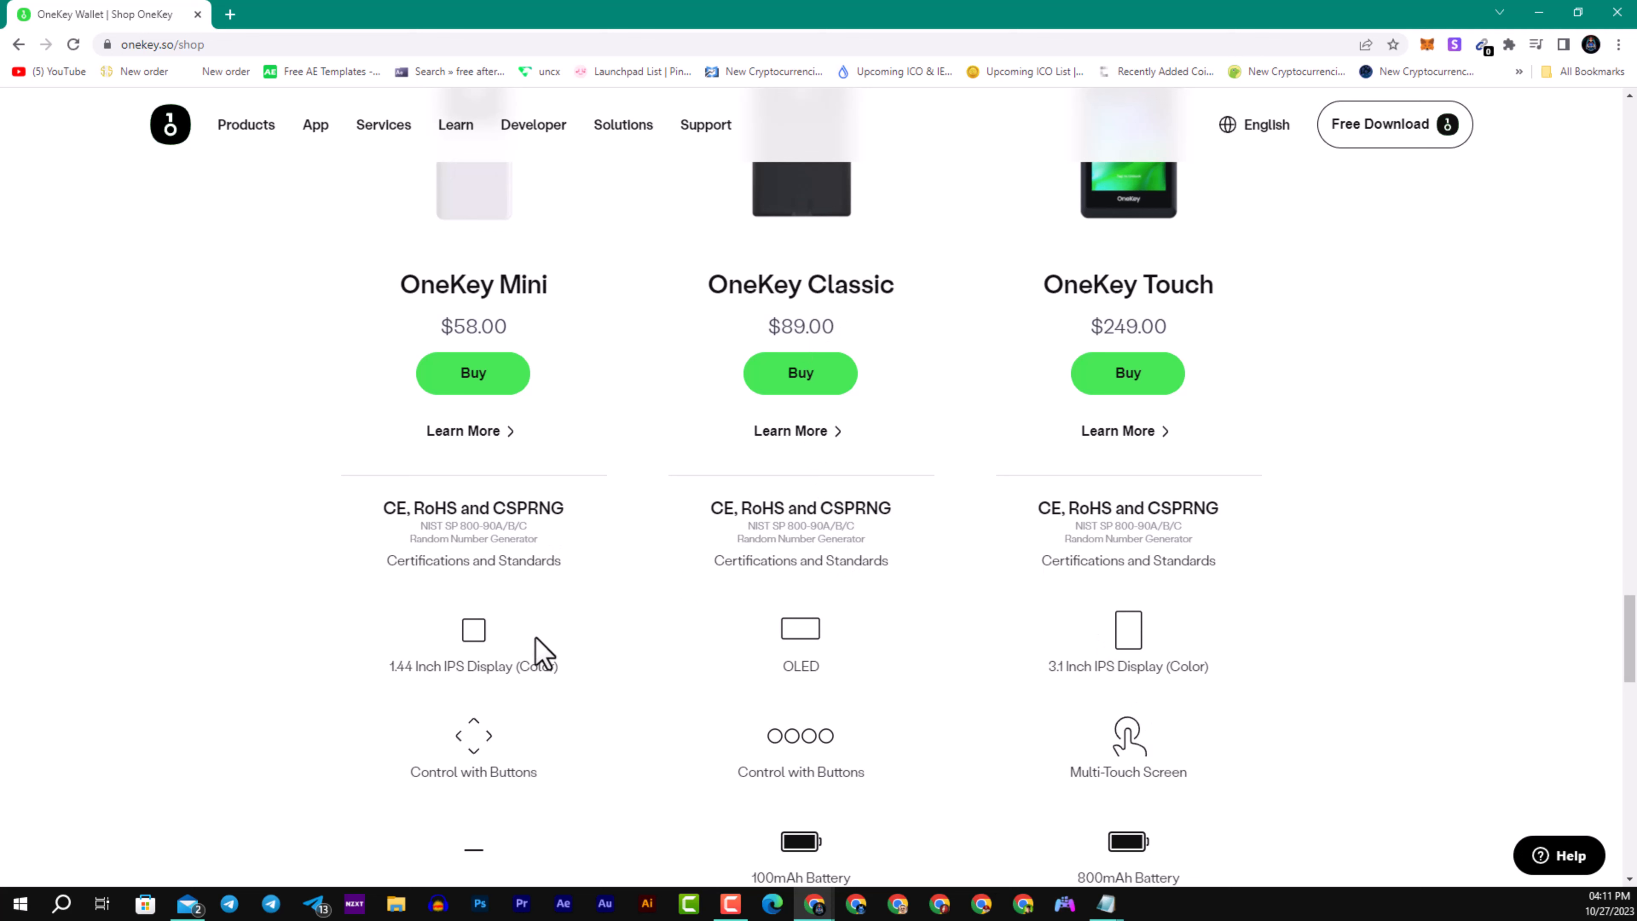
mouse_move(553, 641)
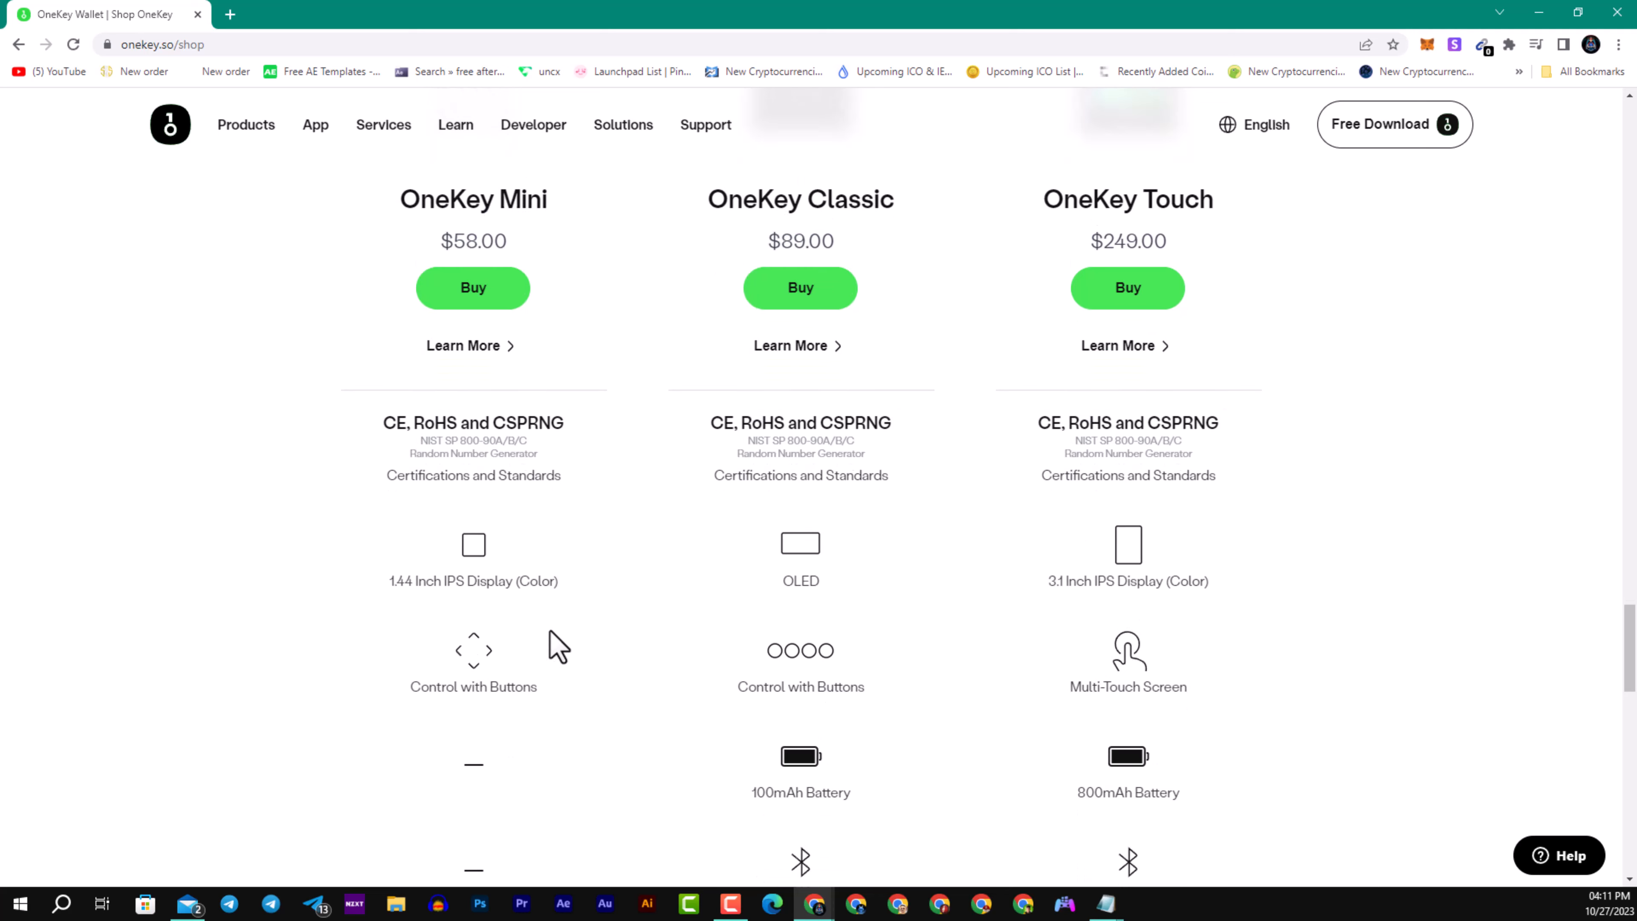
mouse_move(1145, 579)
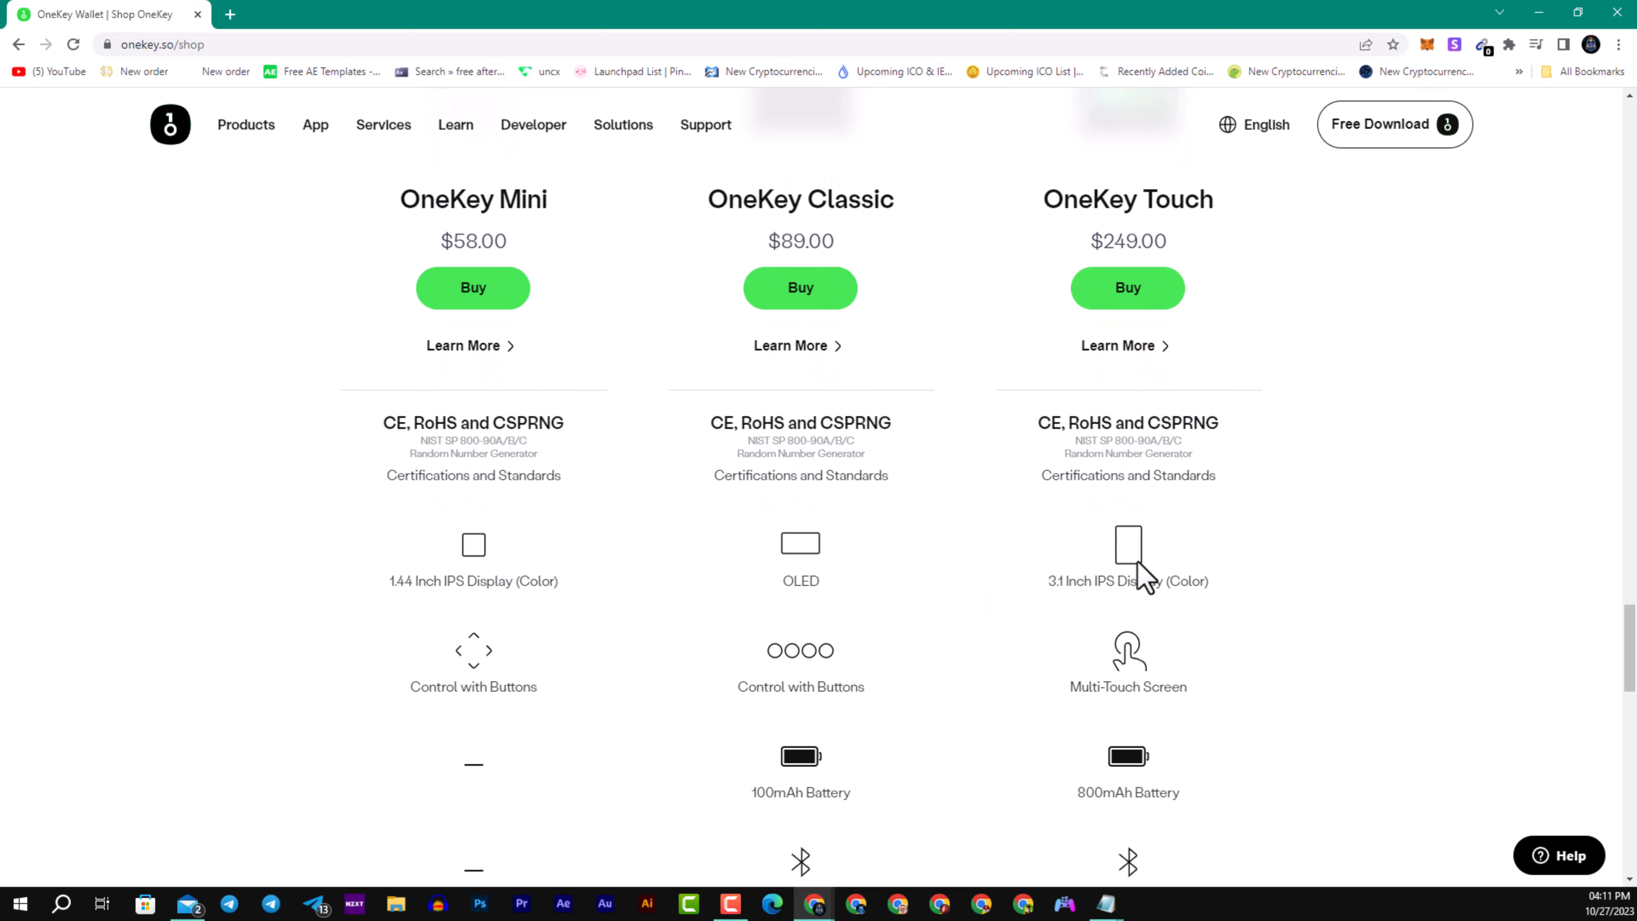
mouse_move(1176, 618)
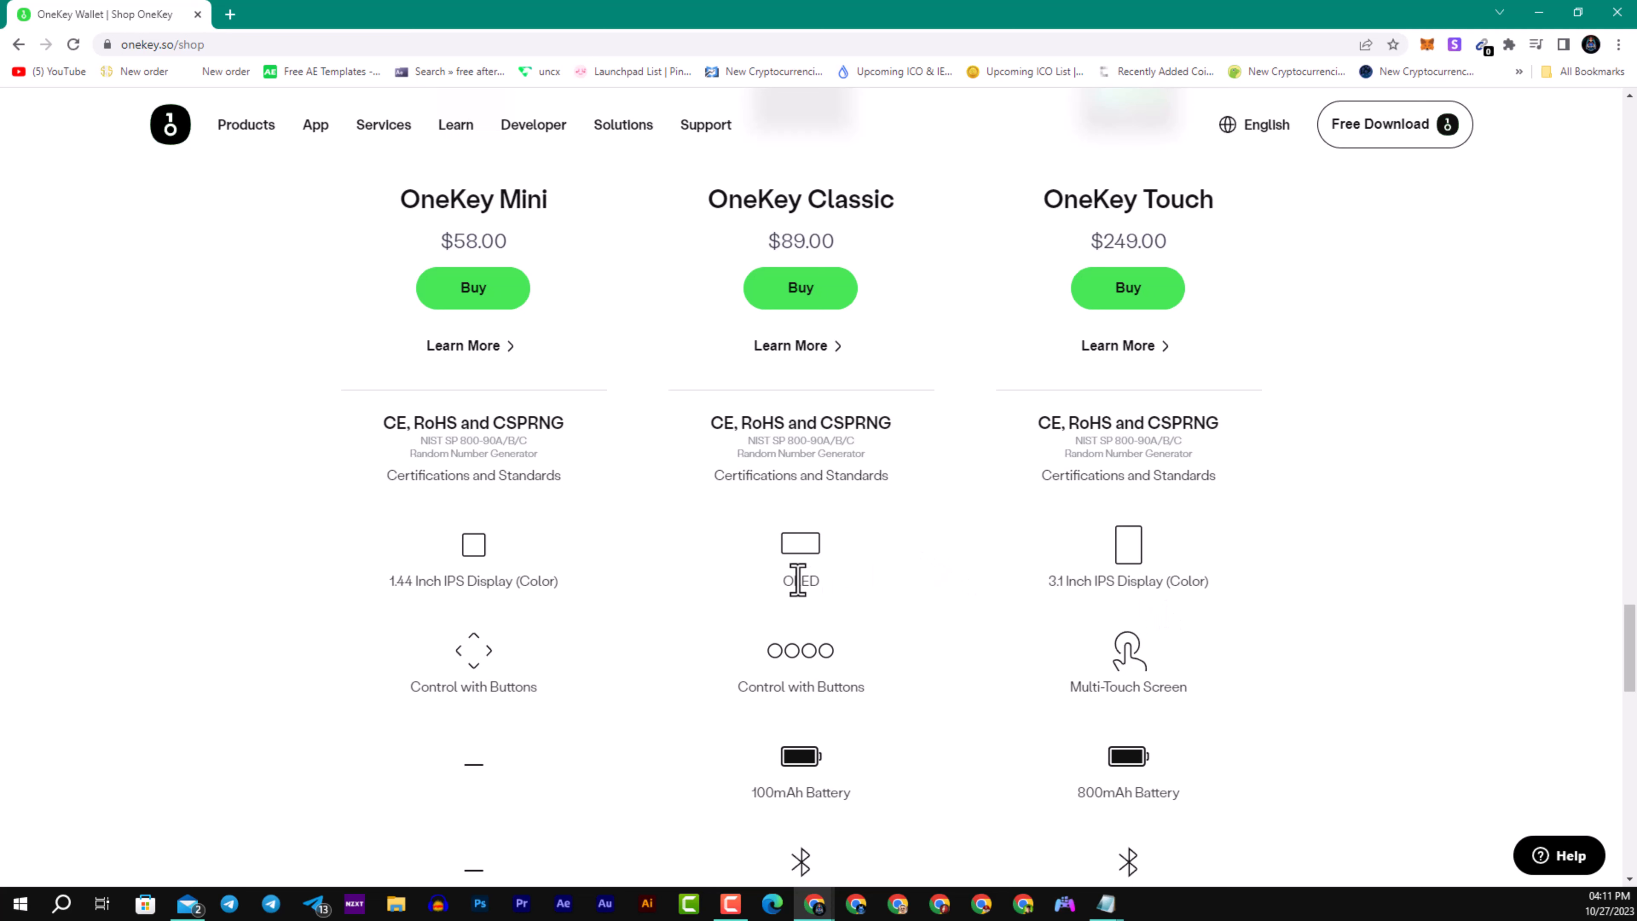
mouse_move(542, 685)
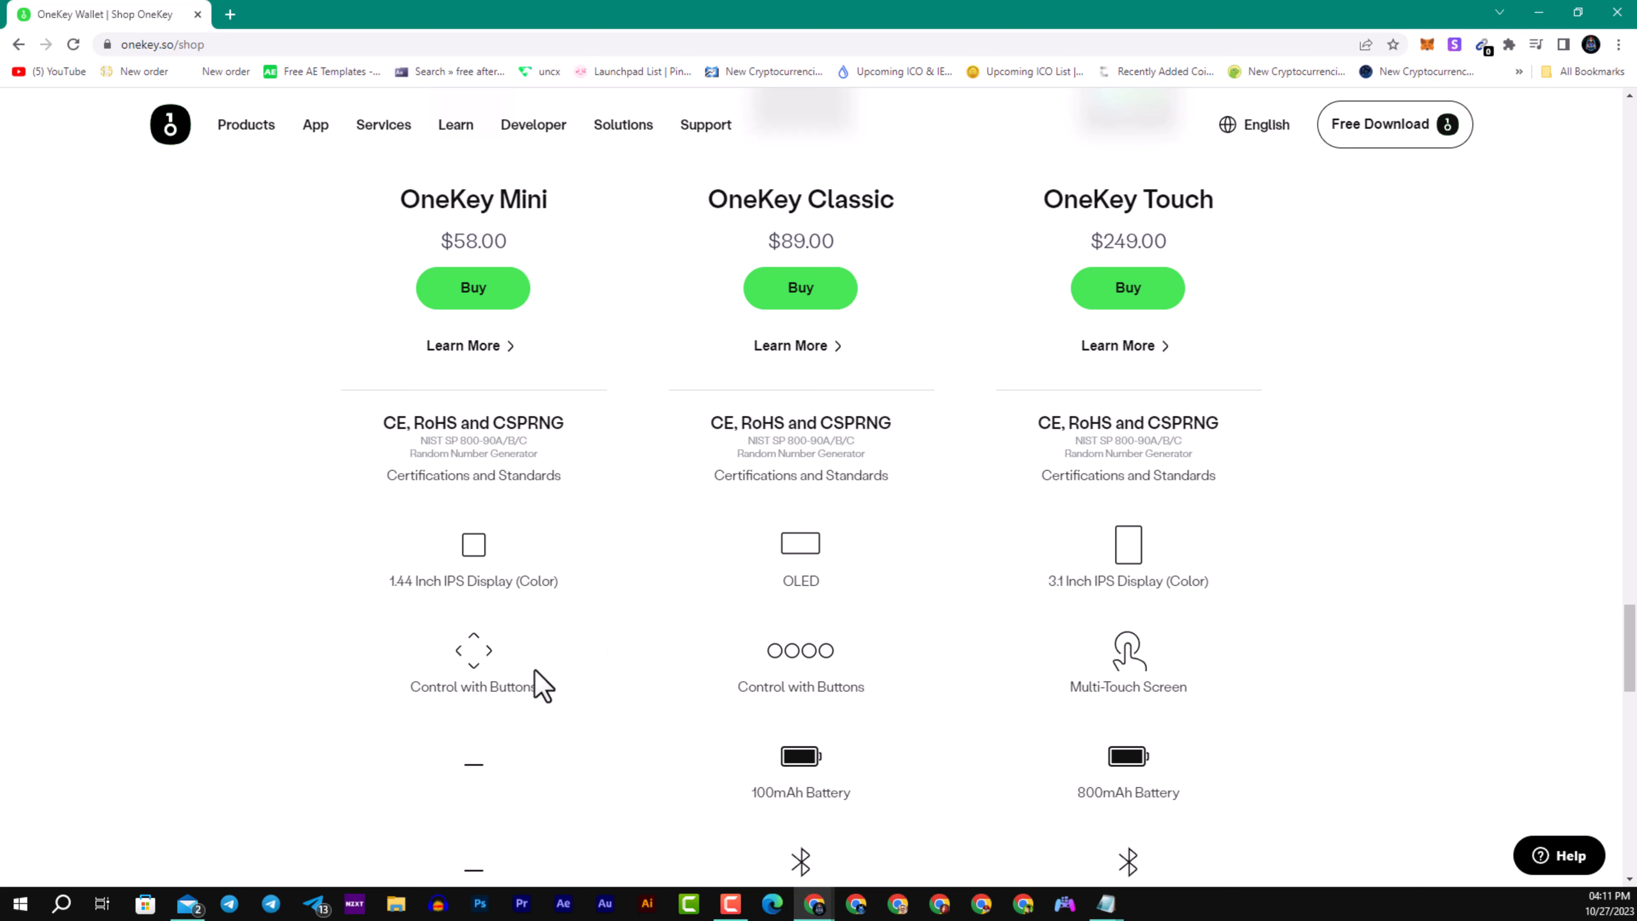
Scroll the comparison table to the battery, Bluetooth and USB-C connector rows.
scroll("down", 3)
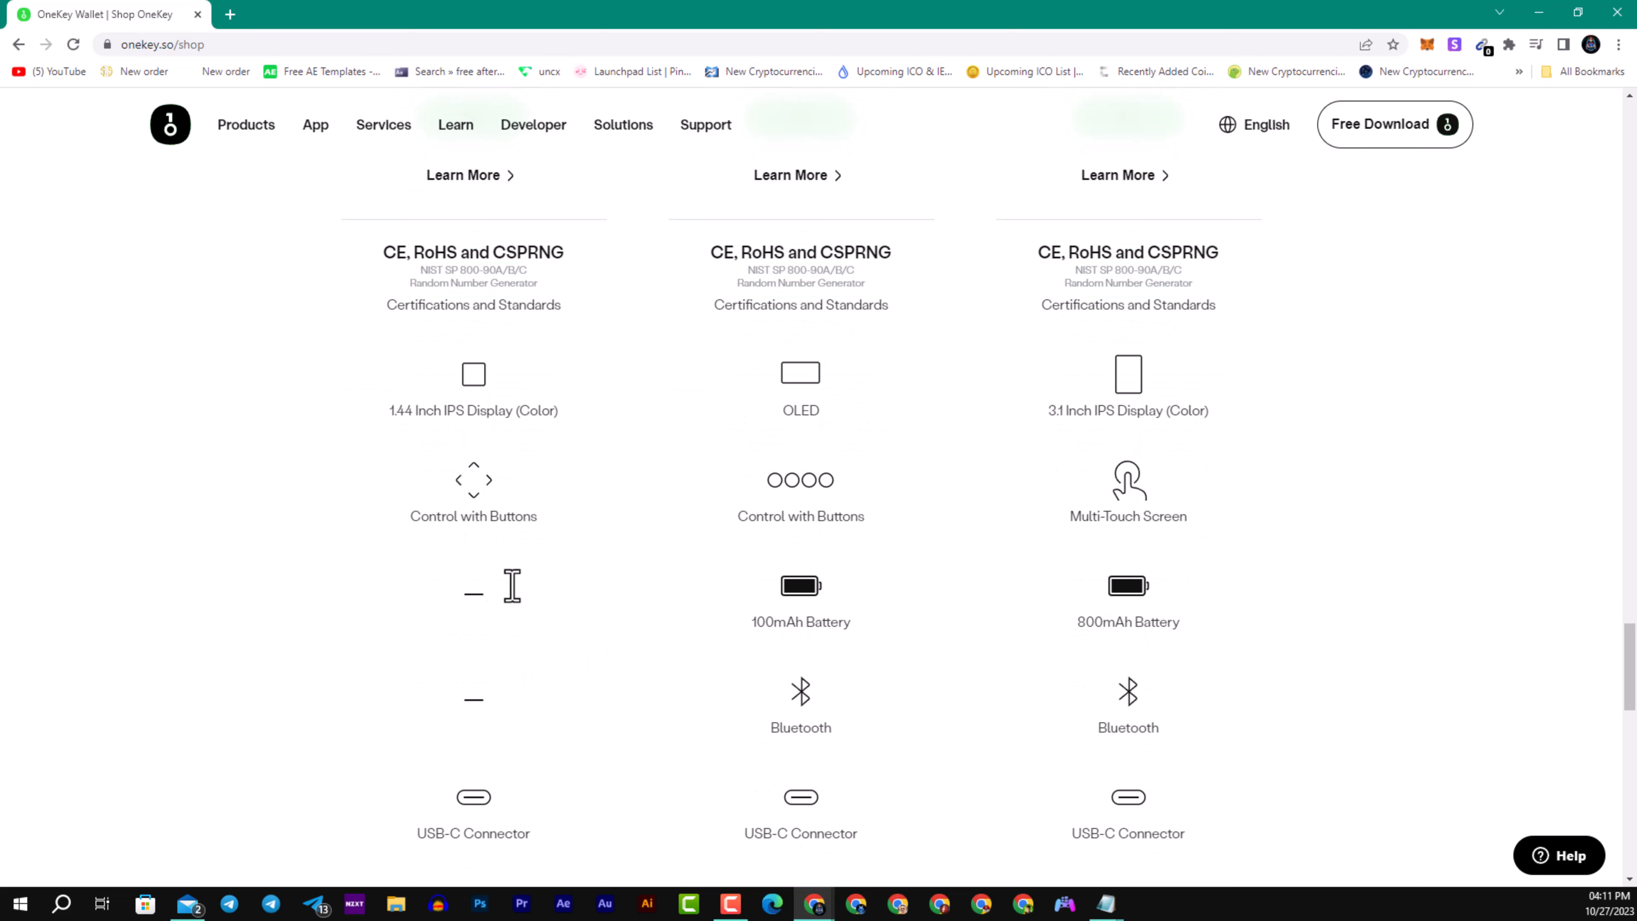
scroll("up", 3)
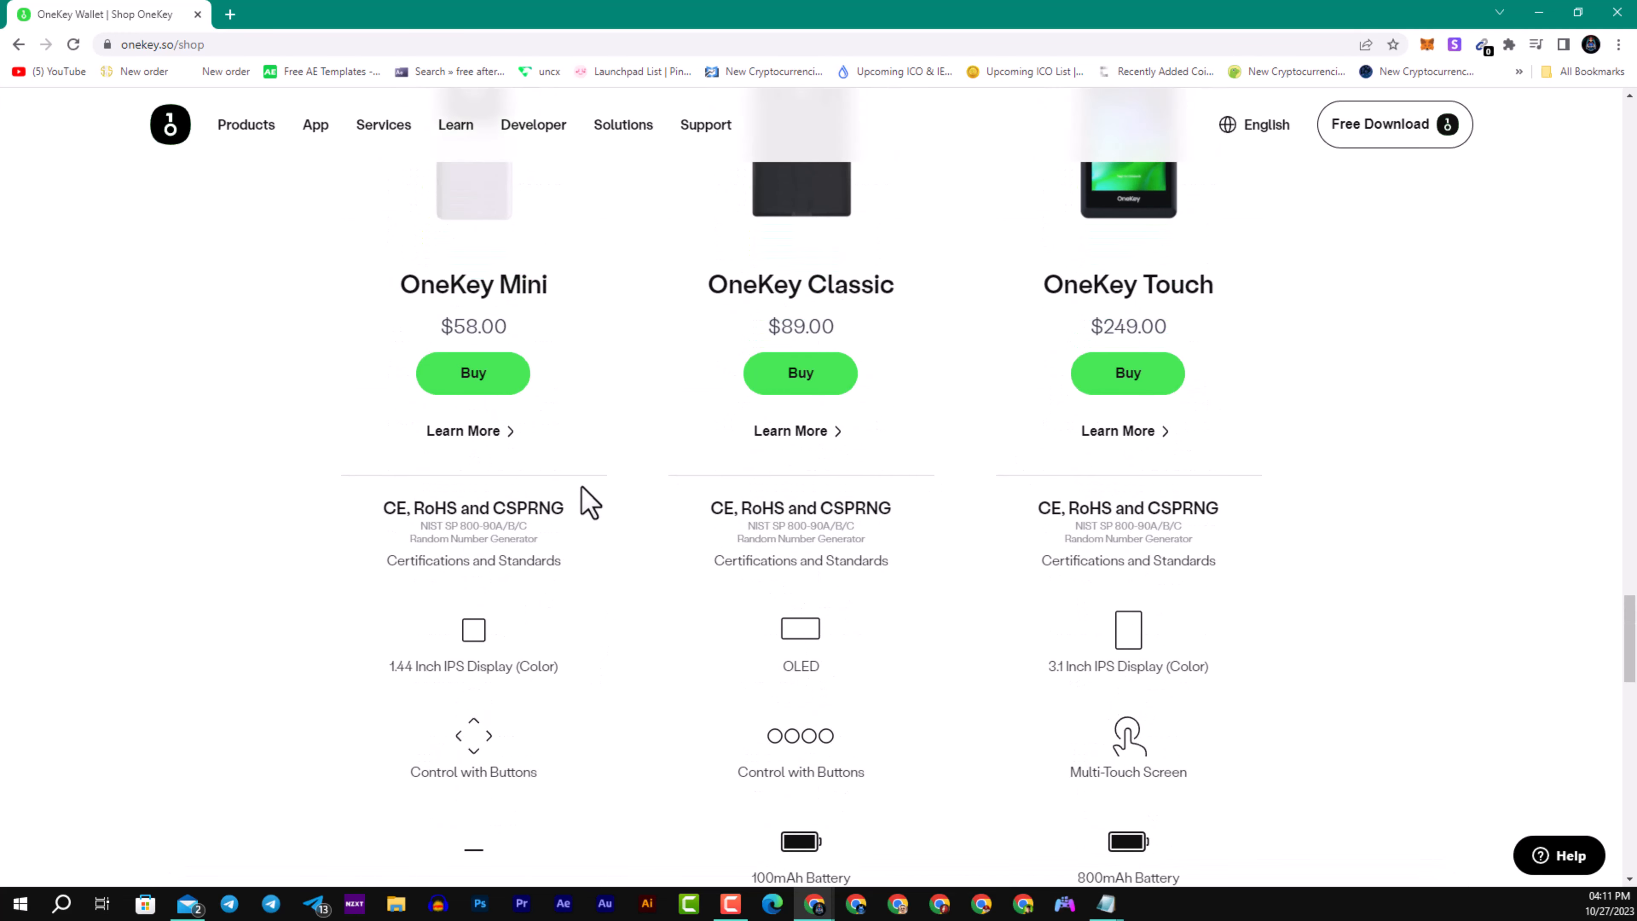
scroll("down", 3)
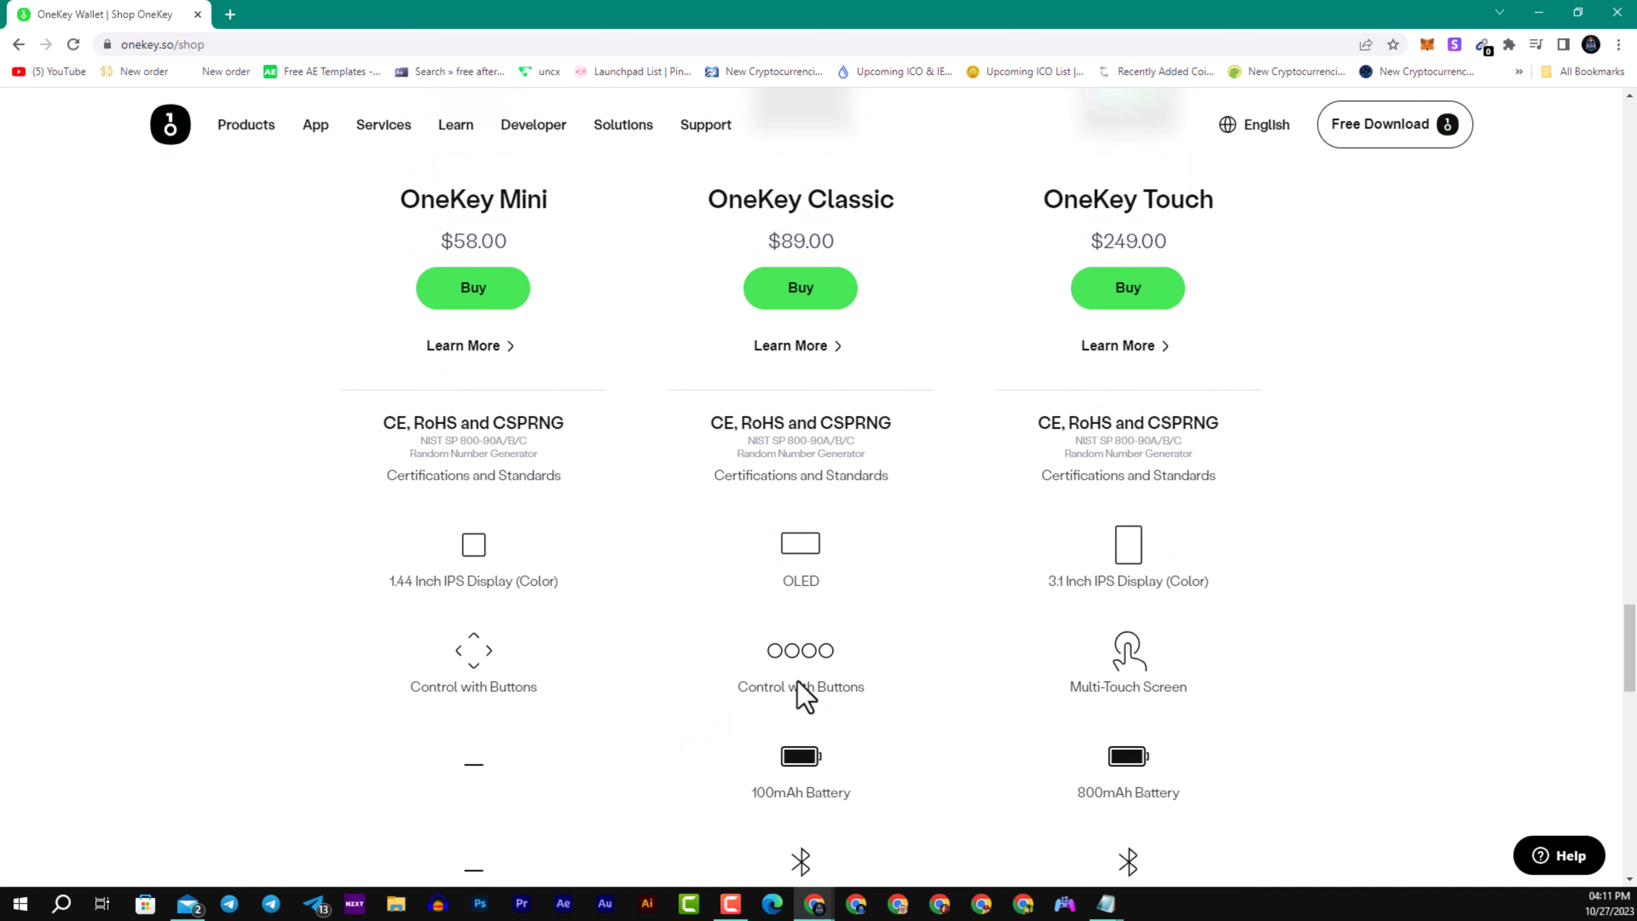
scroll("down", 3)
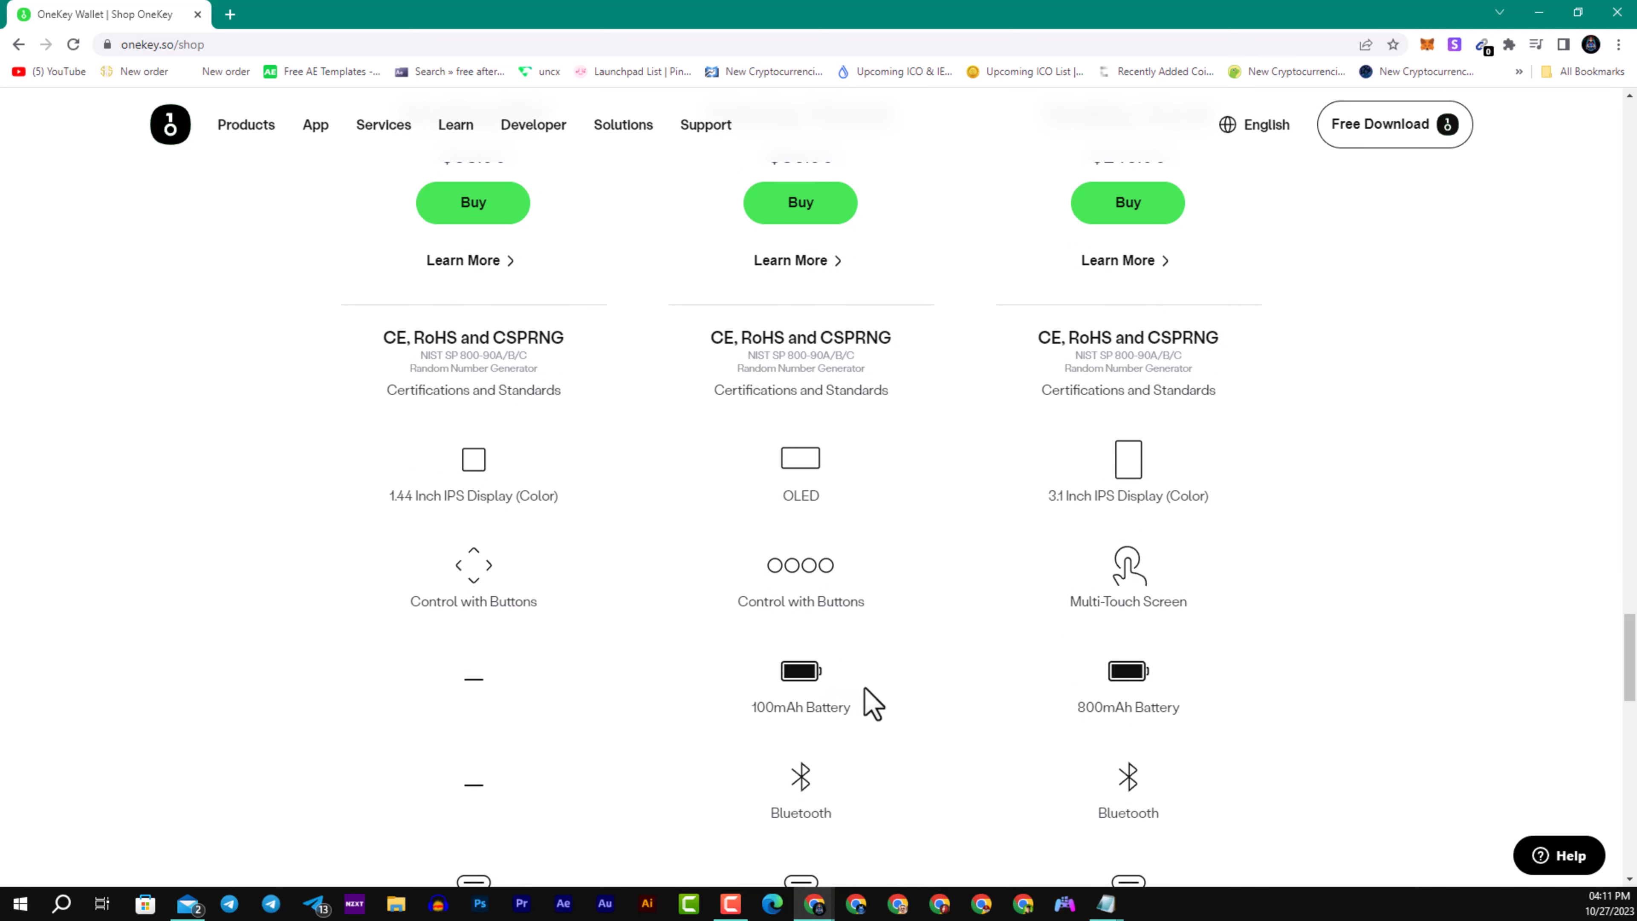
mouse_move(1190, 697)
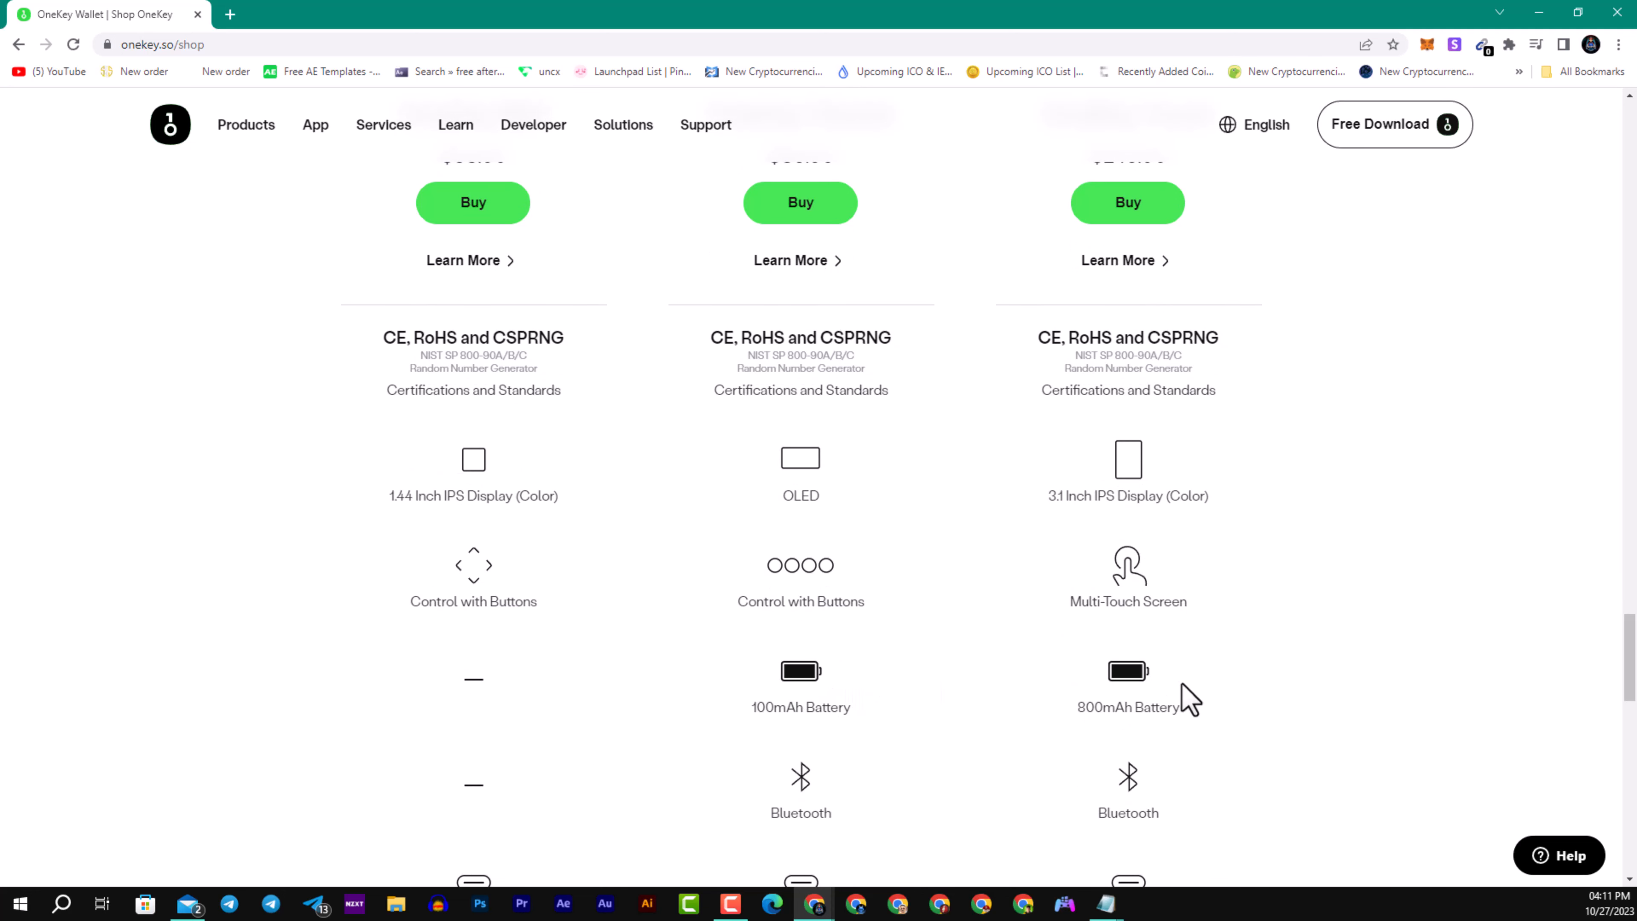
mouse_move(1217, 697)
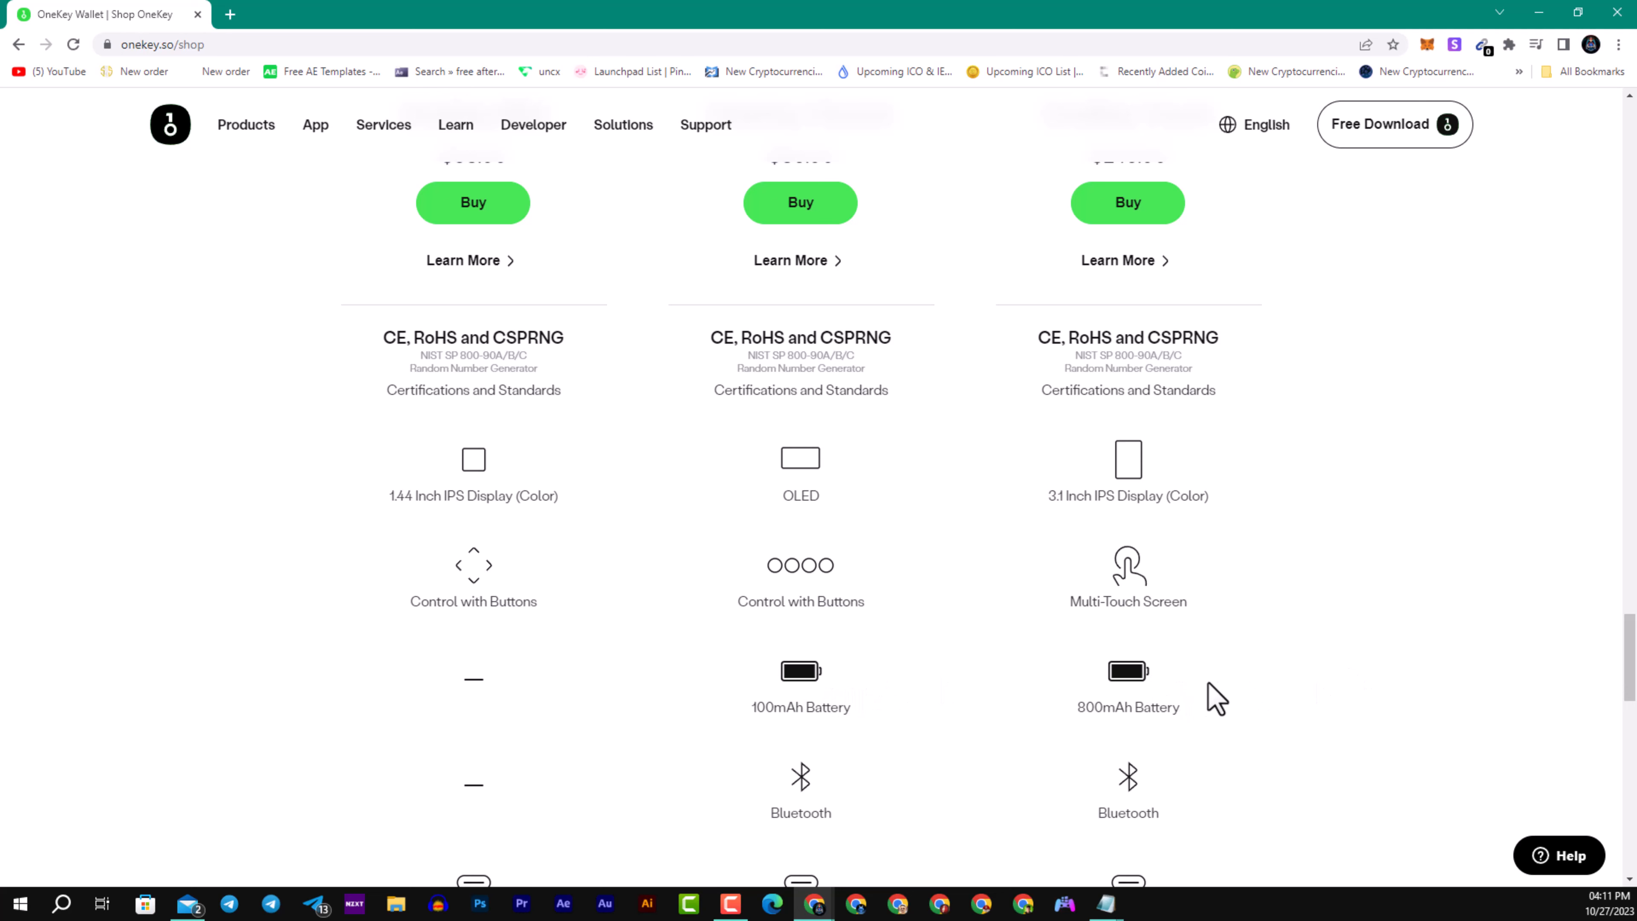
scroll("down", 3)
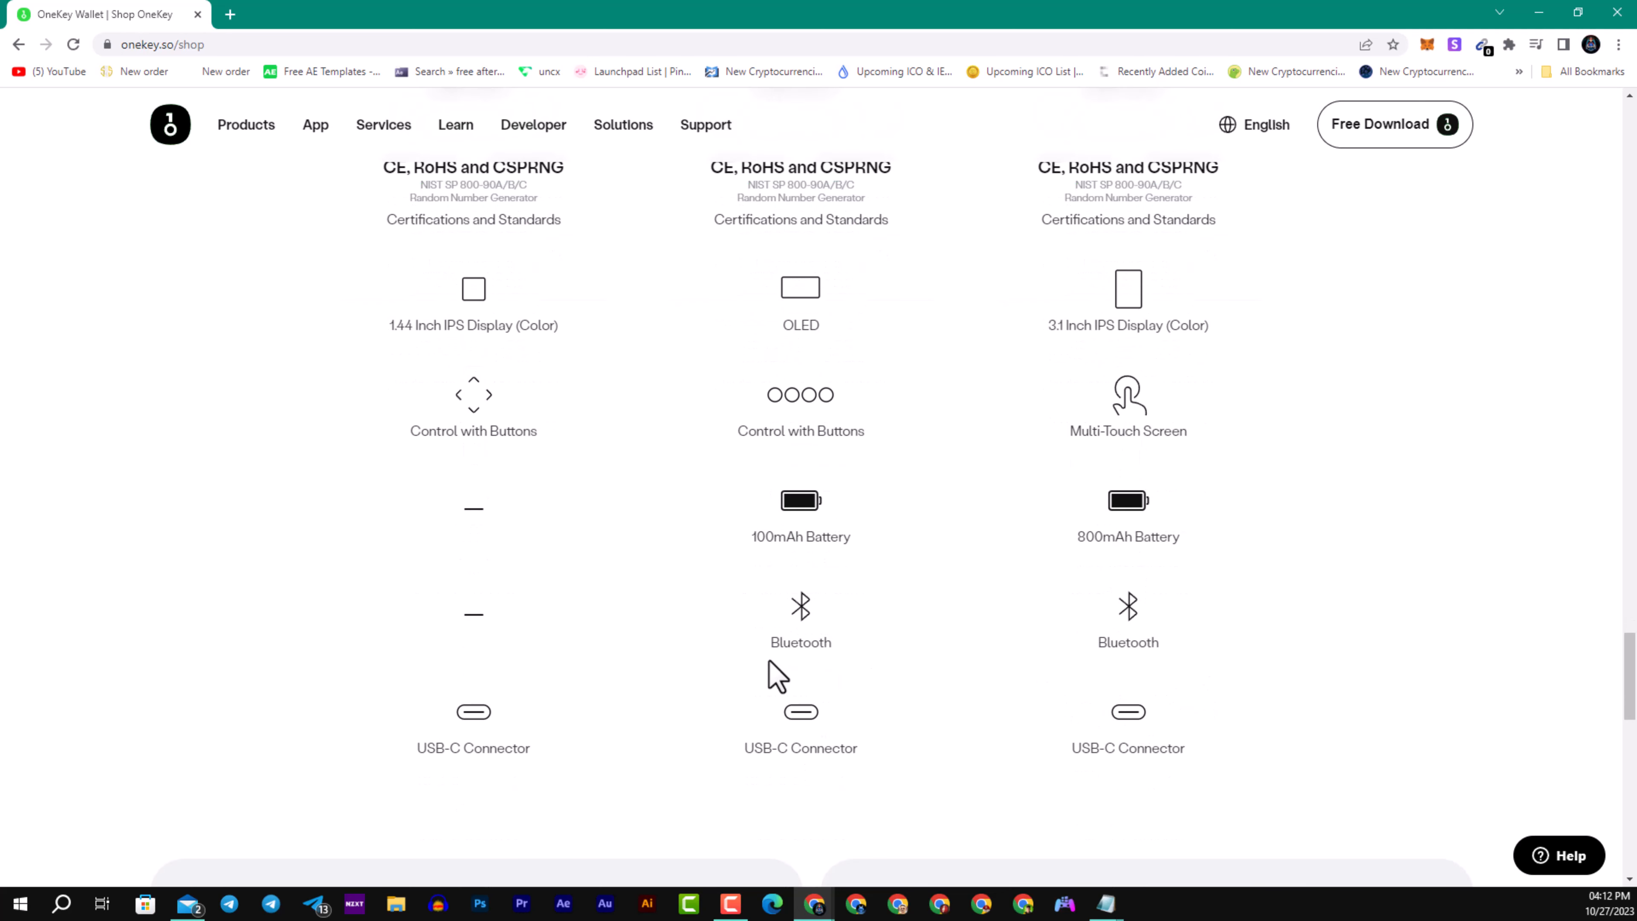
mouse_move(945, 609)
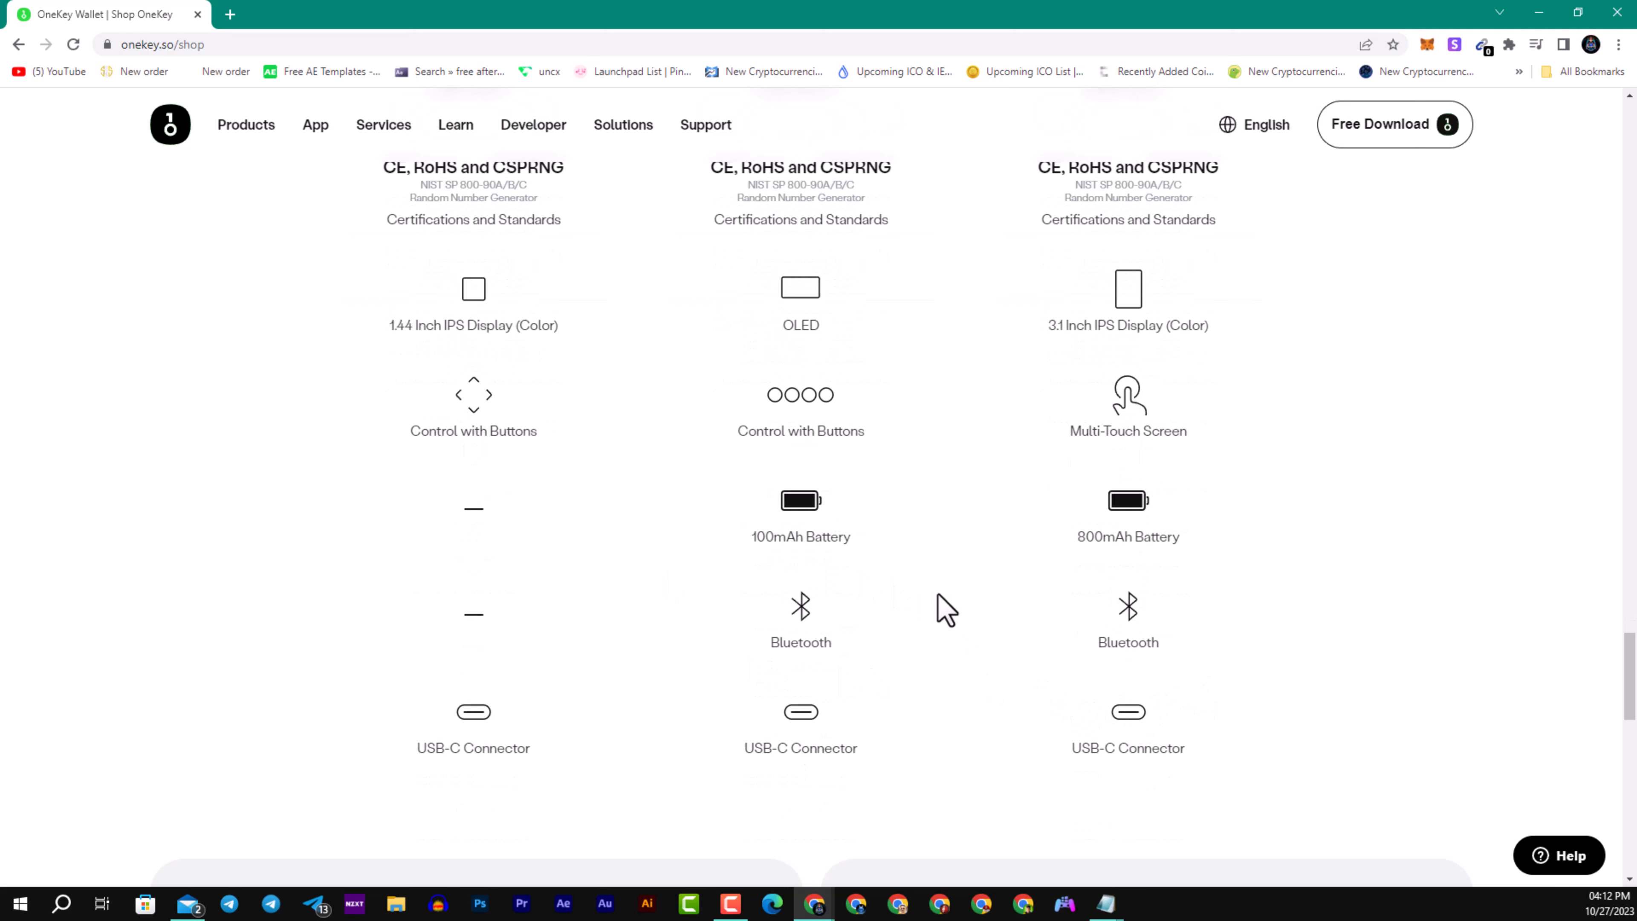
mouse_move(1034, 644)
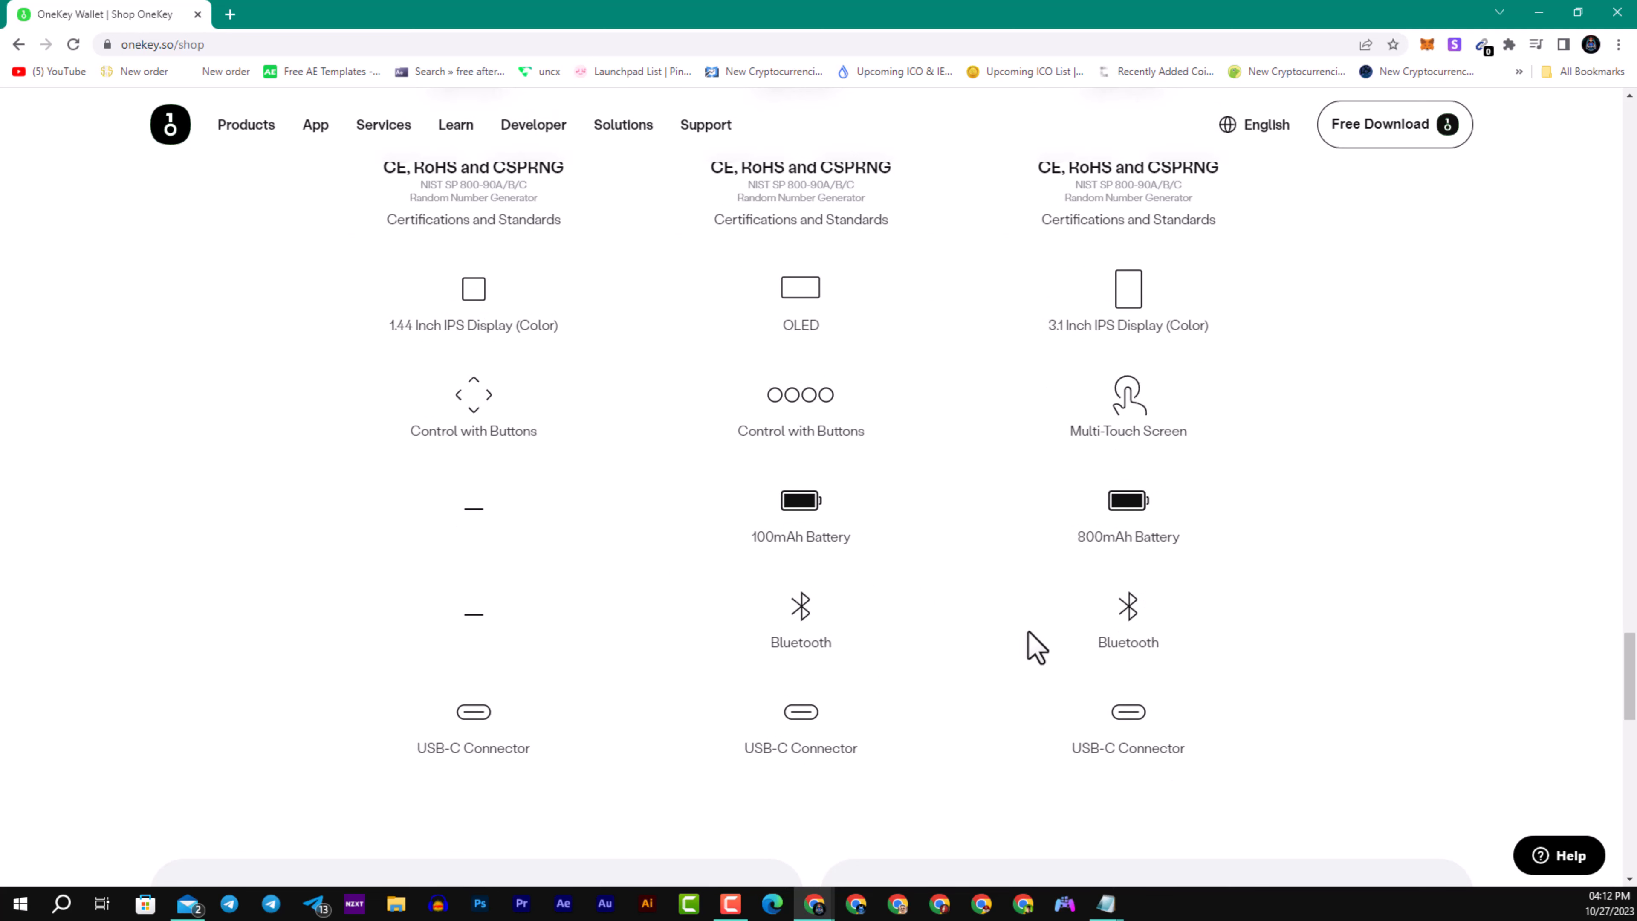
mouse_move(547, 663)
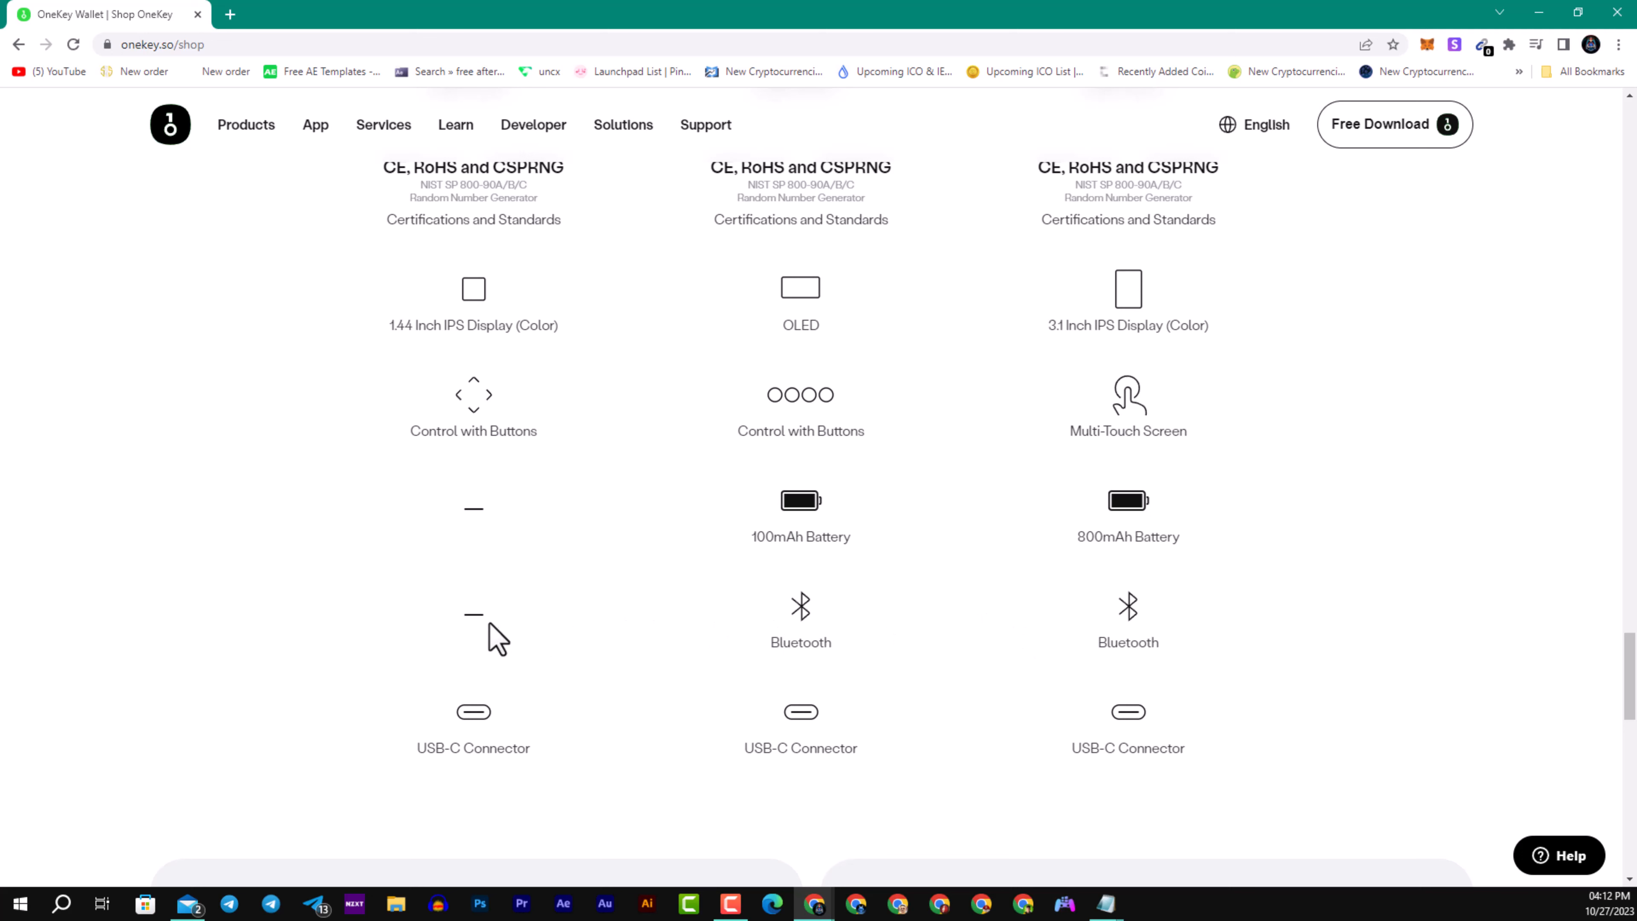
mouse_move(832, 738)
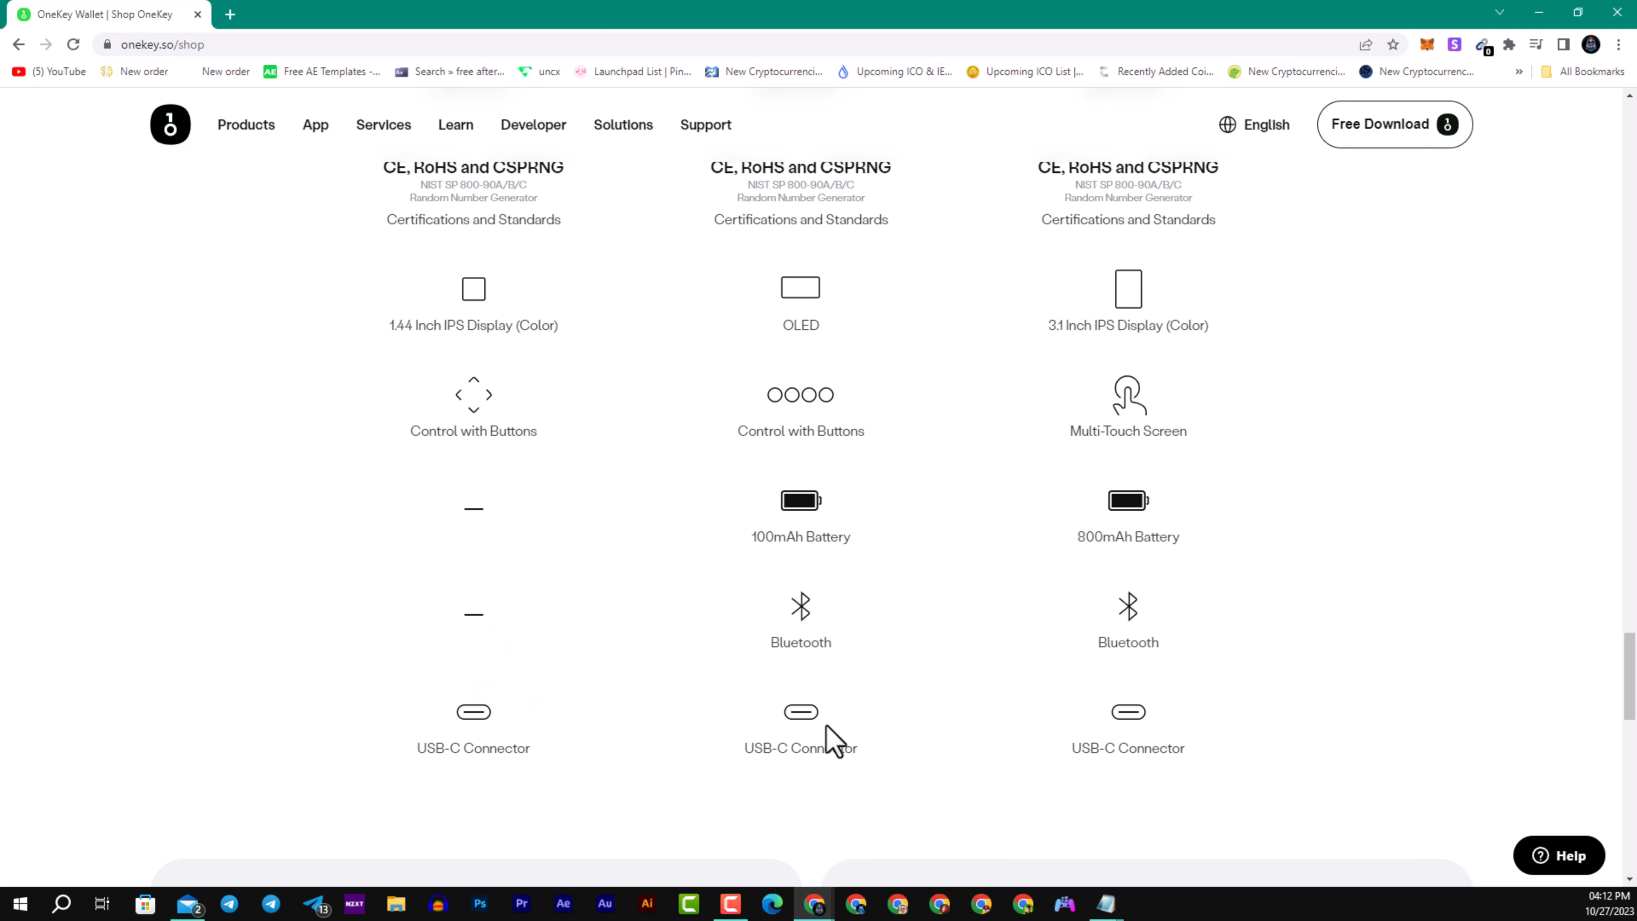
Scroll past the comparison to the hardware wallet setup and multi-chain support sections.
scroll("down", 3)
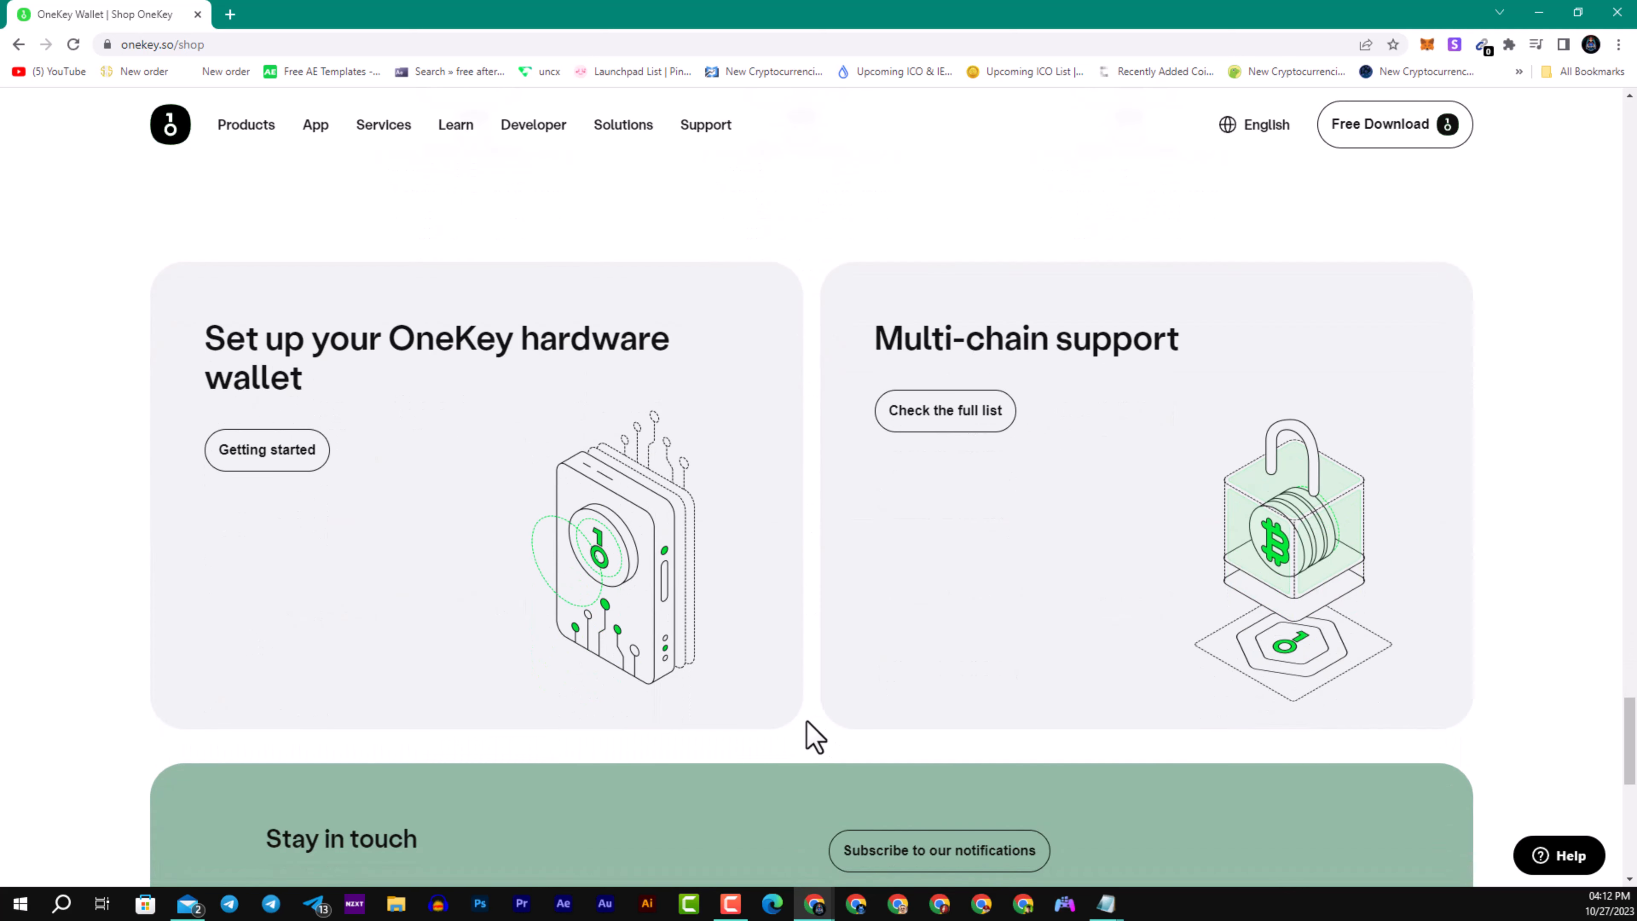
mouse_move(897, 647)
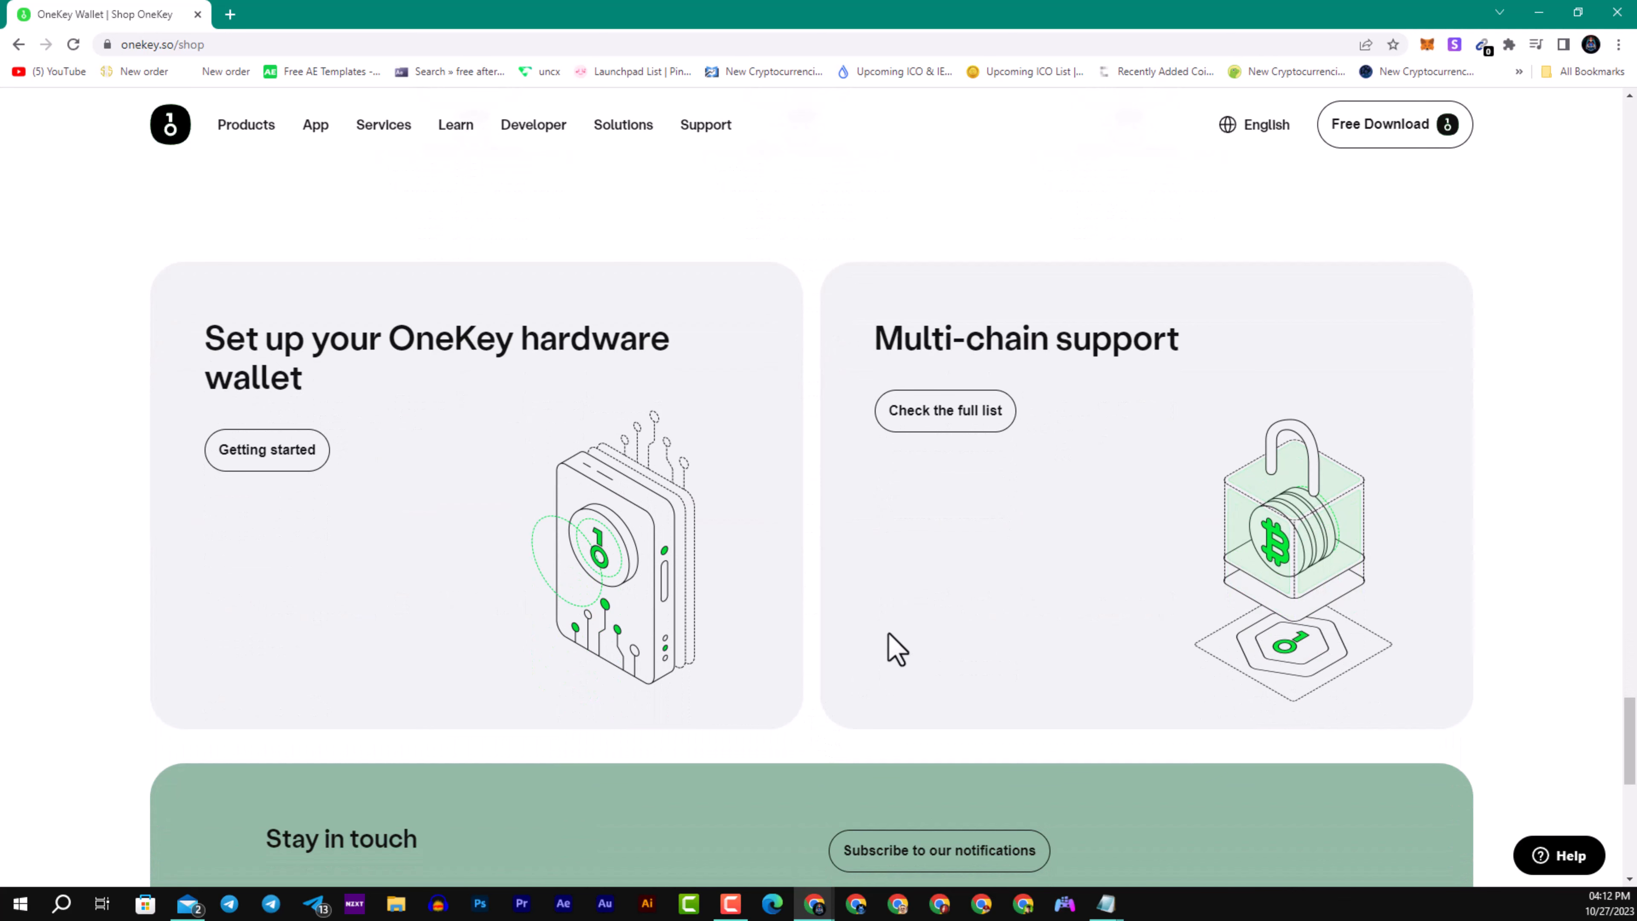
mouse_move(804, 609)
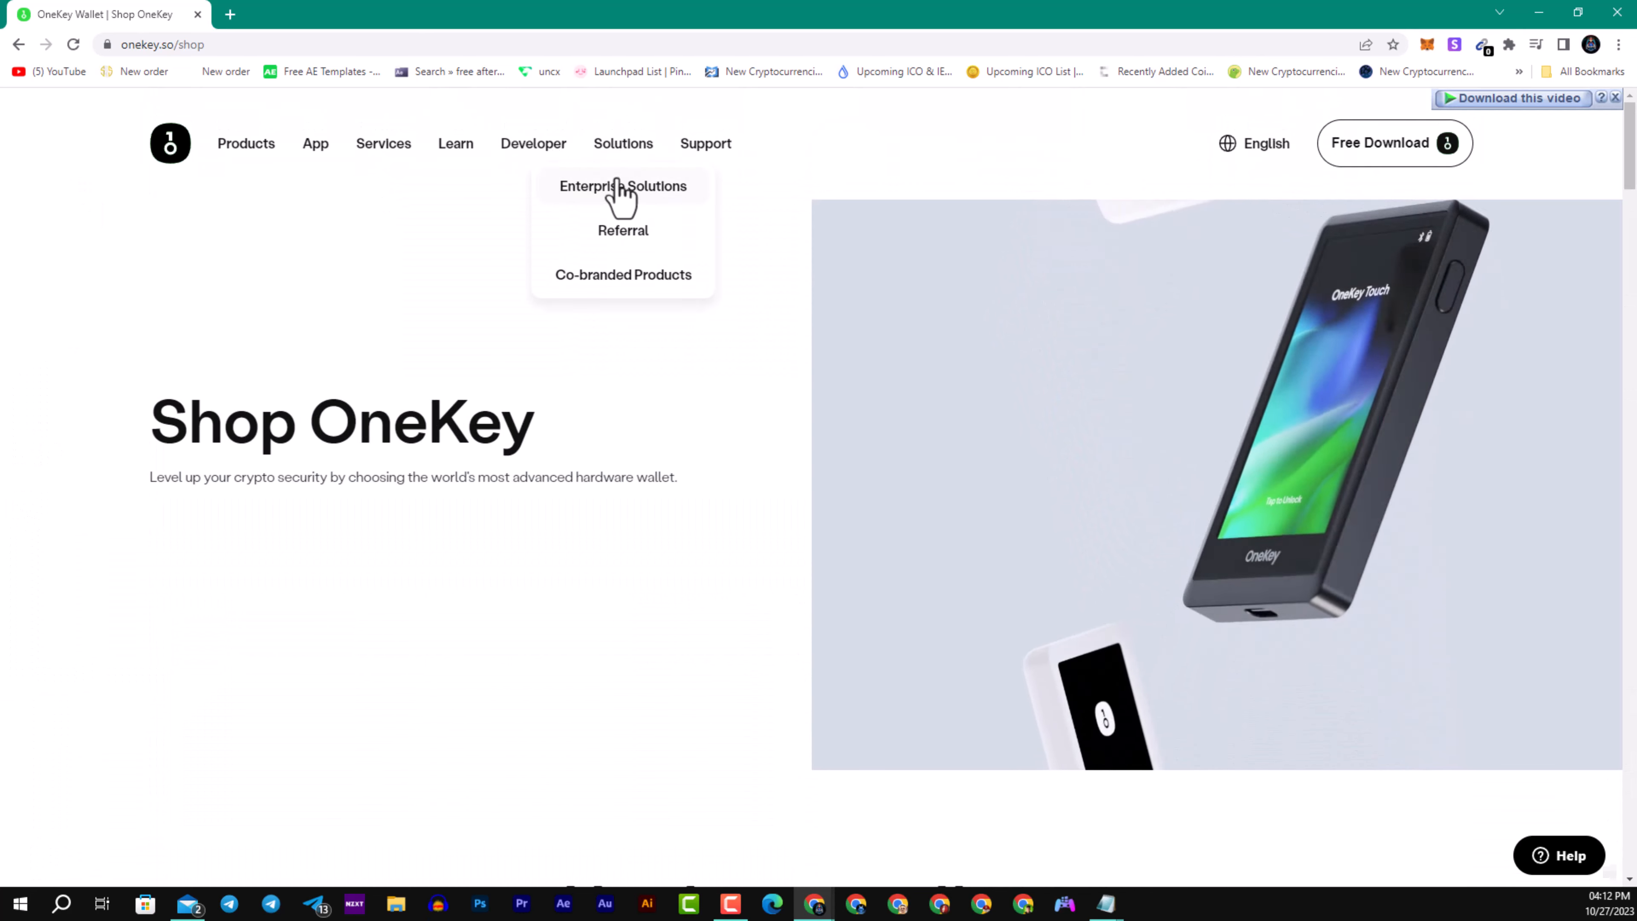
left_click(622, 185)
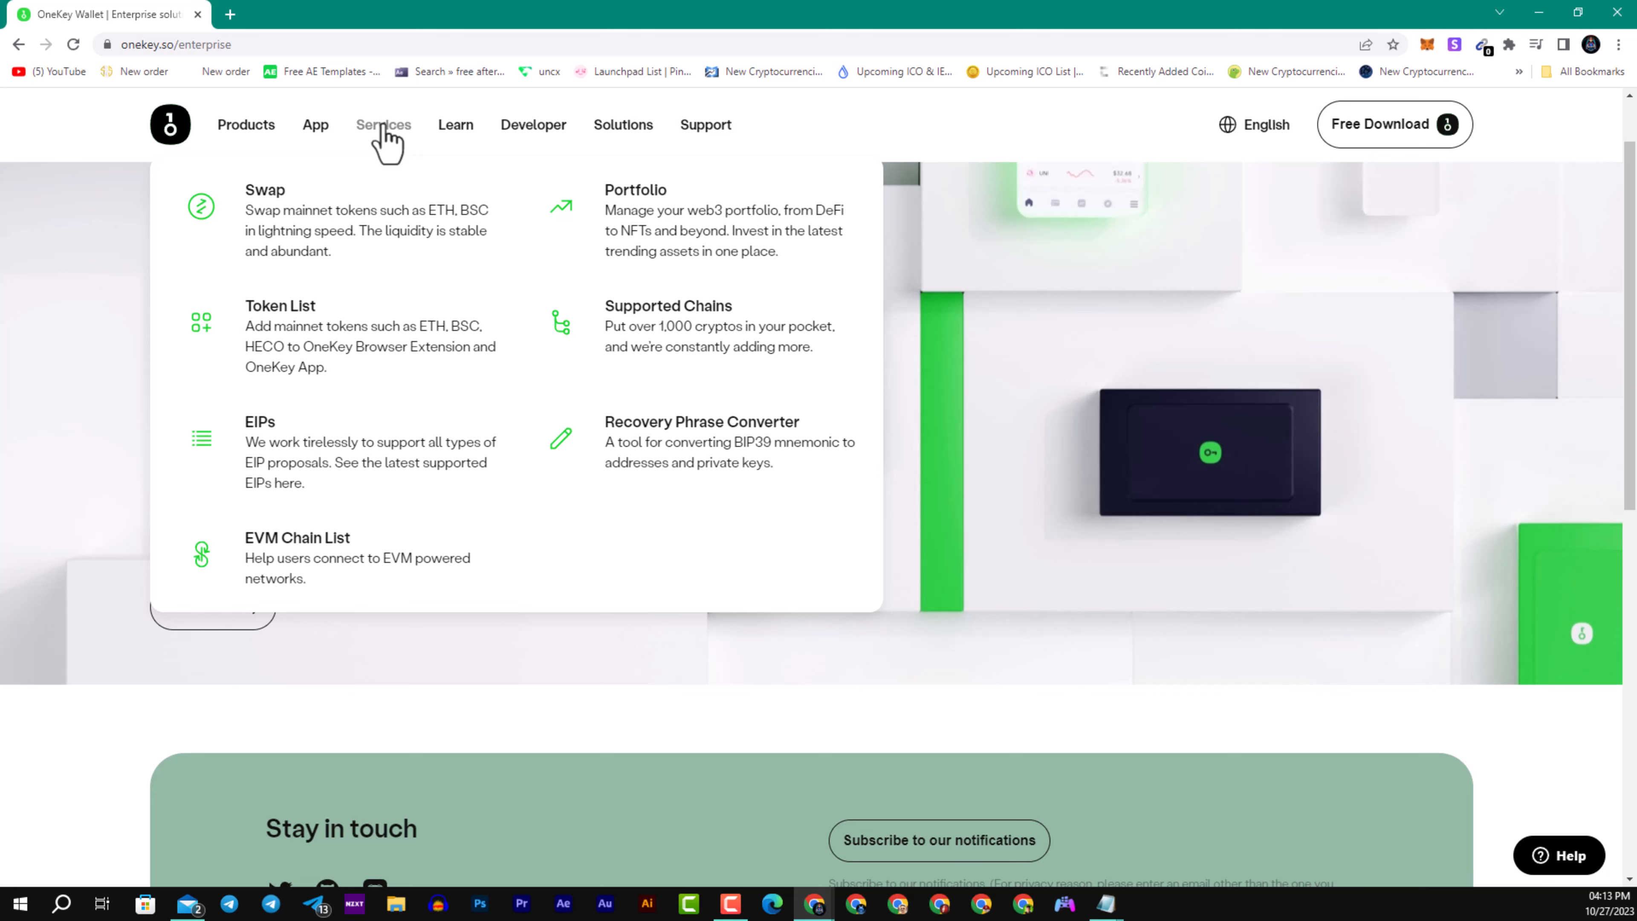
mouse_move(433, 510)
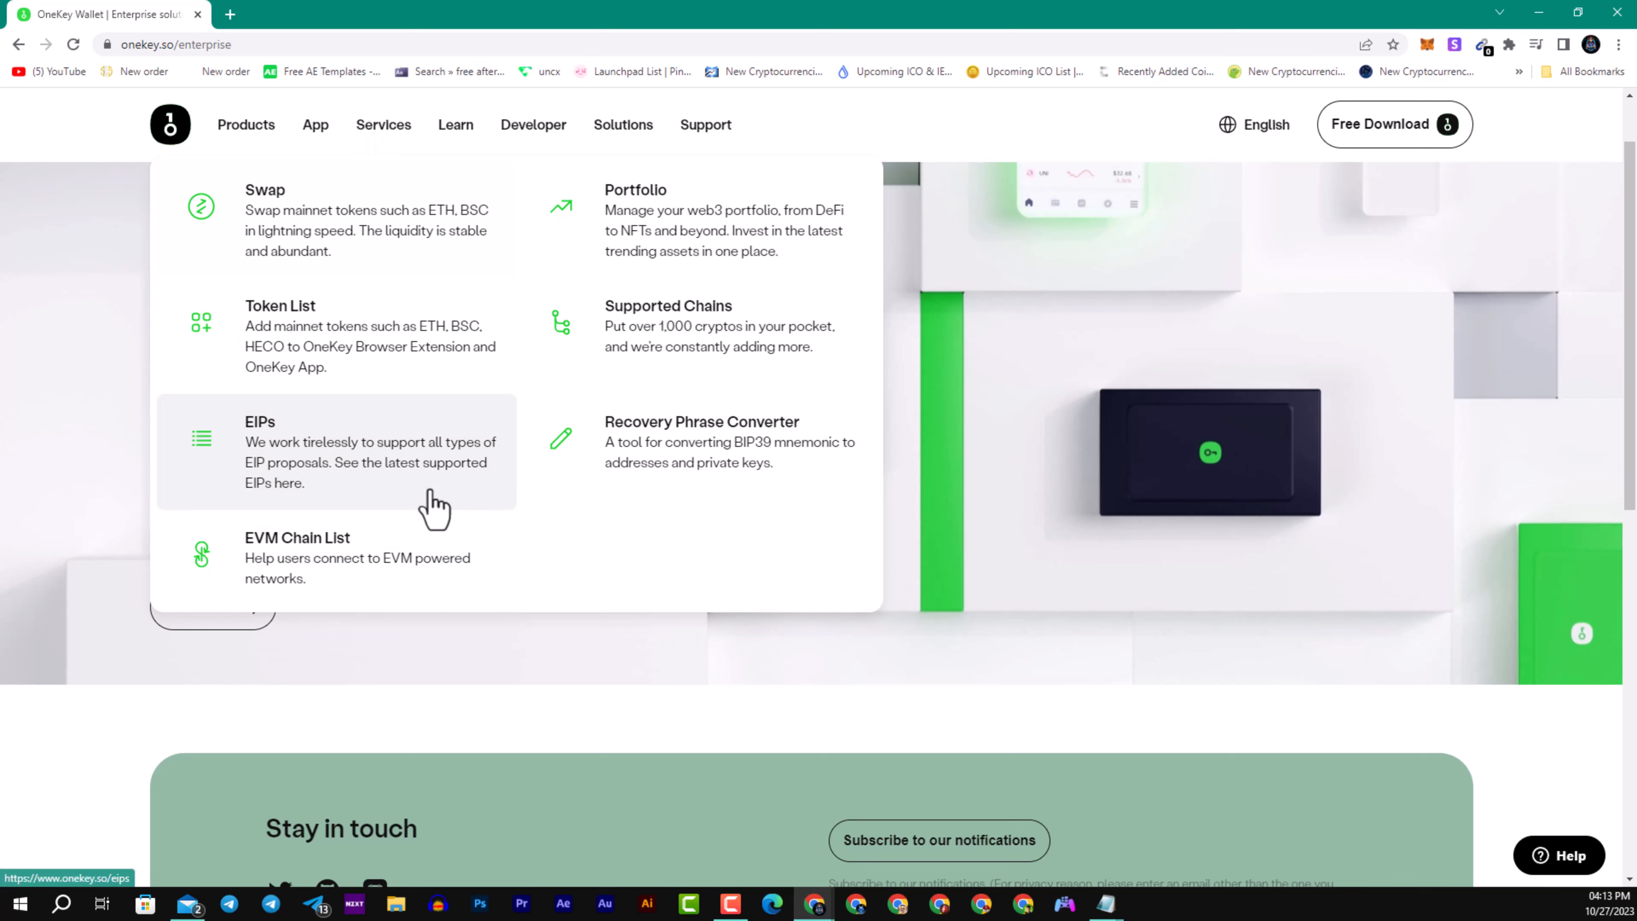
mouse_move(725, 498)
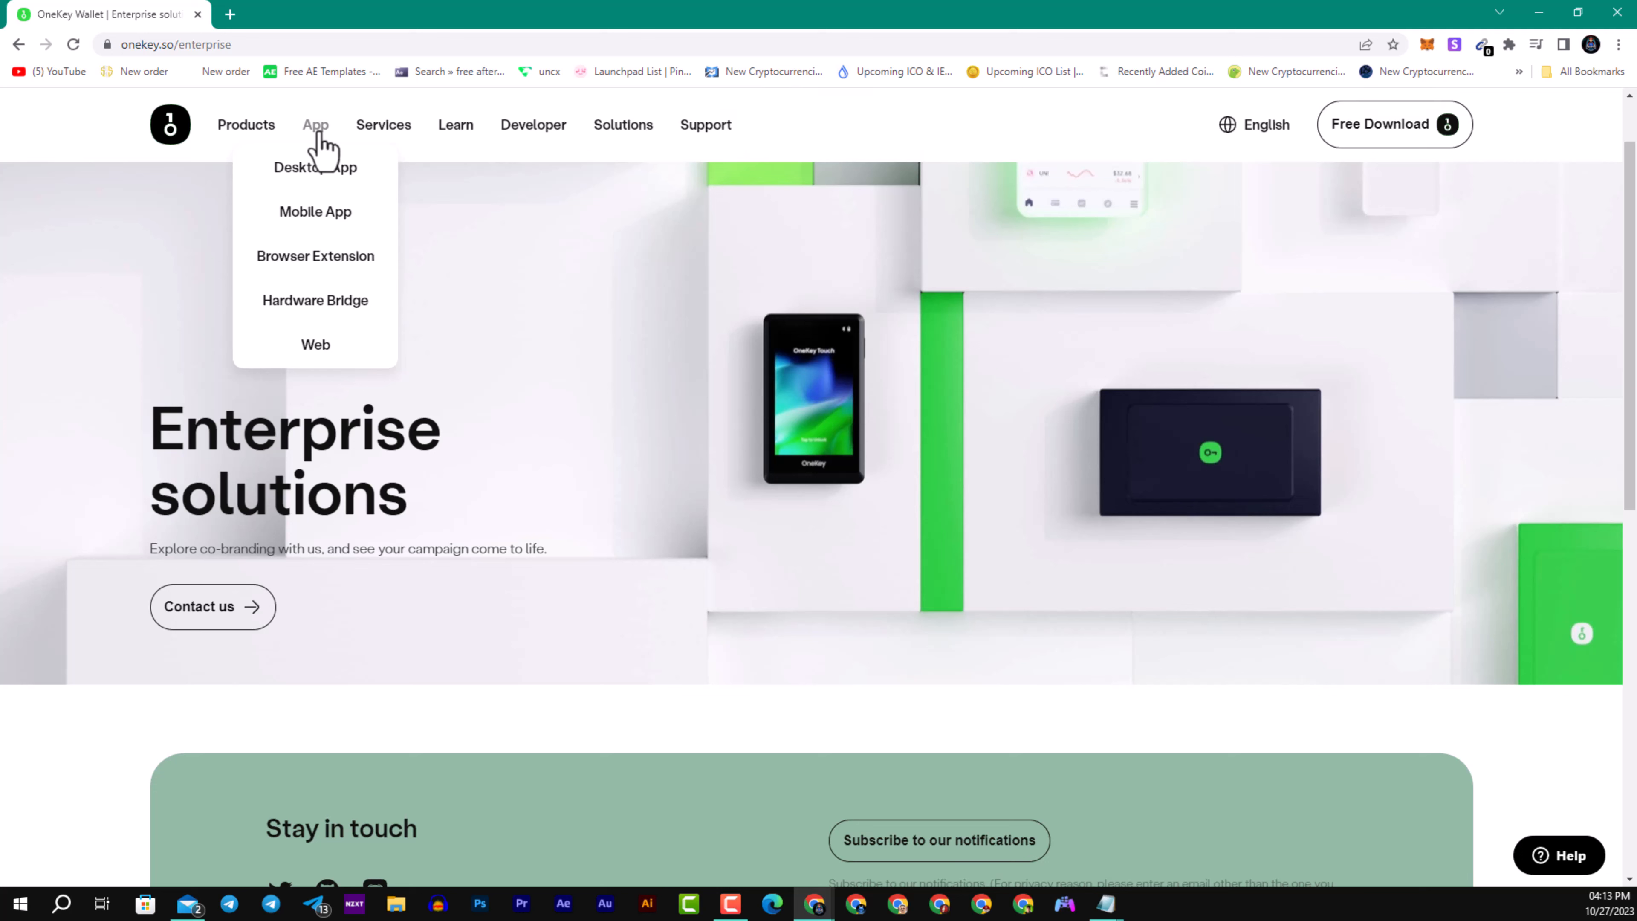
mouse_move(315, 256)
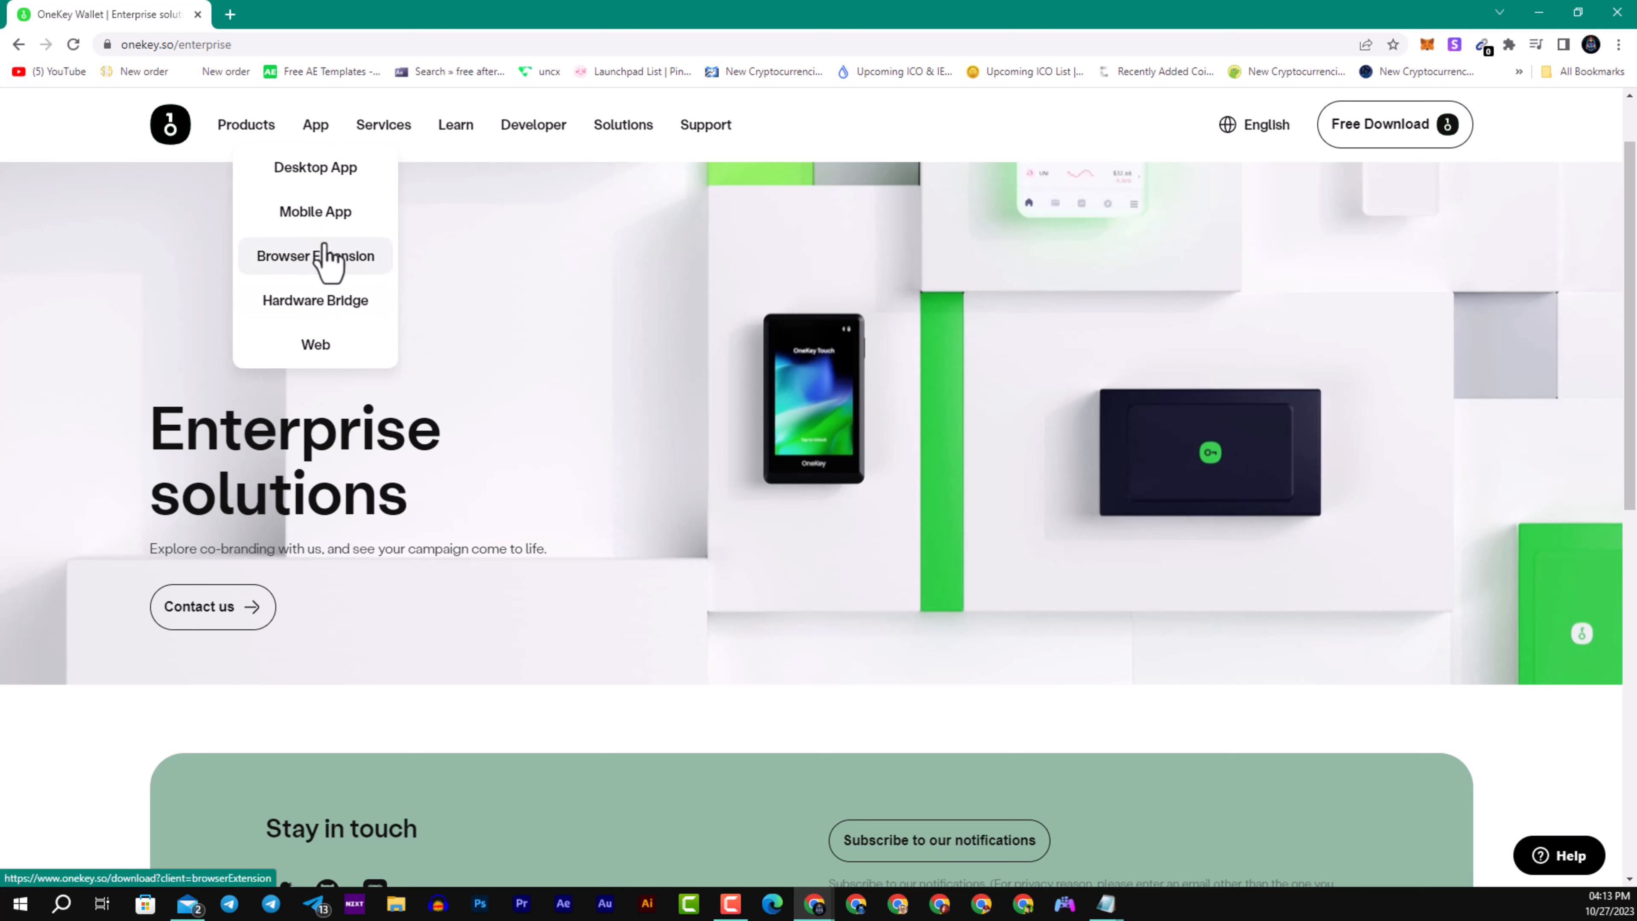
mouse_move(336, 283)
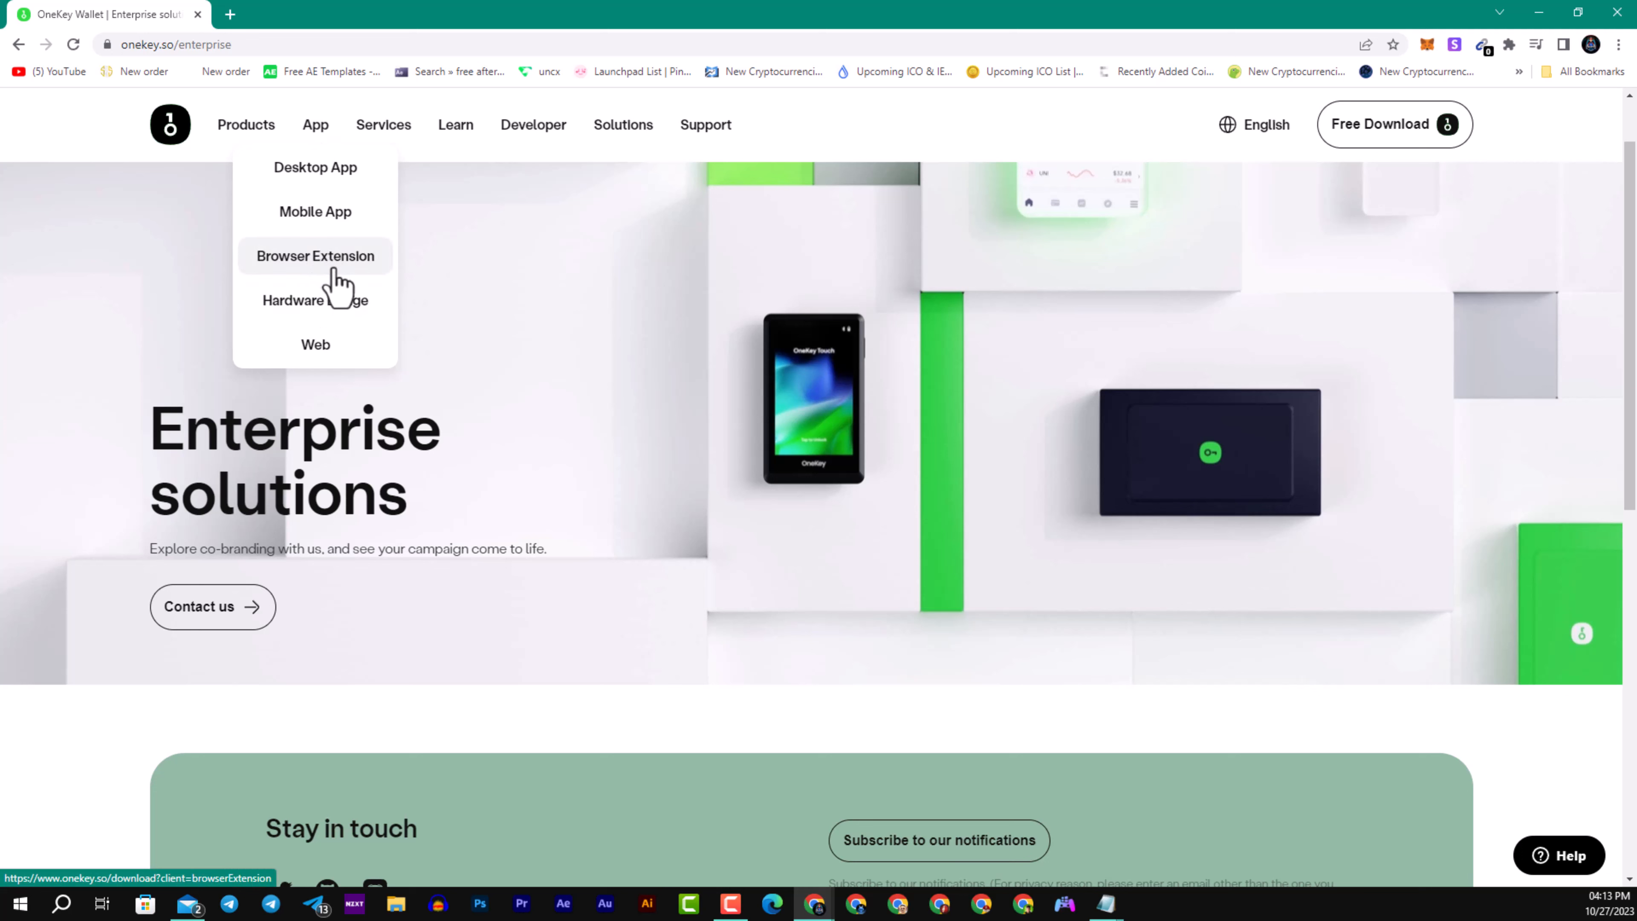